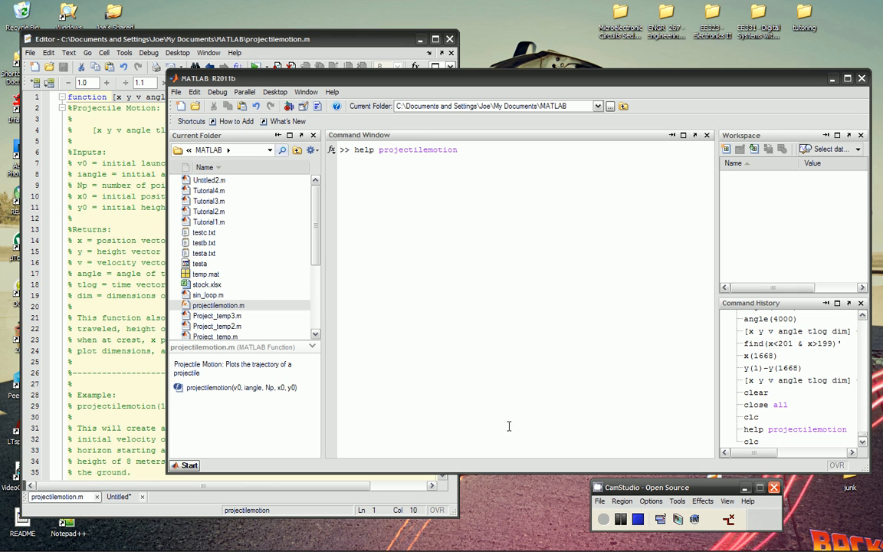
pyautogui.moveTo(472, 375)
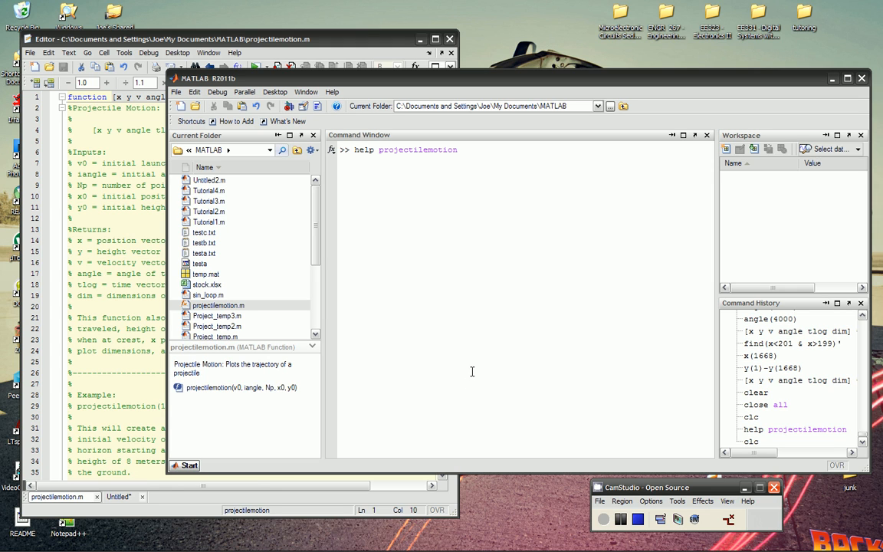
pyautogui.moveTo(567, 88)
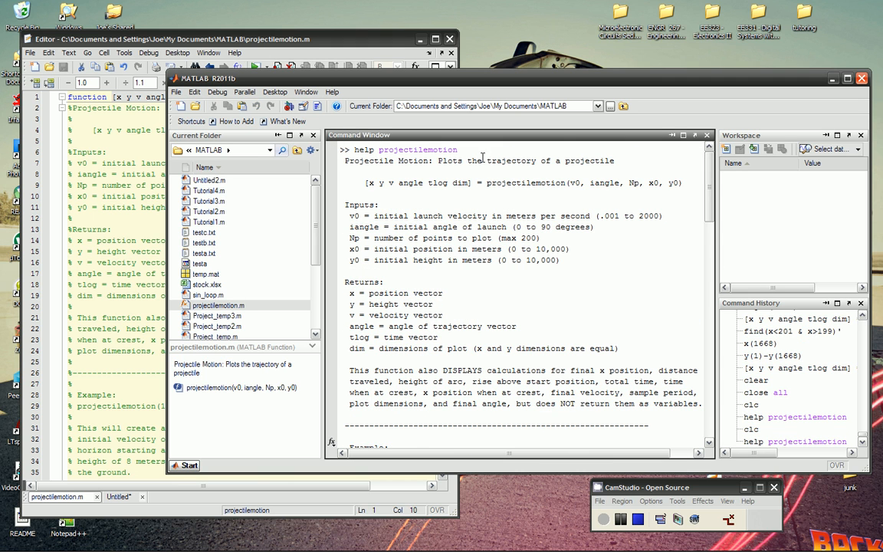
pyautogui.moveTo(570, 191)
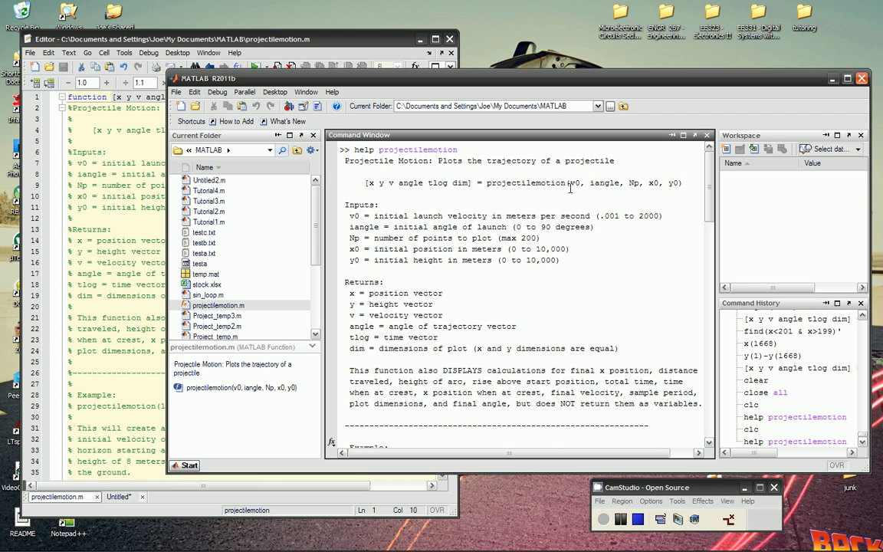
pyautogui.moveTo(361, 227)
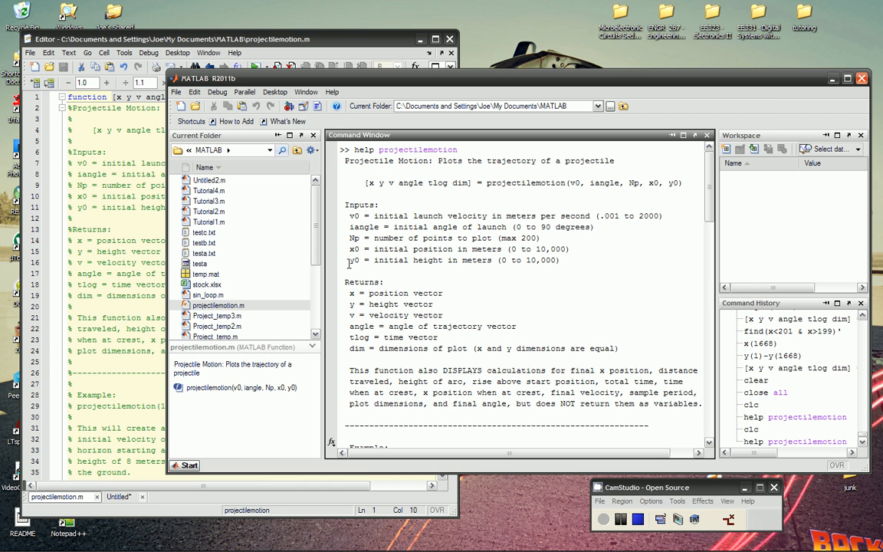
pyautogui.moveTo(536, 196)
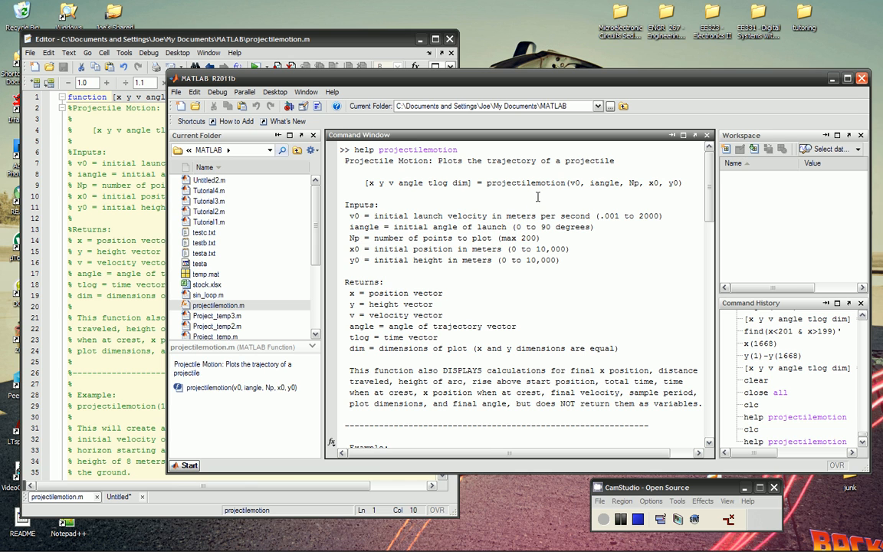
# Scroll the Command Window through the projectilemotion help text down to the version notes
pyautogui.scroll(-3)
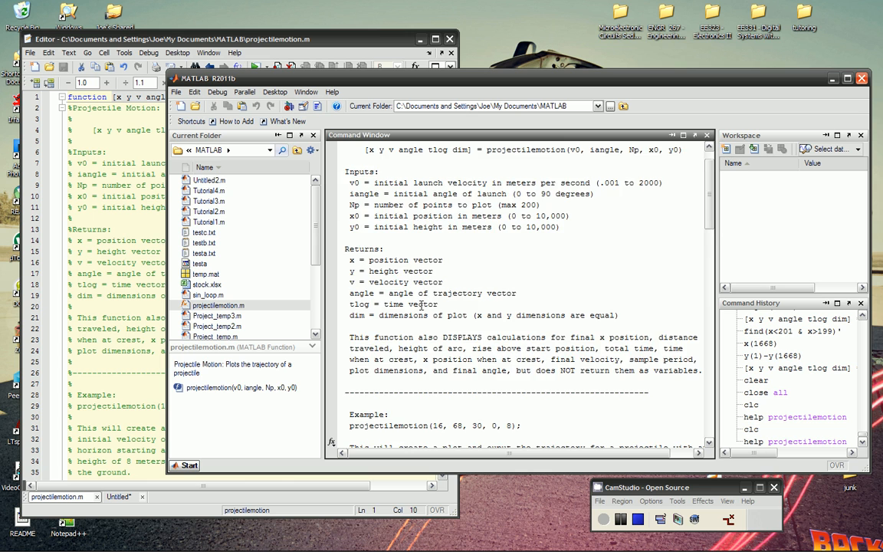
pyautogui.scroll(-3)
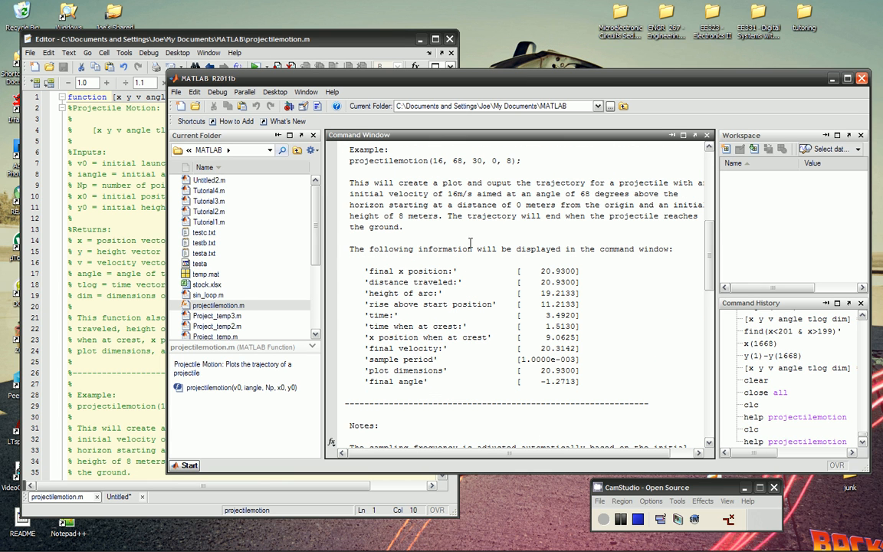
pyautogui.scroll(-3)
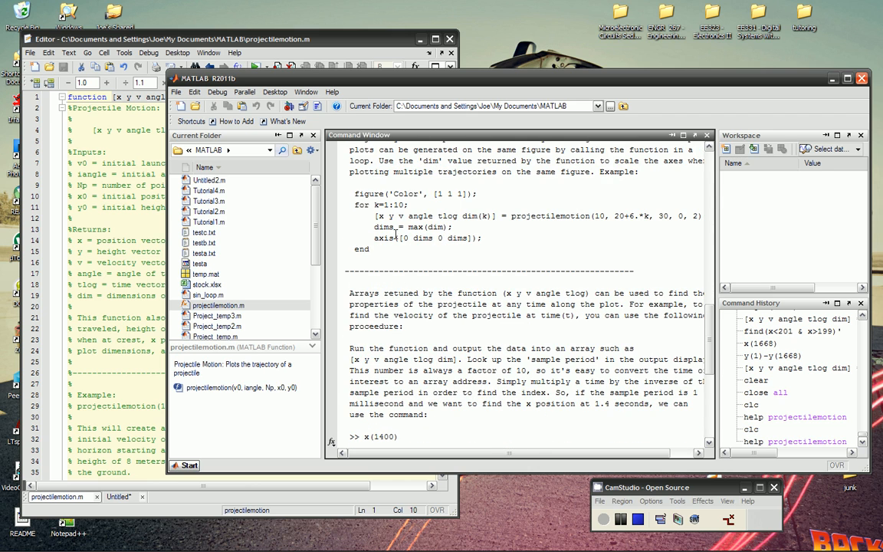
pyautogui.moveTo(422, 227)
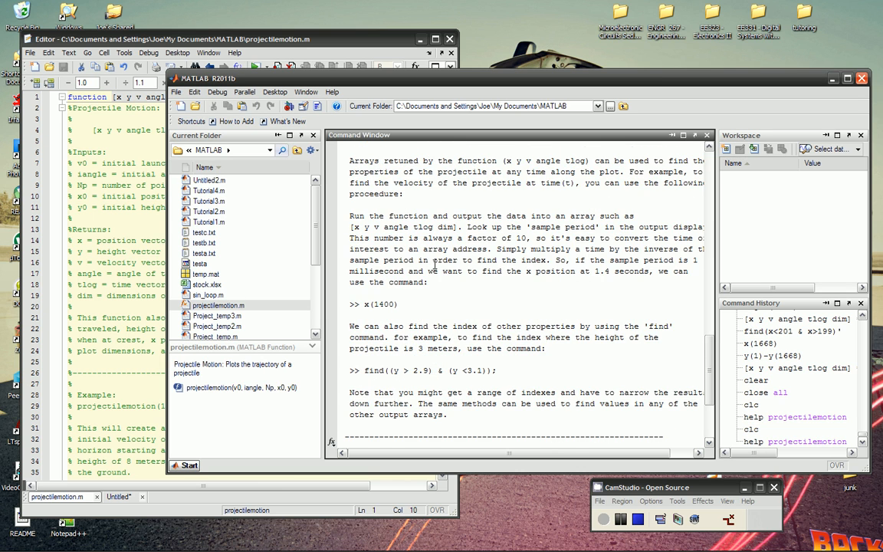
pyautogui.scroll(-3)
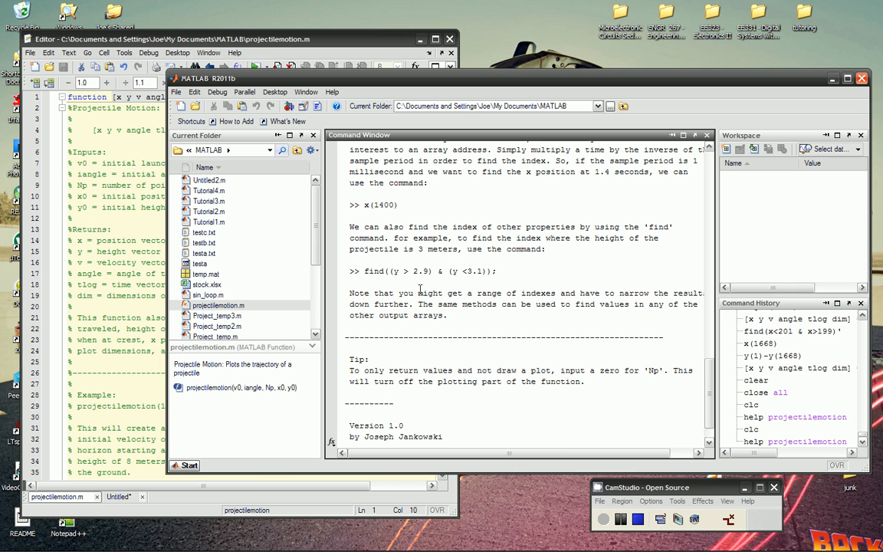
pyautogui.scroll(-3)
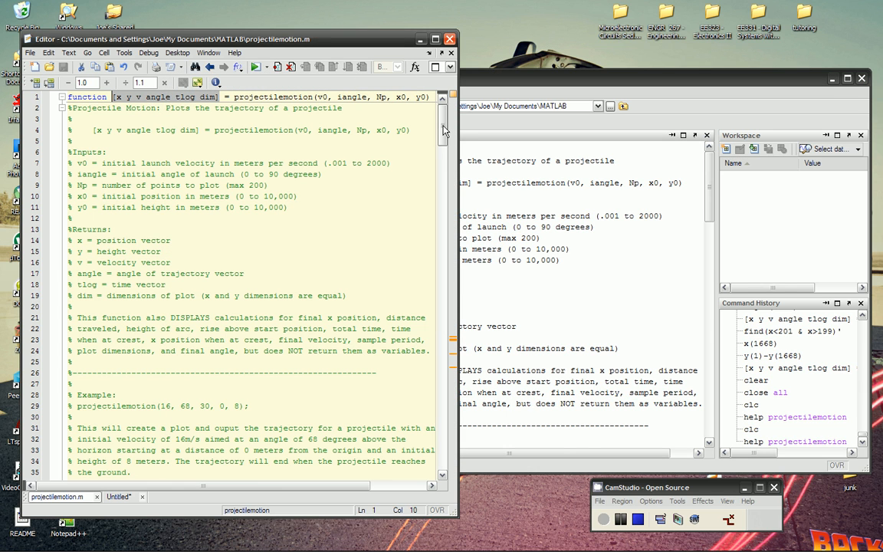
# Scroll projectilemotion.m down to the Error Handling input checks
pyautogui.scroll(-3)
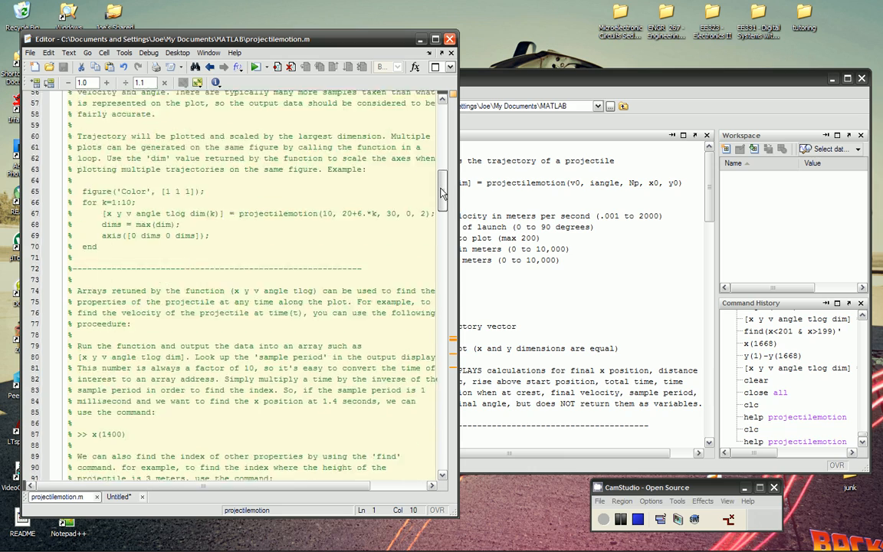
pyautogui.scroll(-3)
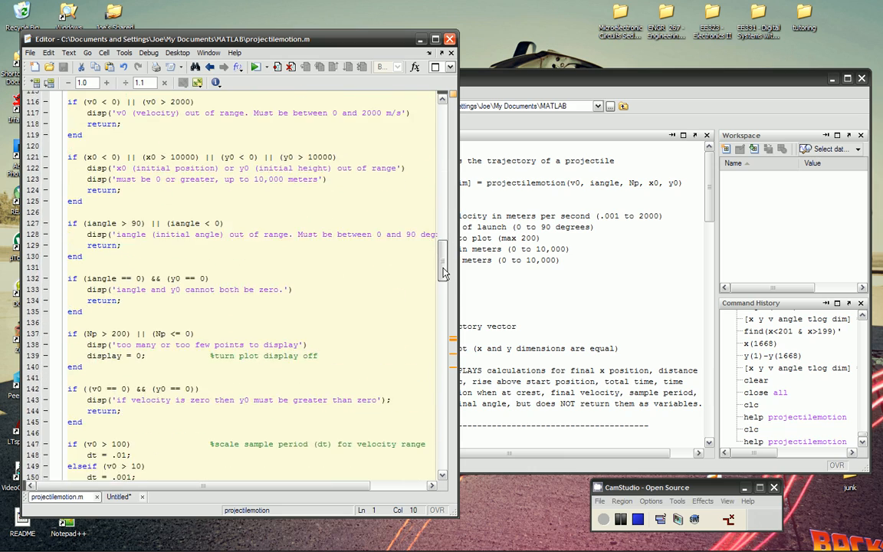
pyautogui.scroll(3)
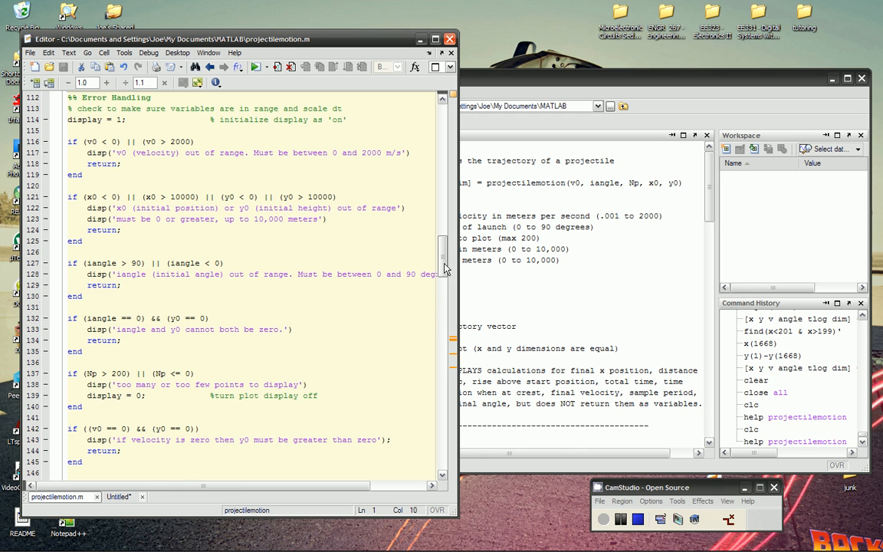
pyautogui.scroll(-3)
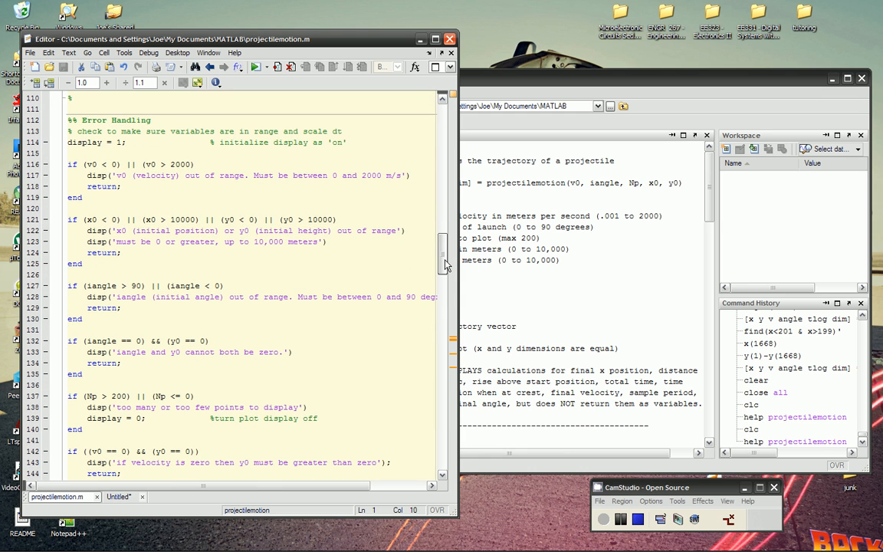
pyautogui.scroll(-3)
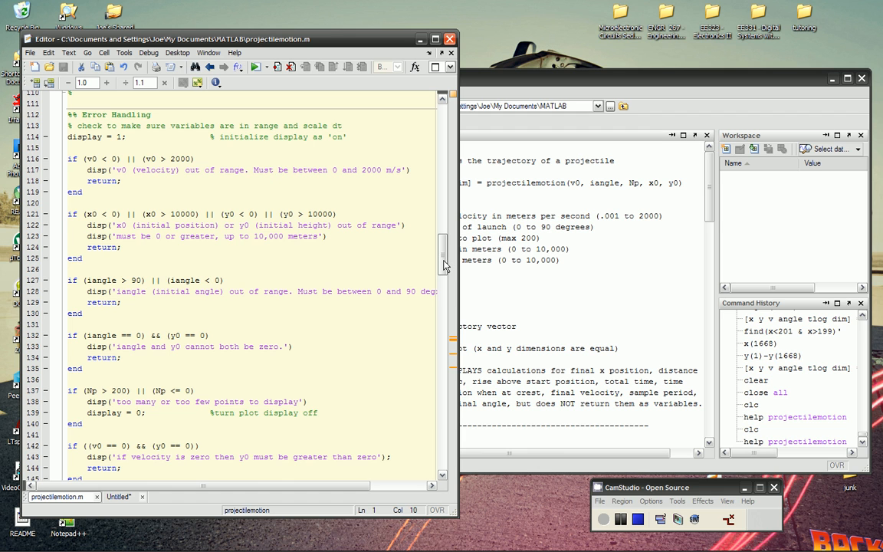
pyautogui.scroll(-3)
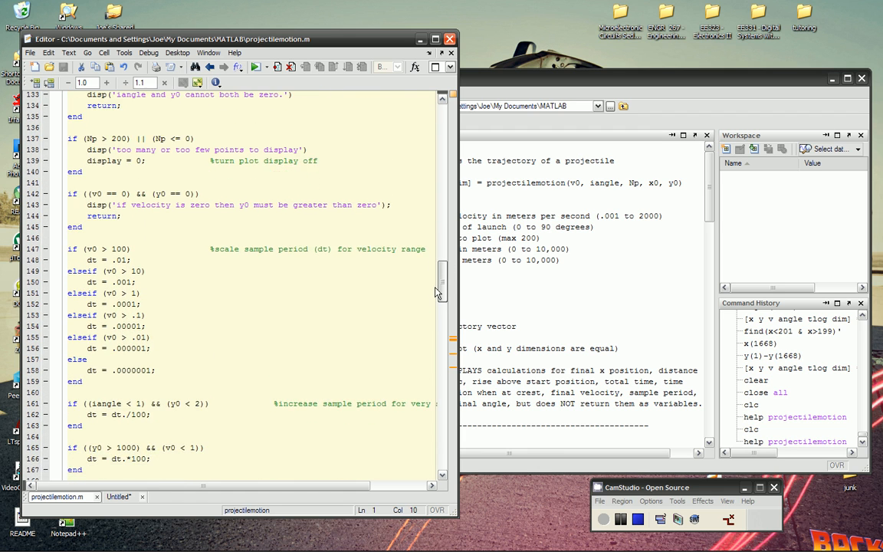
# Continue through the sample-period scaling and initial calculations to the trajectory loop
pyautogui.scroll(-3)
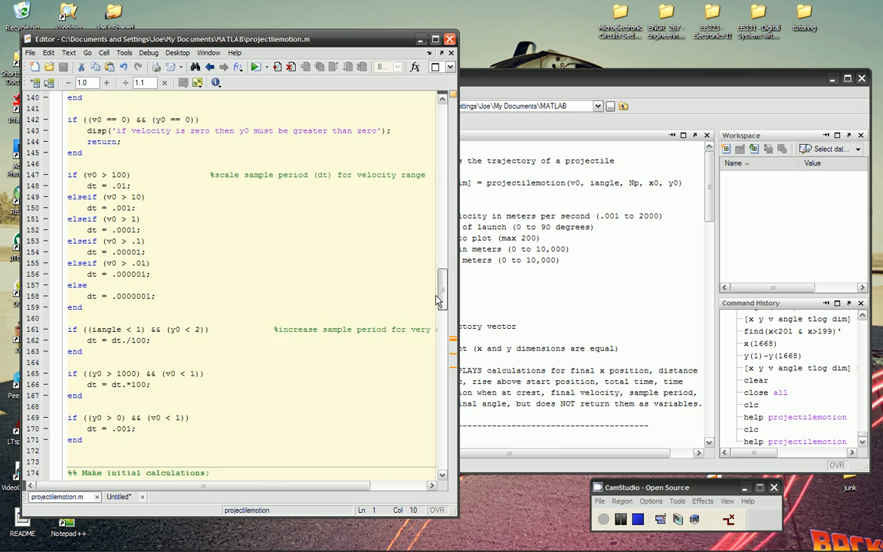
pyautogui.scroll(-3)
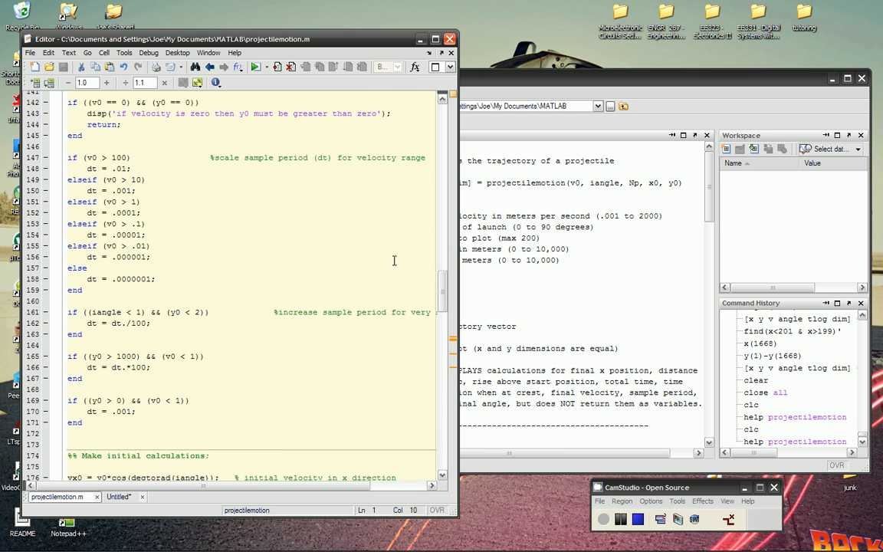
pyautogui.moveTo(141, 235)
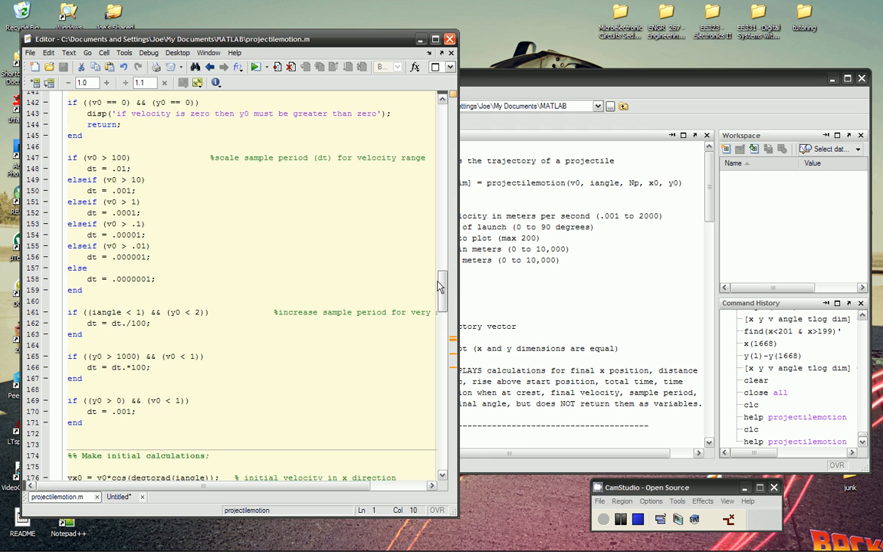
pyautogui.scroll(-3)
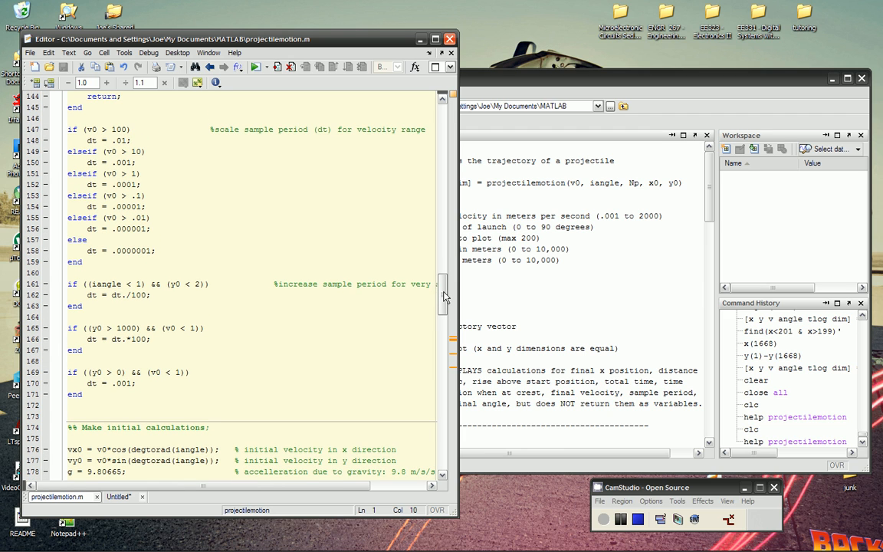
pyautogui.scroll(-3)
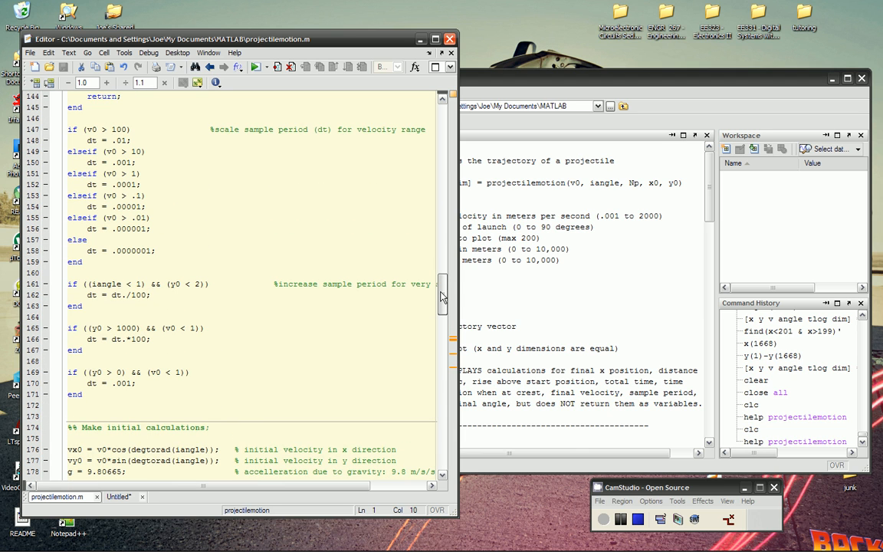
pyautogui.scroll(-3)
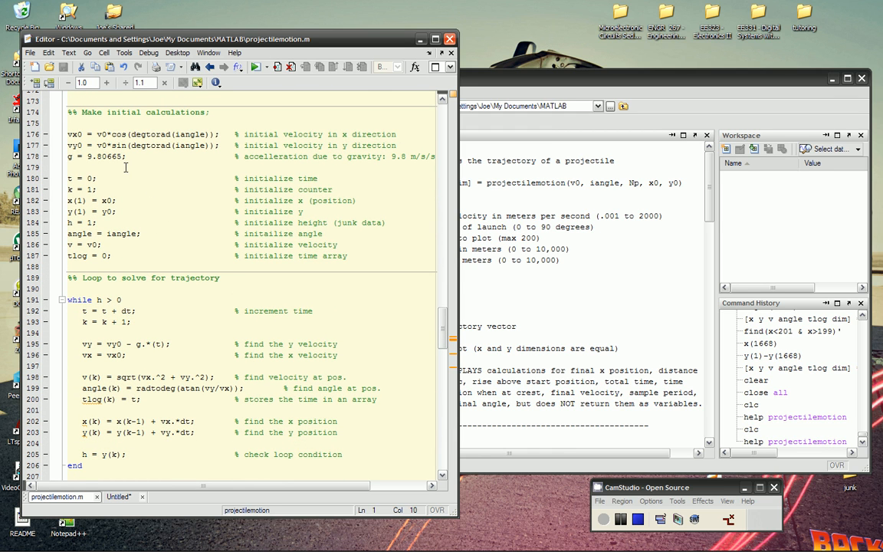
pyautogui.scroll(-3)
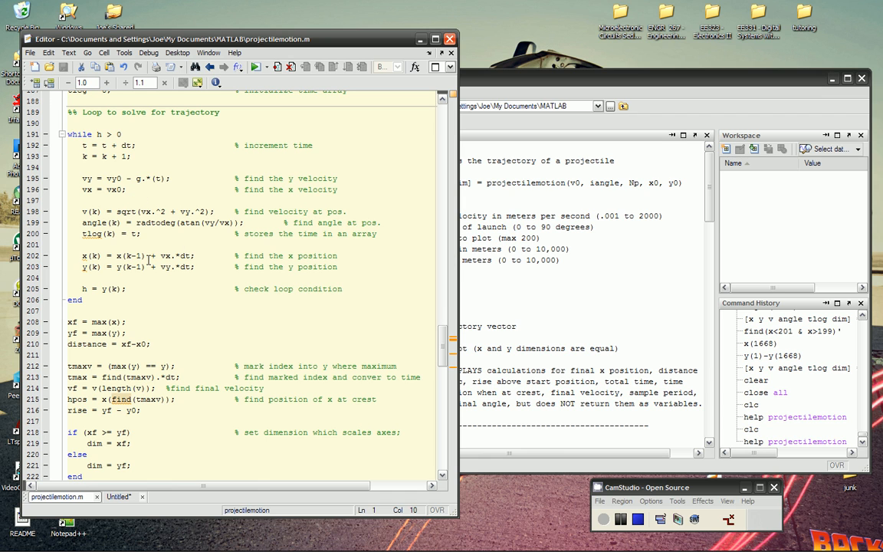
pyautogui.moveTo(175, 240)
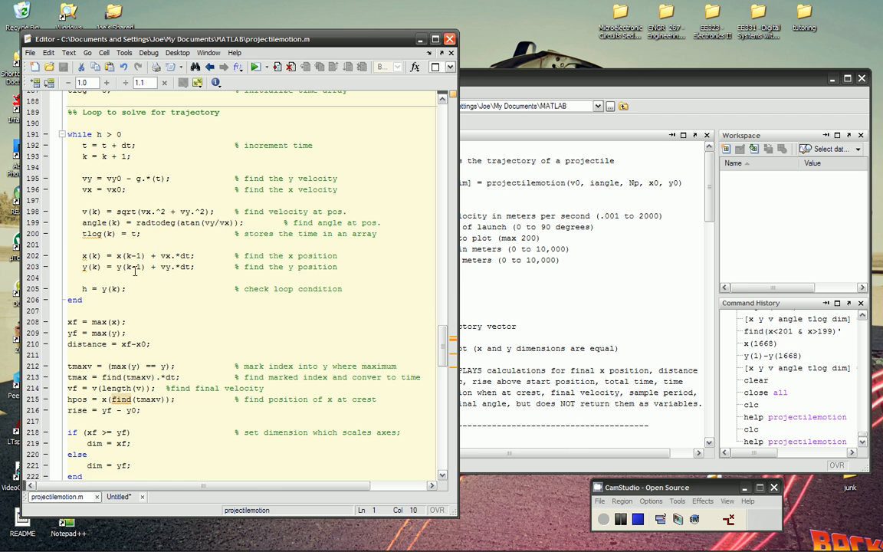
pyautogui.scroll(-3)
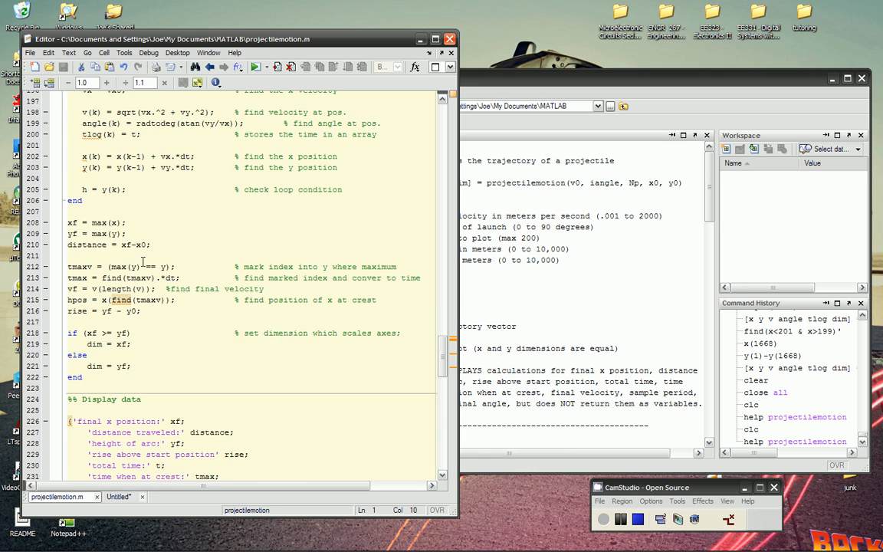
pyautogui.scroll(-3)
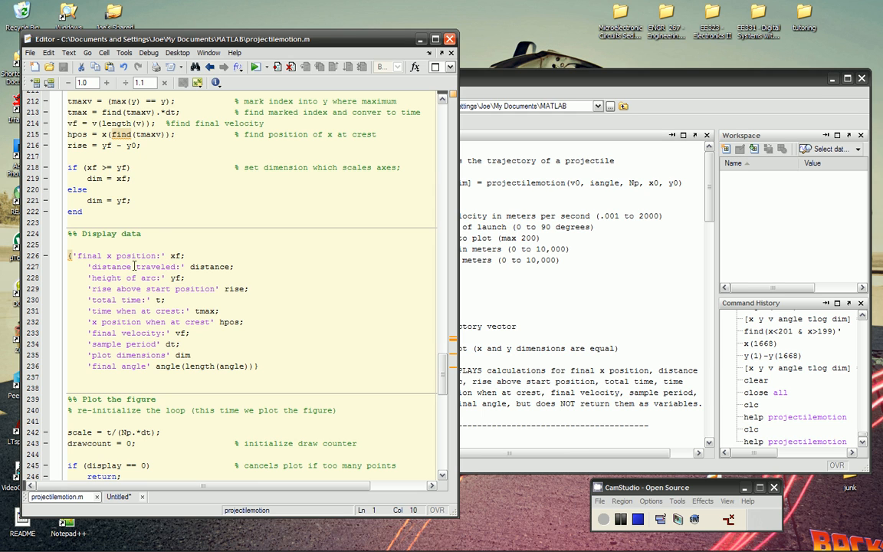
pyautogui.scroll(-3)
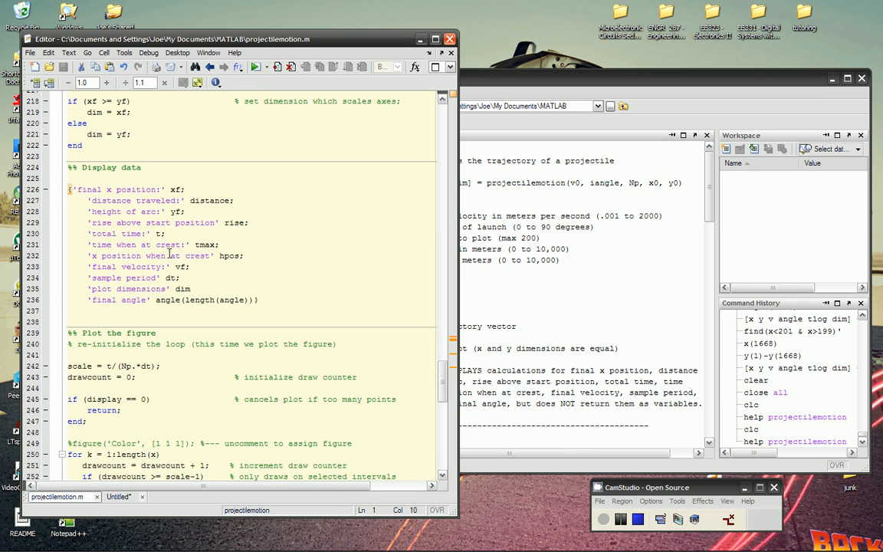
pyautogui.scroll(-3)
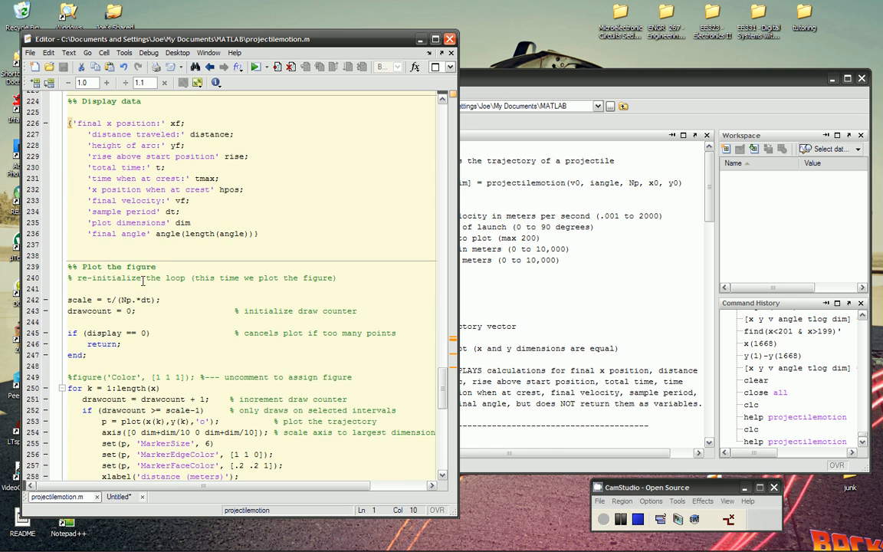
pyautogui.scroll(-3)
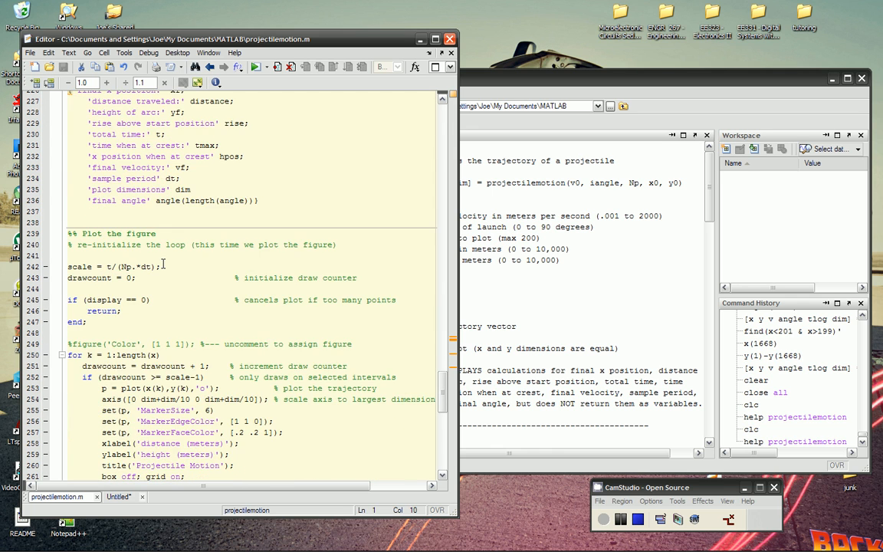
pyautogui.scroll(-3)
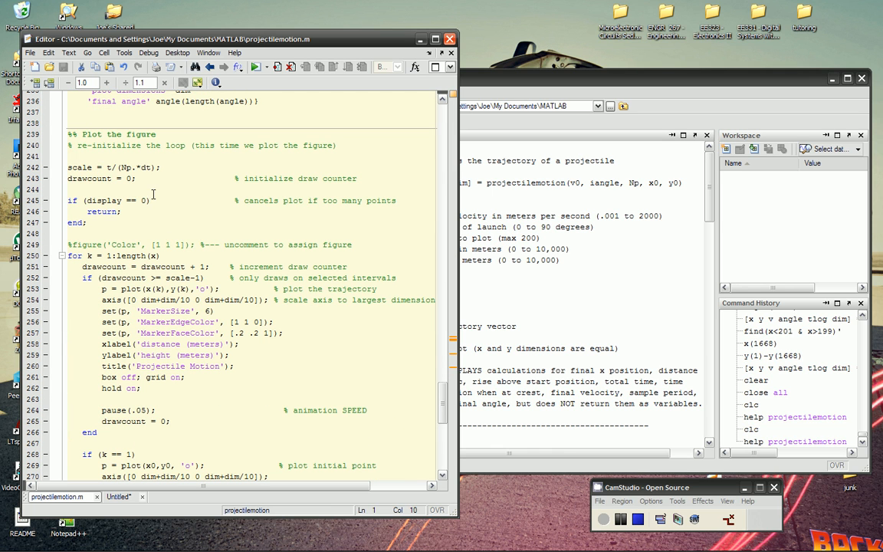
pyautogui.scroll(-3)
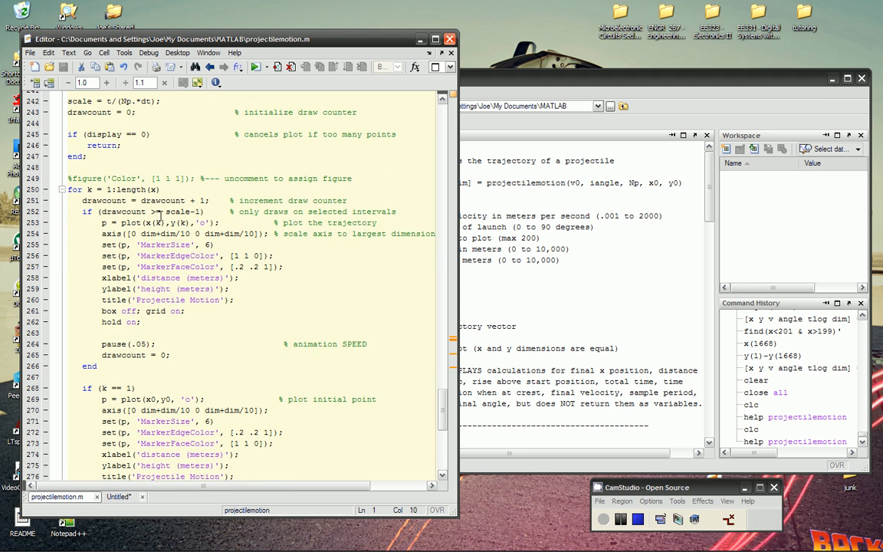
pyautogui.scroll(-3)
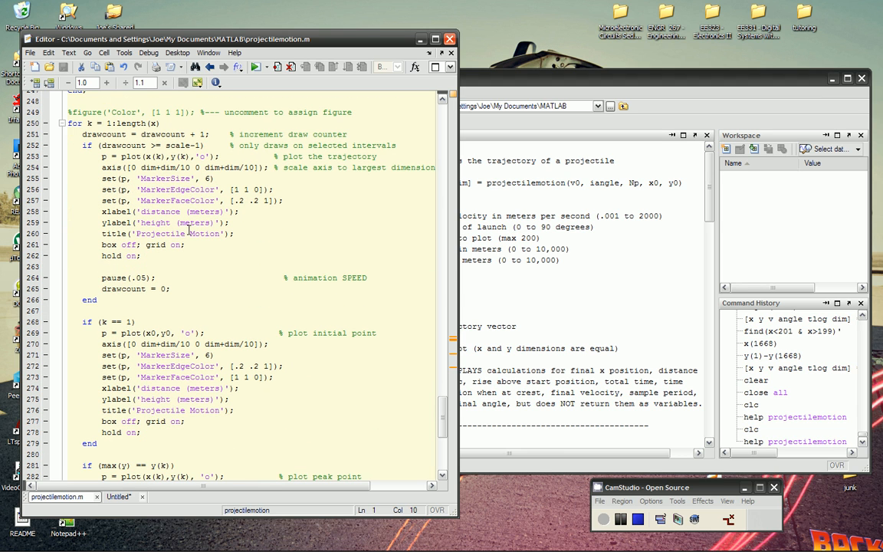
pyautogui.scroll(-3)
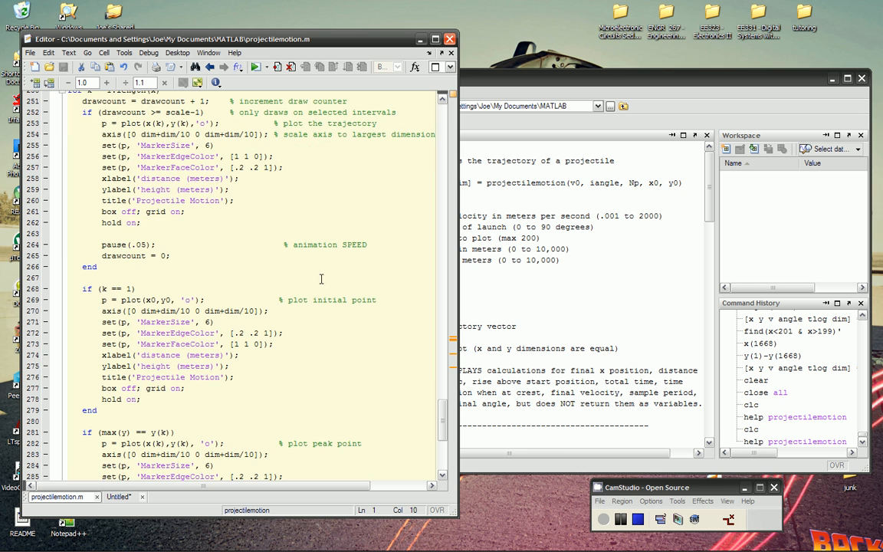
pyautogui.scroll(-3)
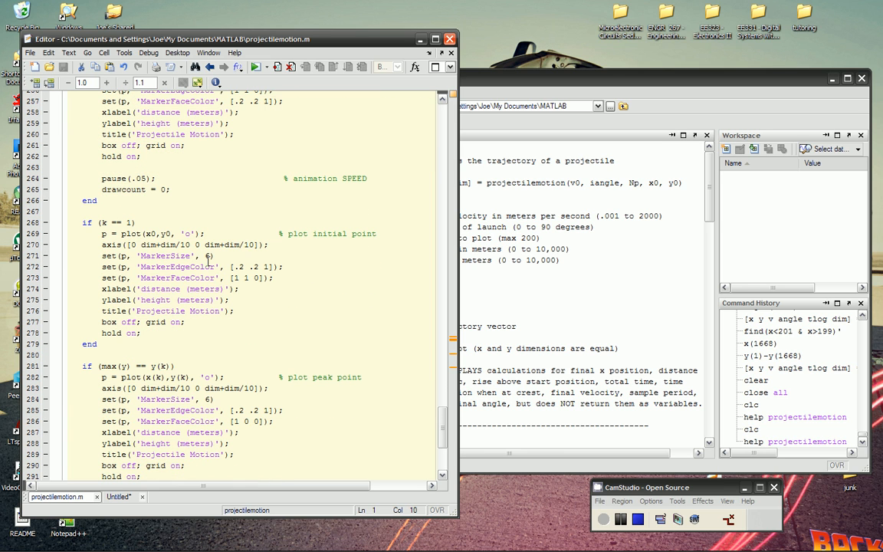
pyautogui.scroll(-3)
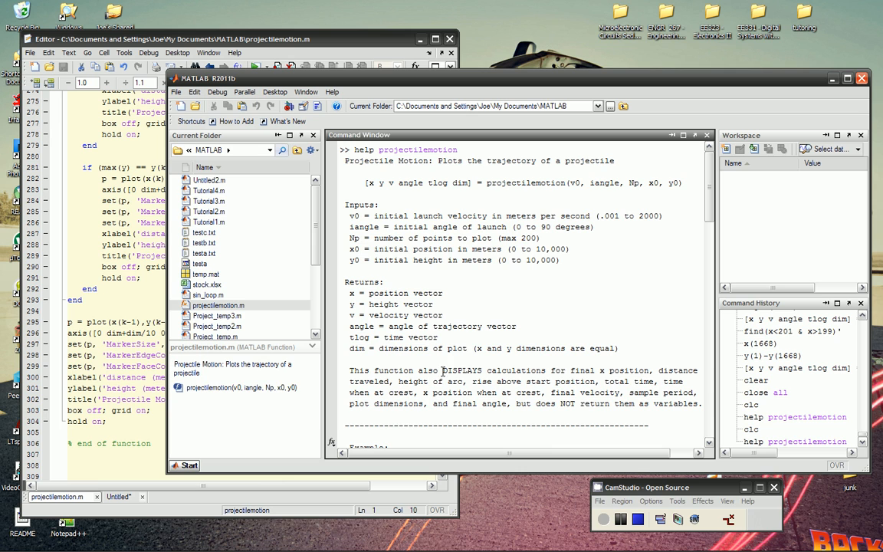
# Scroll the Command Window after clearing the help output with clc
pyautogui.scroll(-3)
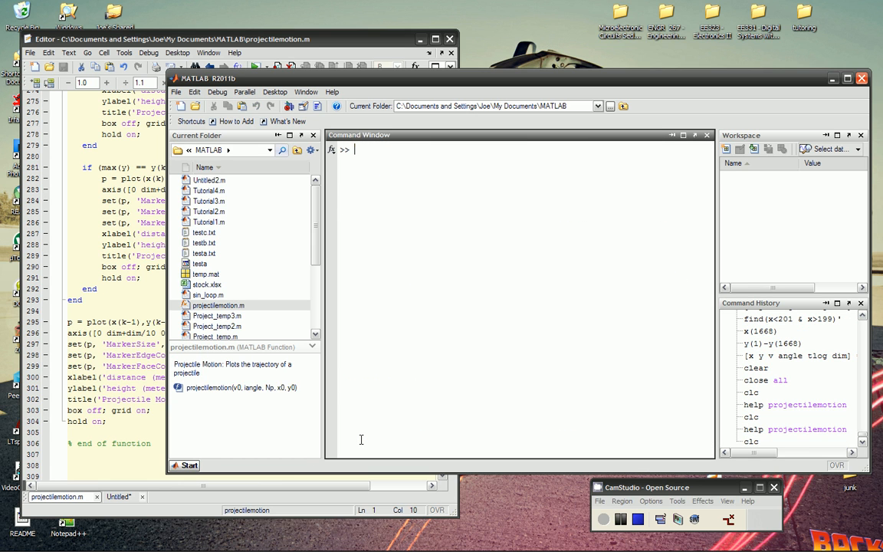
# Enter the call projectilemotion(20, 60, 25, 0, 4); at the Command Window prompt
pyautogui.write('projec')
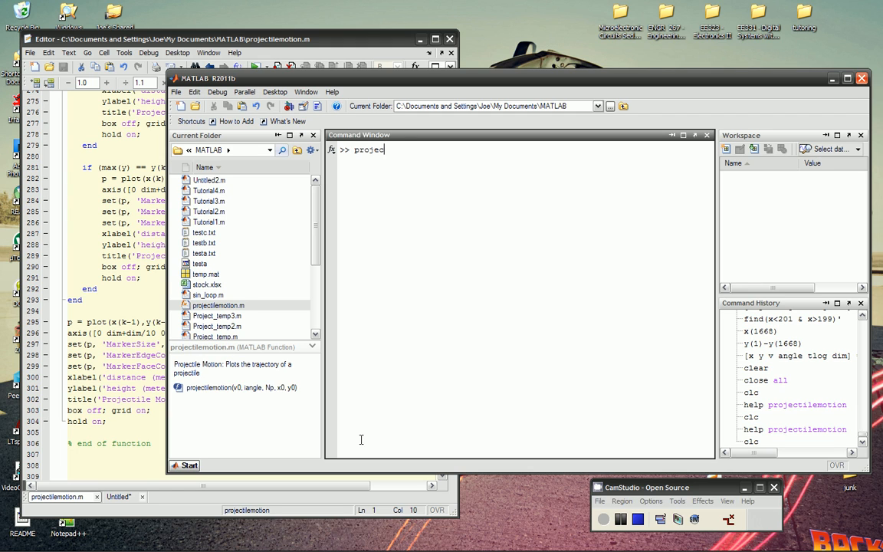
pyautogui.write('tilemotion')
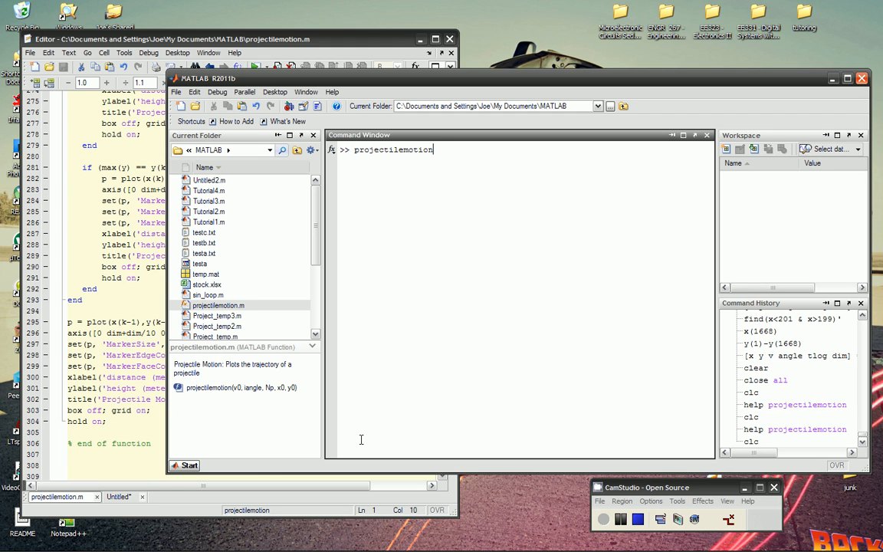
pyautogui.write('(20')
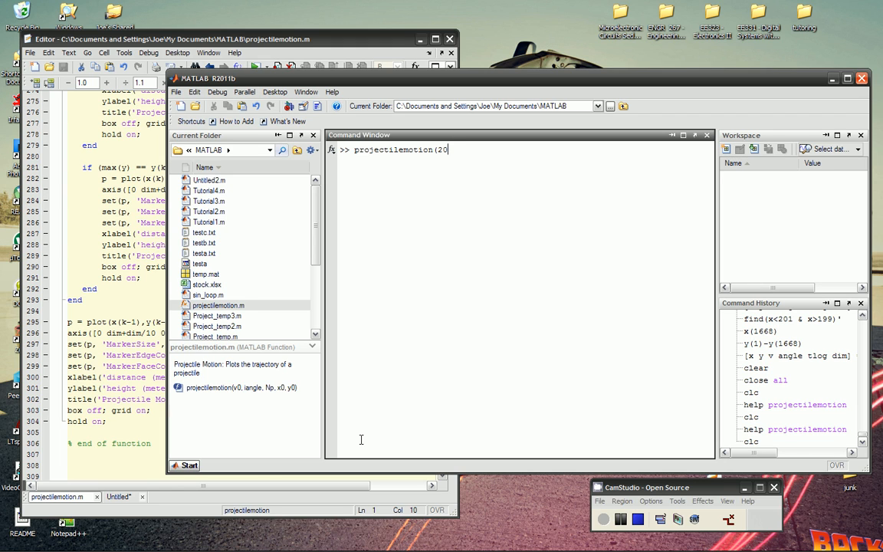
pyautogui.write(', 60,')
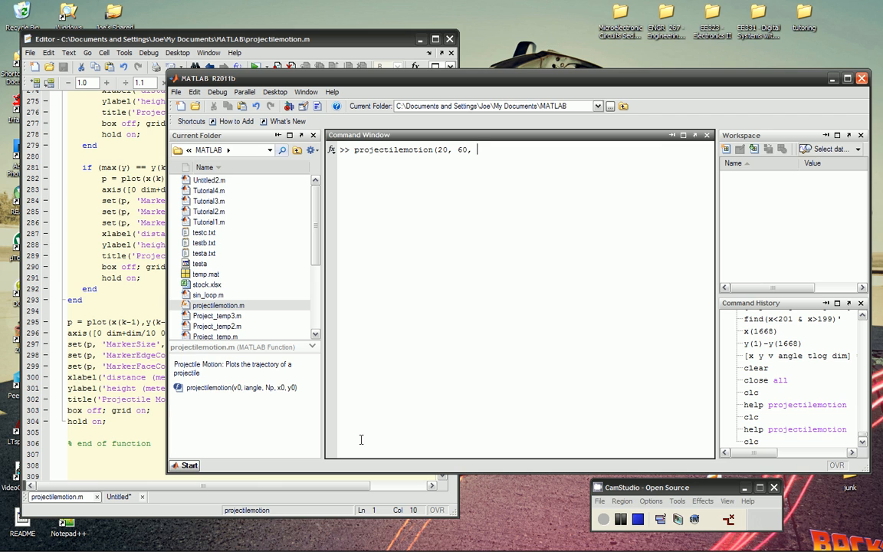
pyautogui.write('25')
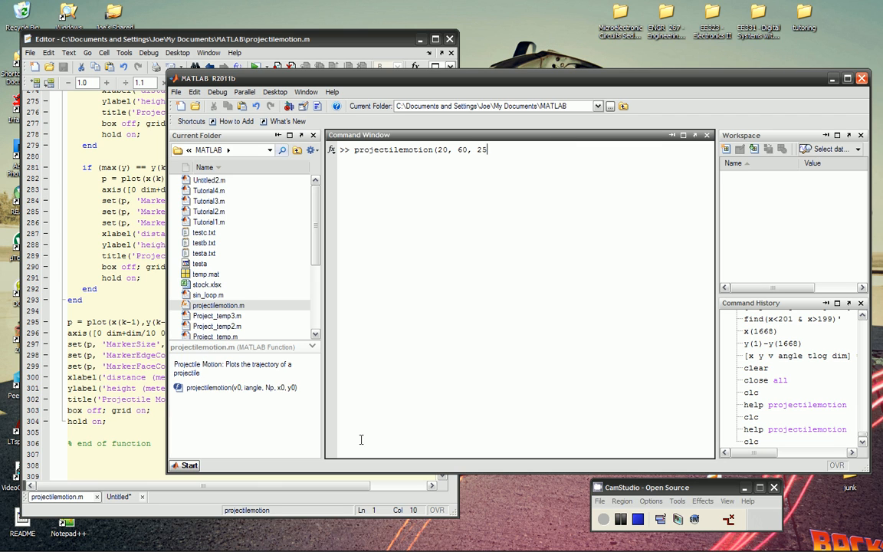
pyautogui.write(',')
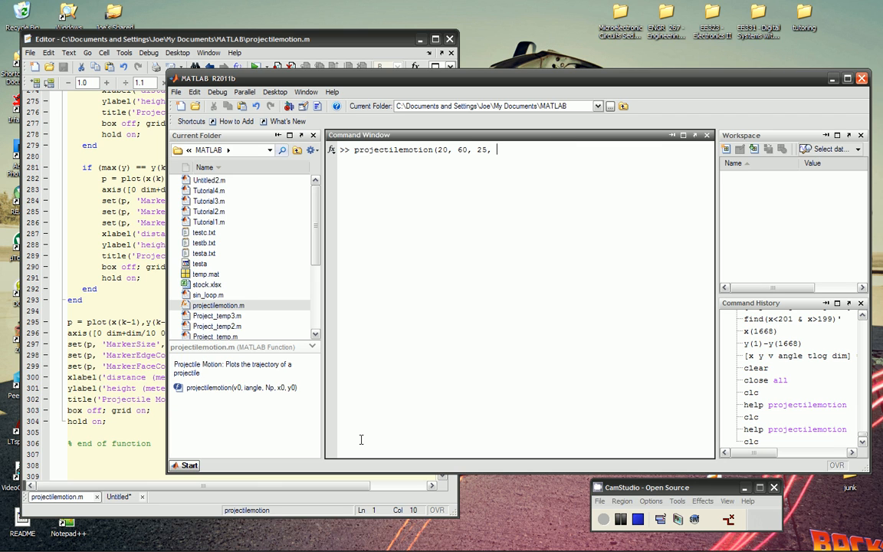
pyautogui.write('0,')
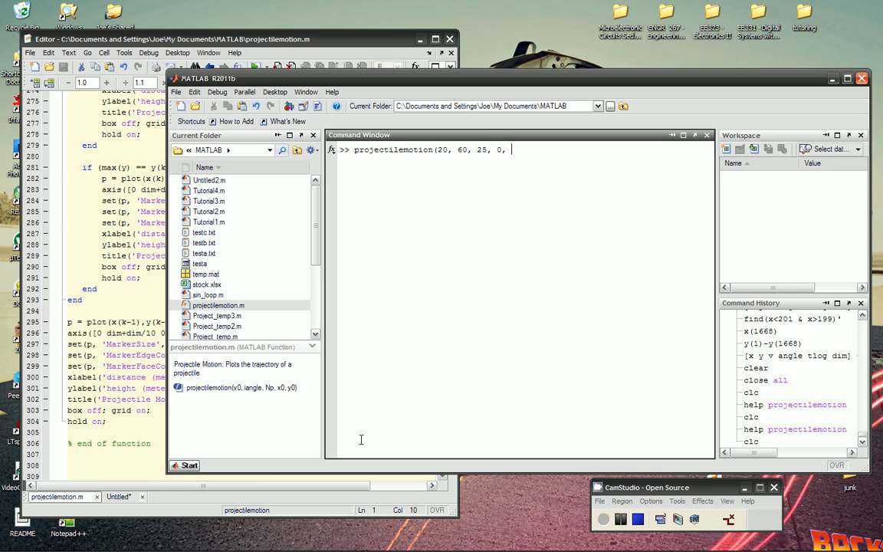
pyautogui.write('4);')
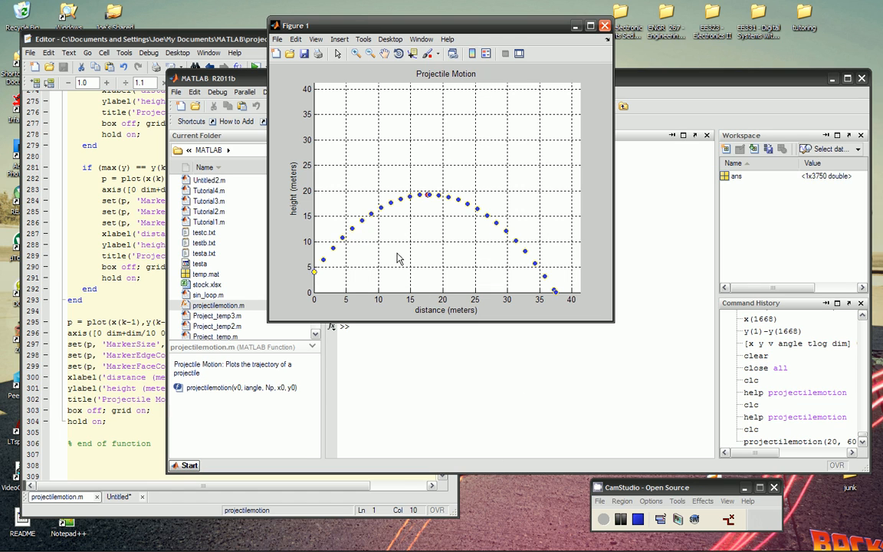
pyautogui.moveTo(414, 279)
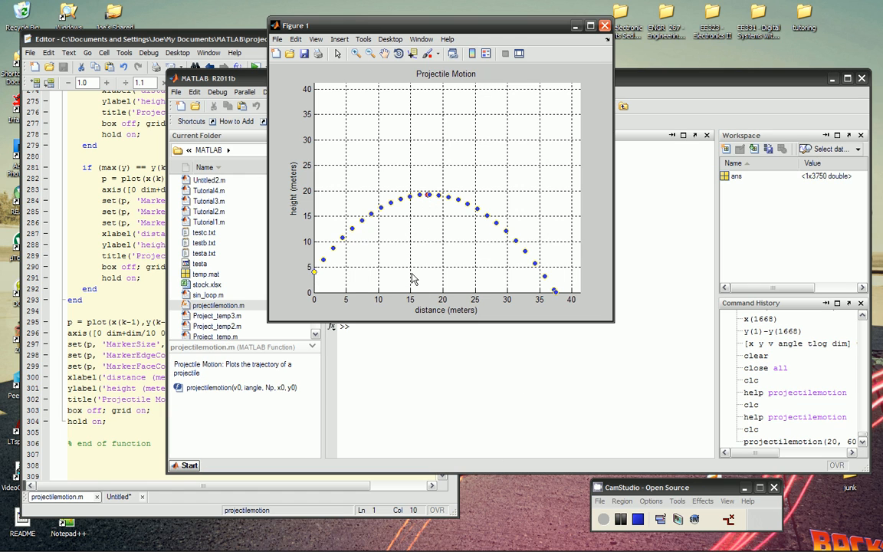
pyautogui.moveTo(322, 295)
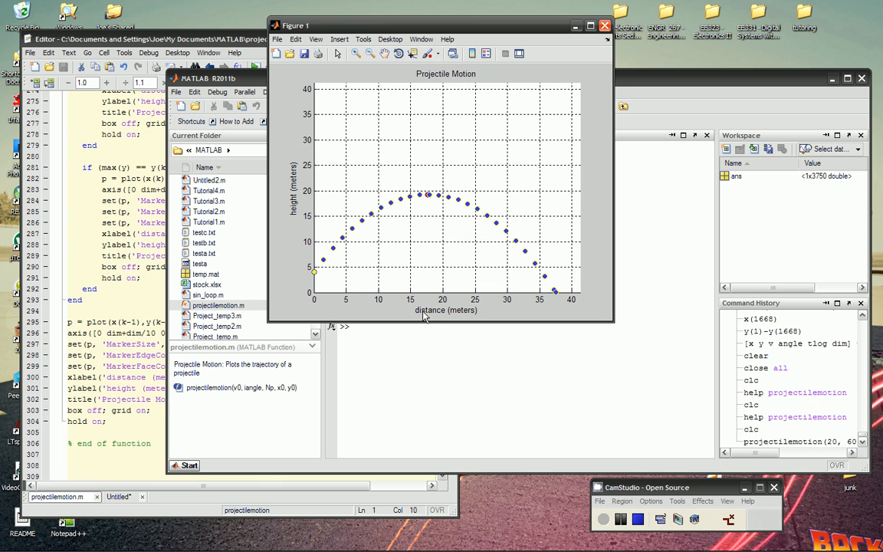
pyautogui.moveTo(319, 155)
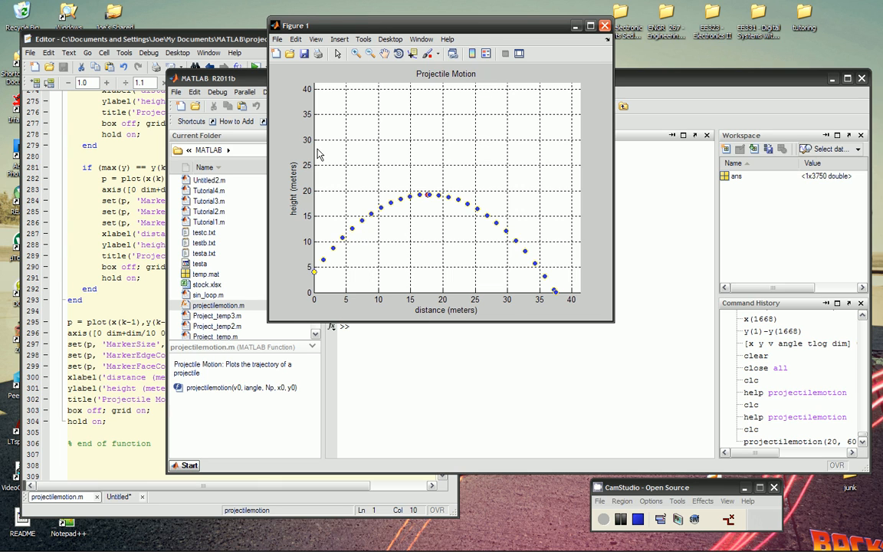
pyautogui.moveTo(544, 300)
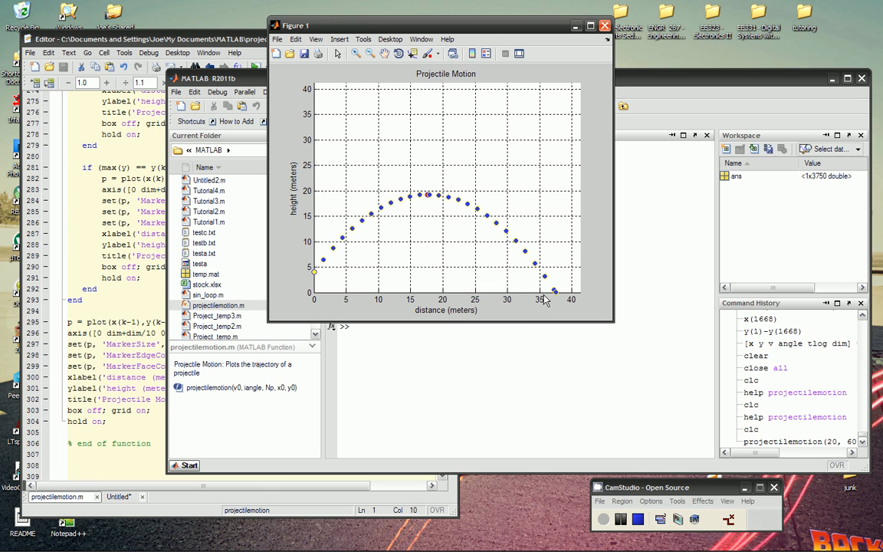
pyautogui.moveTo(564, 295)
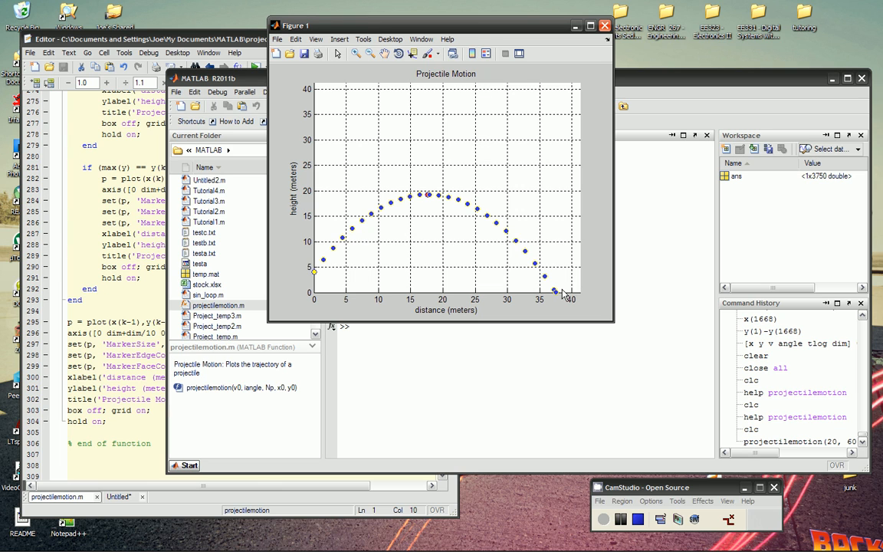
pyautogui.moveTo(321, 281)
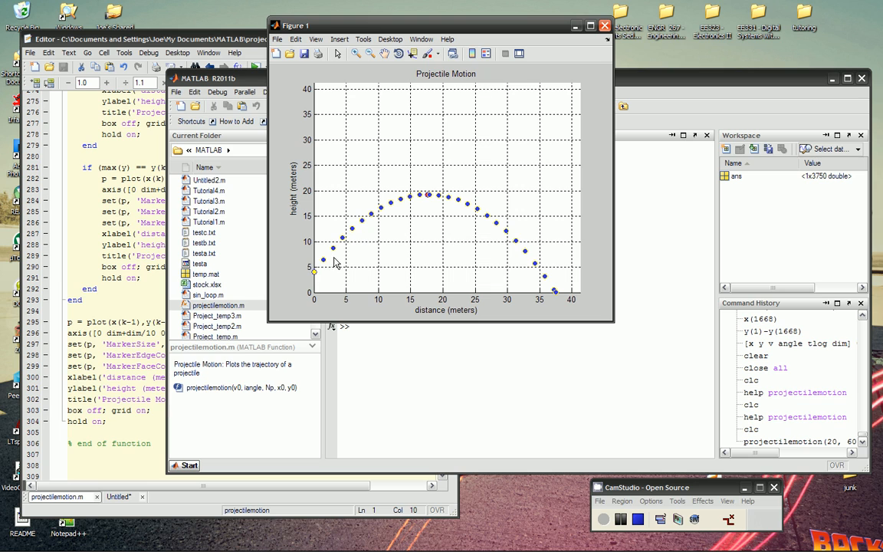
pyautogui.moveTo(457, 220)
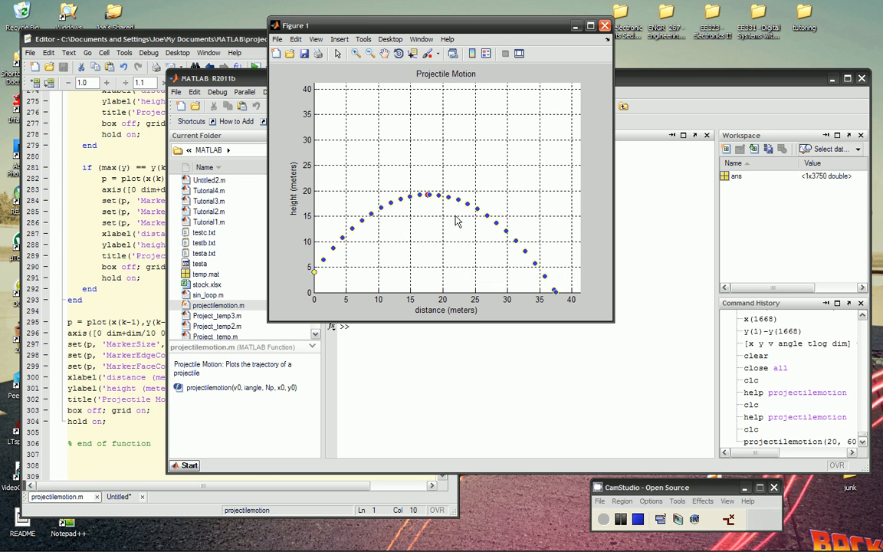
pyautogui.moveTo(488, 258)
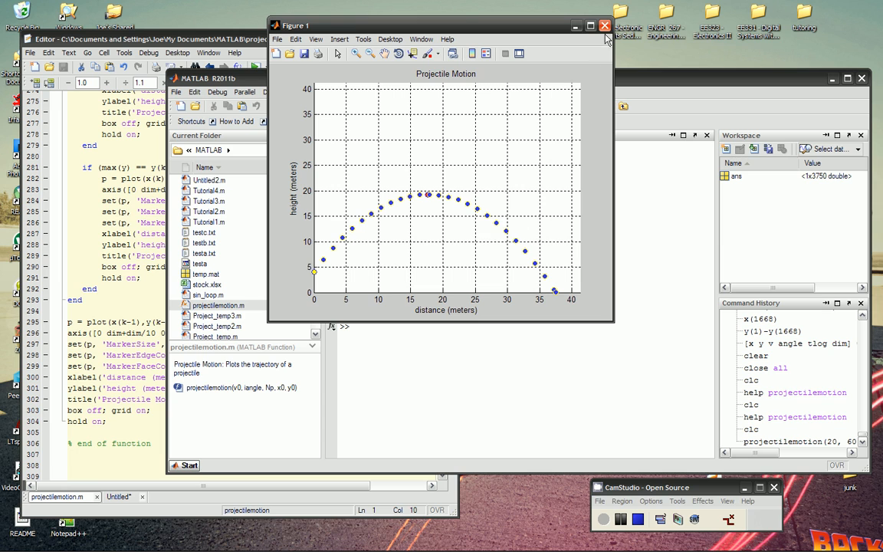
# Rerun the 20 m/s launch at an 88-degree angle, view the steep arc and dismiss its plot
pyautogui.click(601, 24)
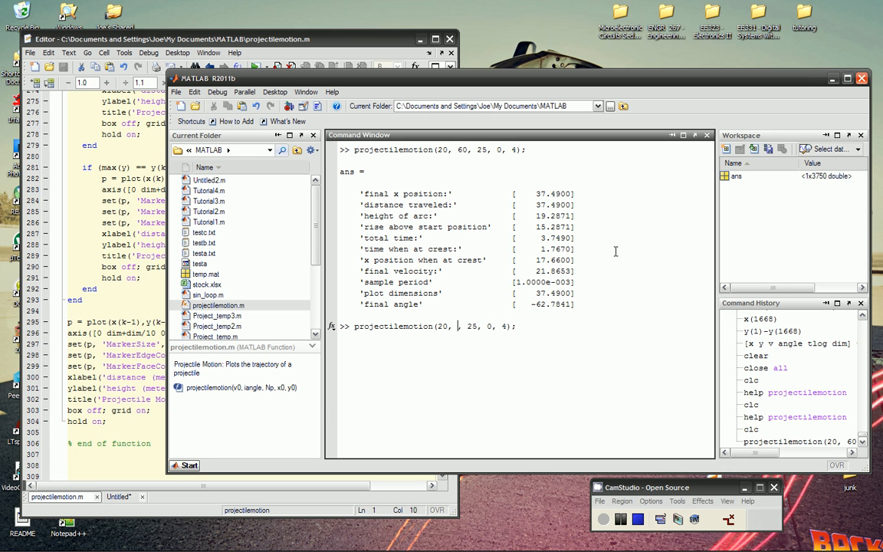
pyautogui.write('88')
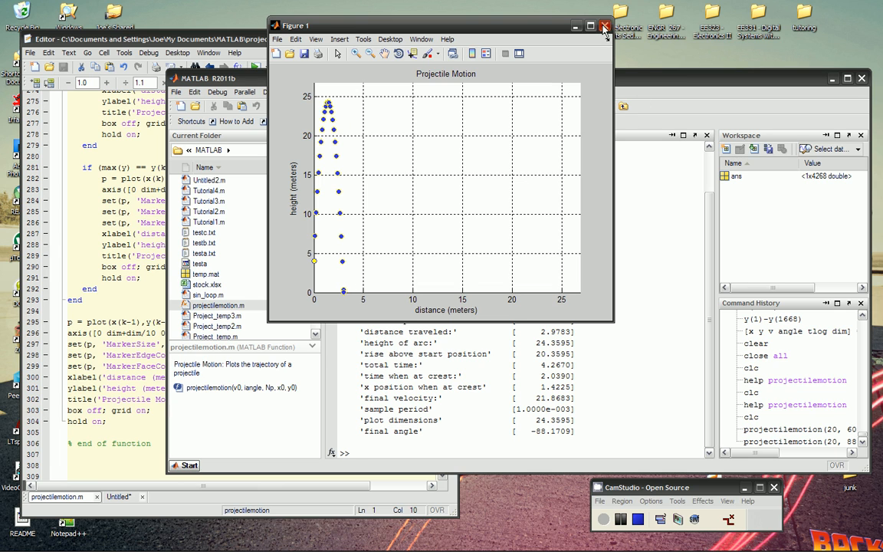
pyautogui.click(605, 22)
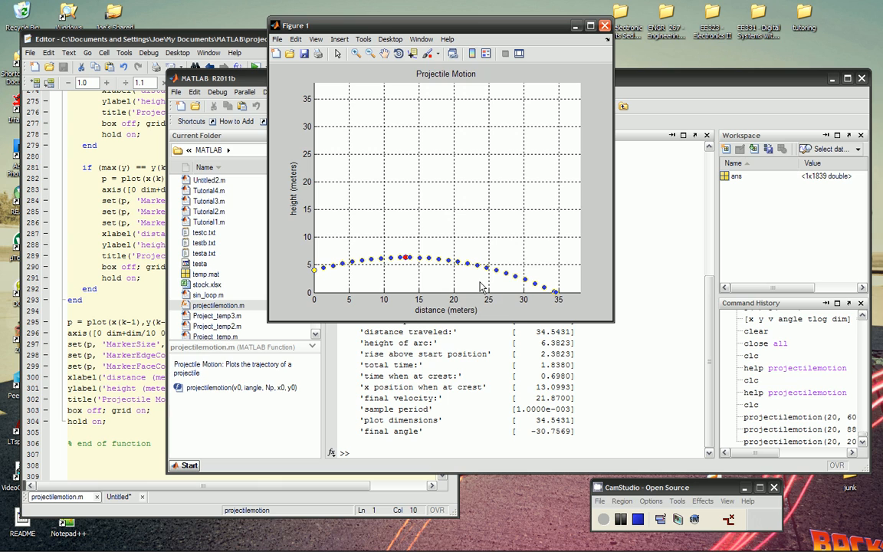
pyautogui.moveTo(405, 276)
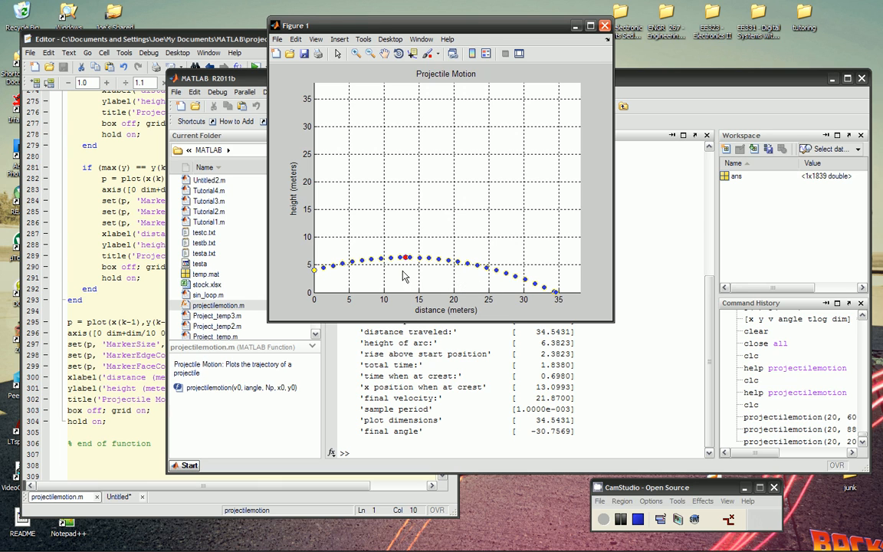
pyautogui.moveTo(544, 49)
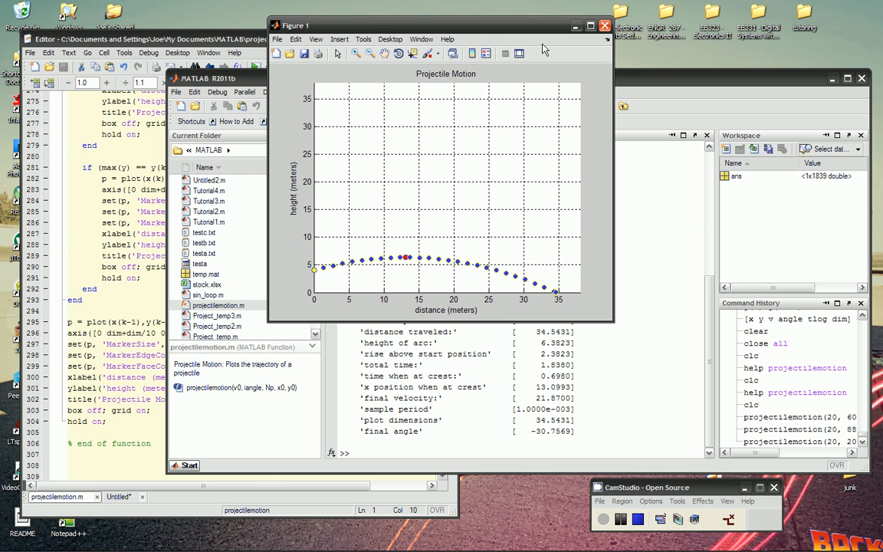
pyautogui.moveTo(400, 260)
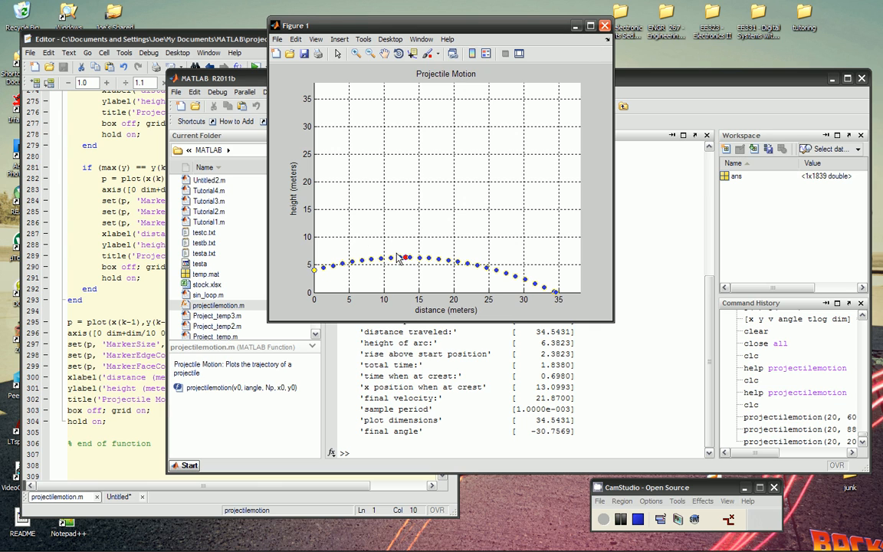
pyautogui.moveTo(475, 234)
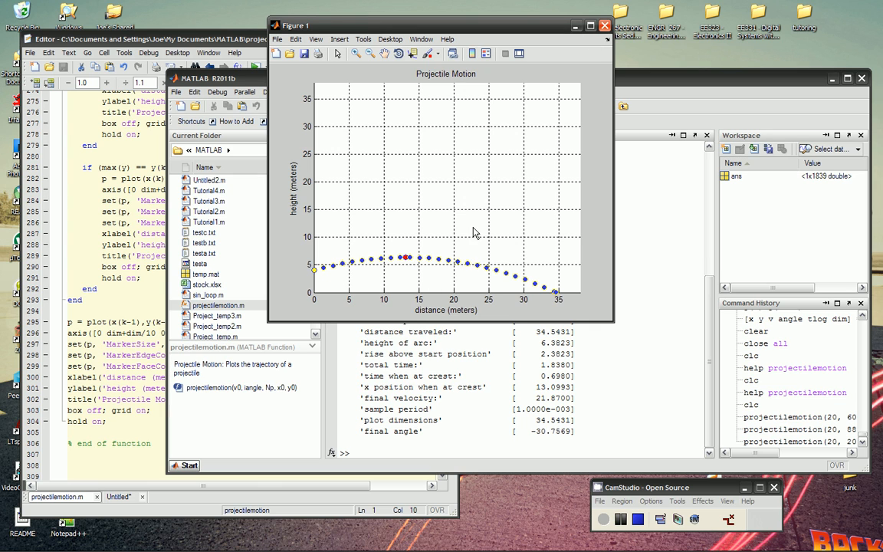
pyautogui.moveTo(604, 25)
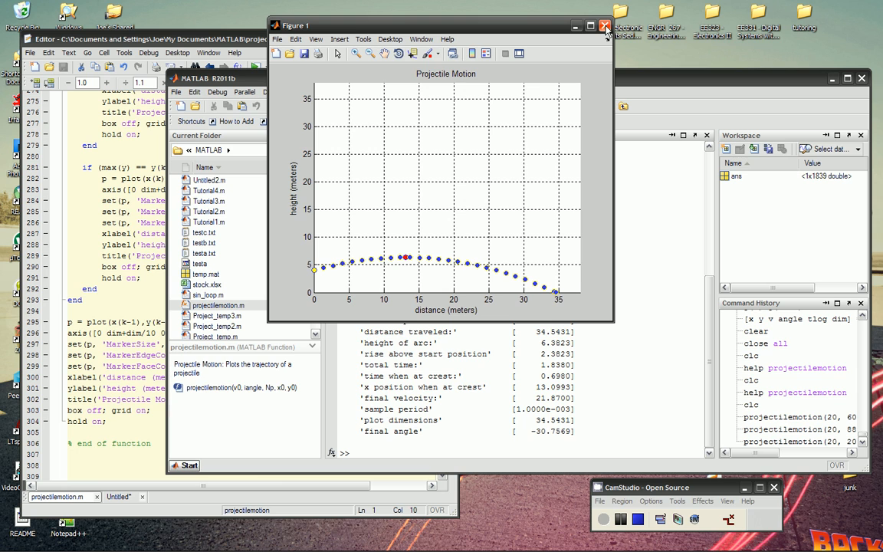
# Bring the Command Window results of projectilemotion(20, 20, 25, 0, 4) in front of Figure 1
pyautogui.click(601, 24)
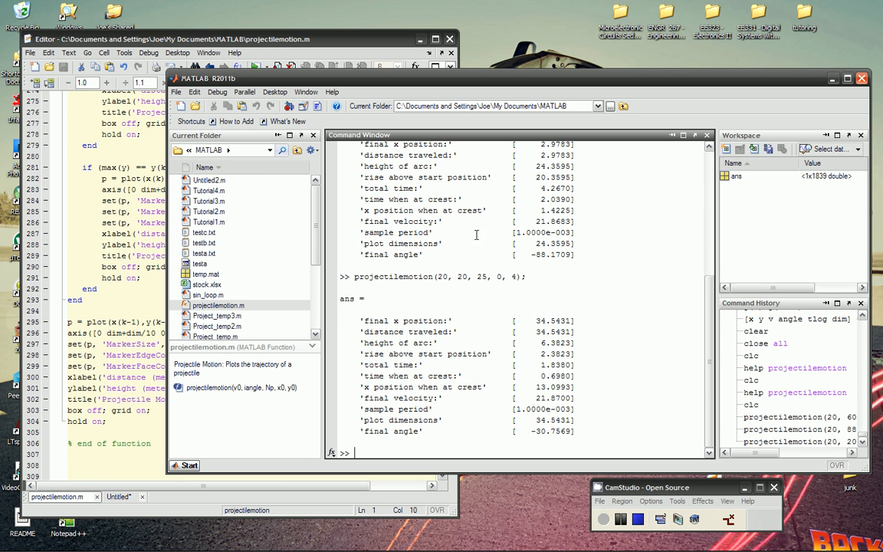
pyautogui.moveTo(537, 320)
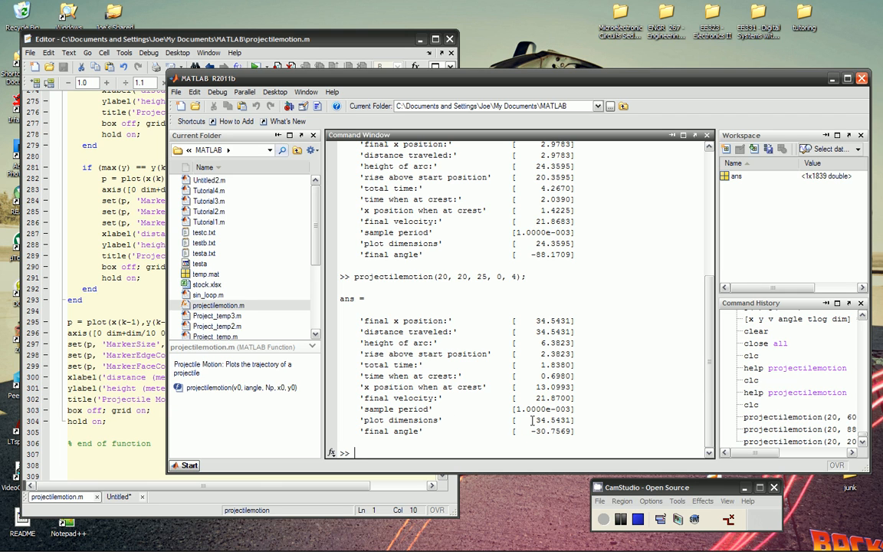
# Edit the recalled command to projectilemotion(40, 90, 25, 10, 0); and run the vertical launch
pyautogui.write('projectilemotion(20, 20, 25, 0, 4);')
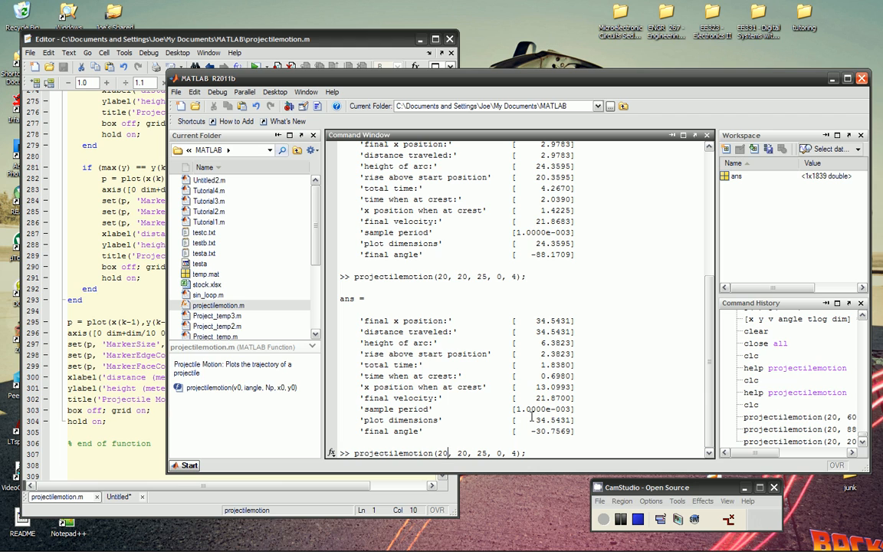
pyautogui.write('40')
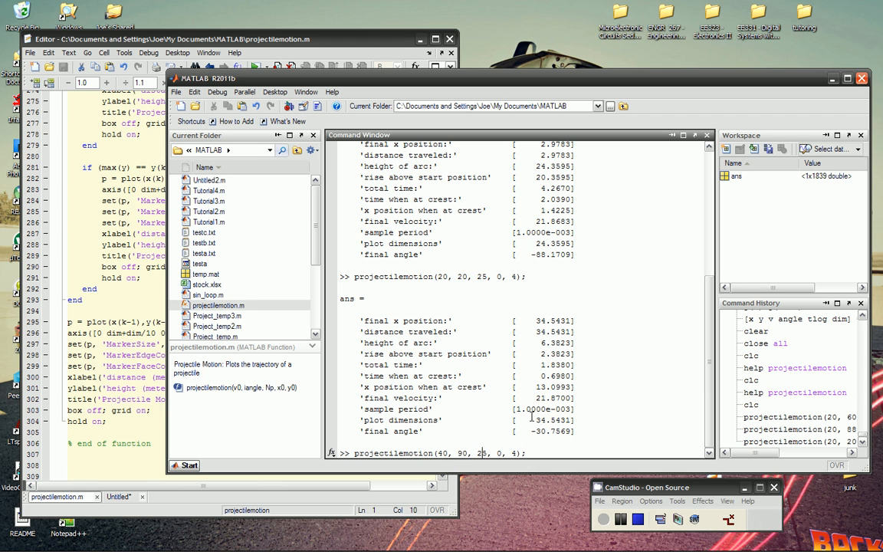
pyautogui.write('10')
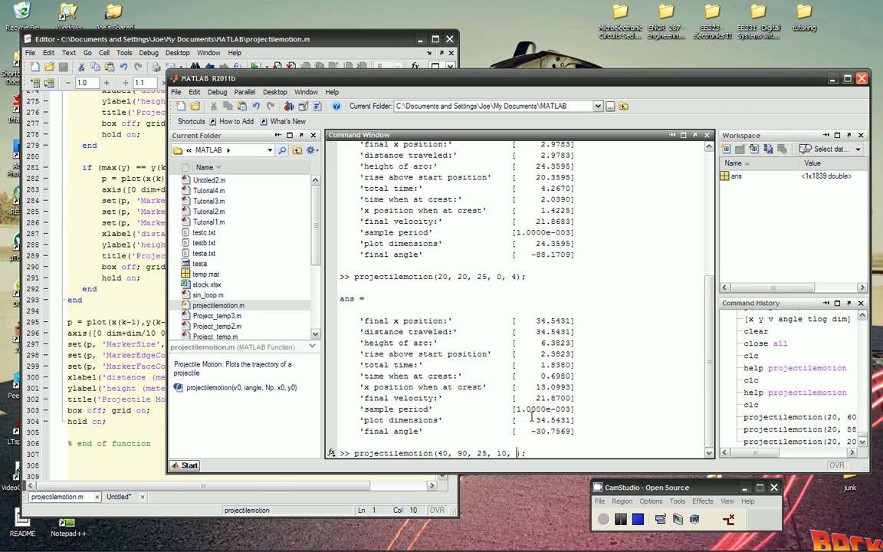
pyautogui.write('0);')
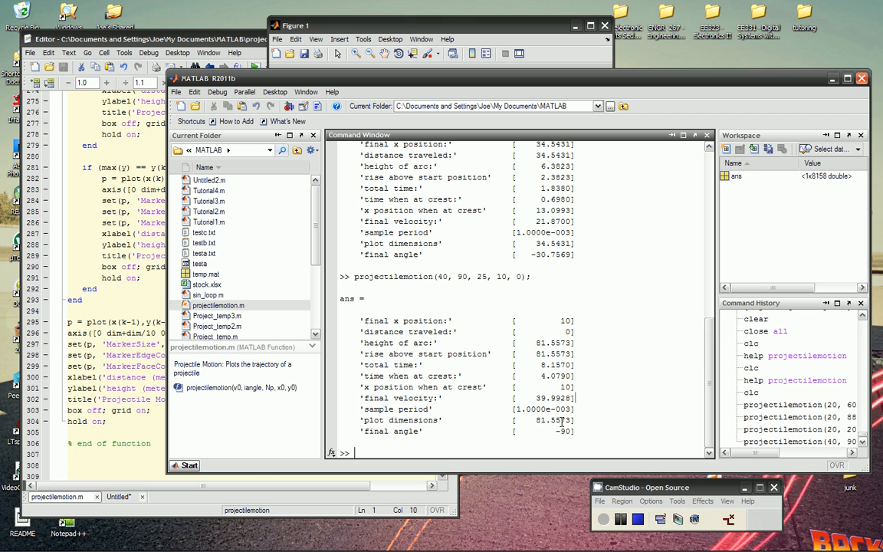
pyautogui.write('projectilemotion(40, 90, 25, 10, 0);')
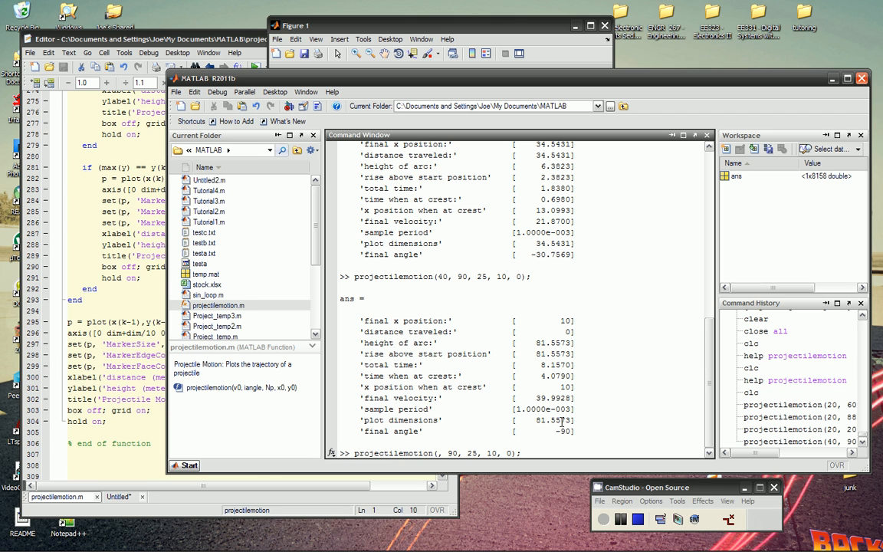
# Run projectilemotion(0, 90, 25, 10, 0), then after the velocity error rerun it with y0 100
pyautogui.write('0')
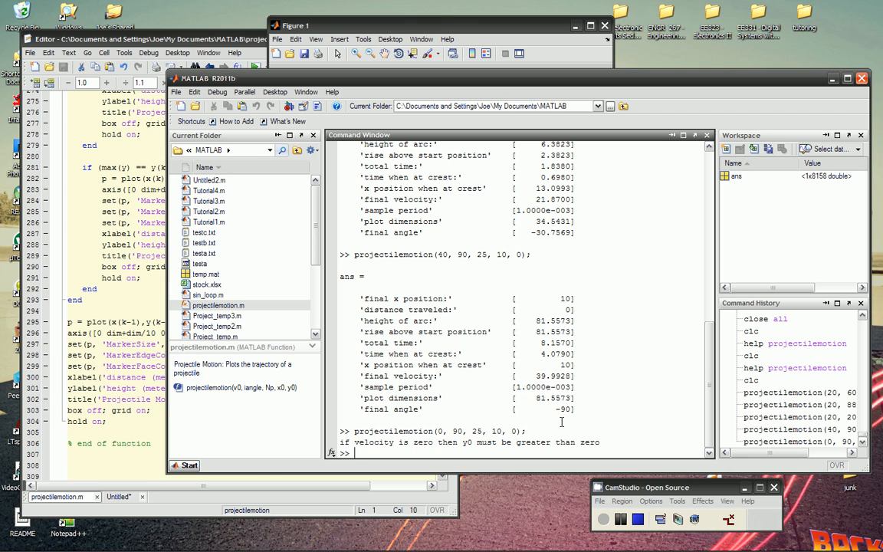
pyautogui.write('projectilemotion(0, 90, 25, 10, 0);')
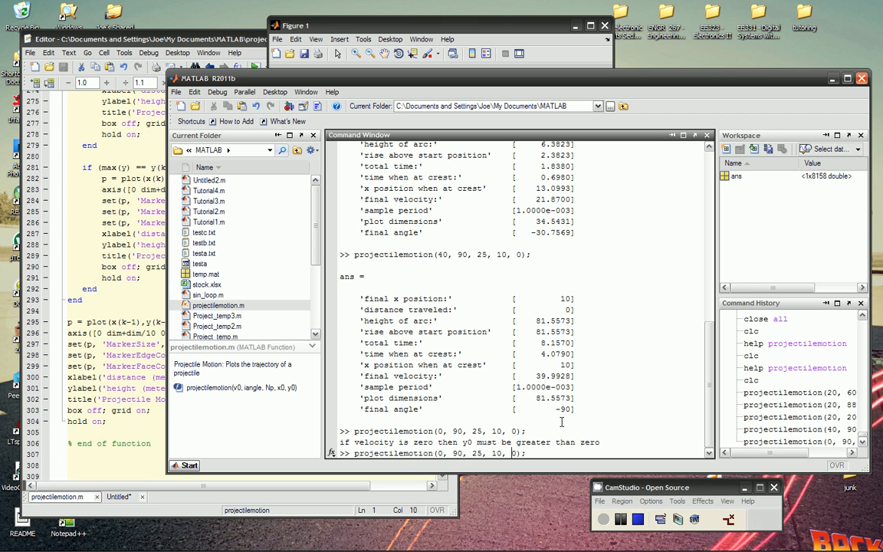
pyautogui.write('100')
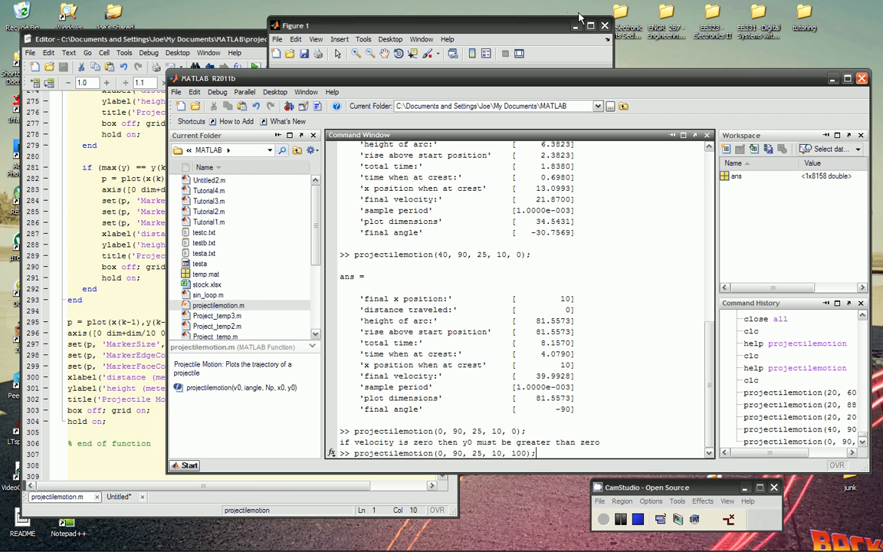
pyautogui.click(605, 25)
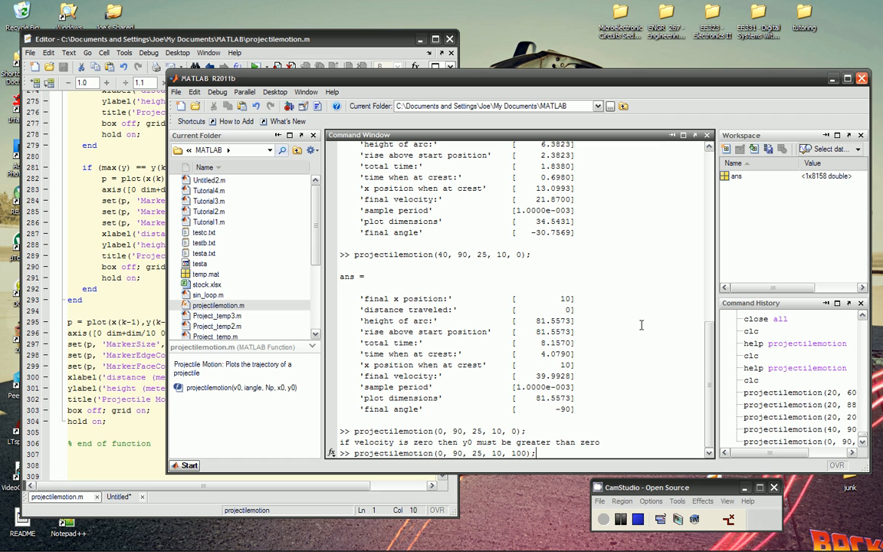
pyautogui.press('Return')
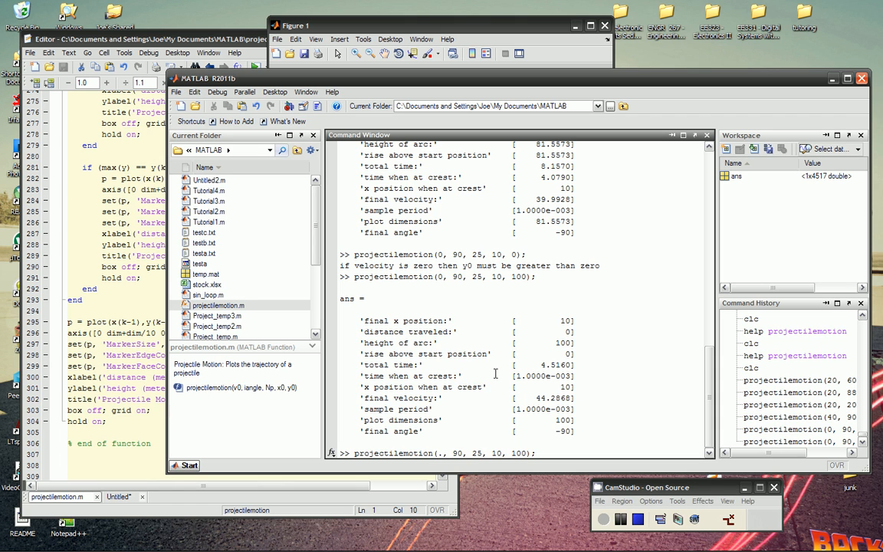
# Run projectilemotion(.3, 0, 60, 0, 2); for a slow drop from 2 m, then close the figure
pyautogui.write('3')
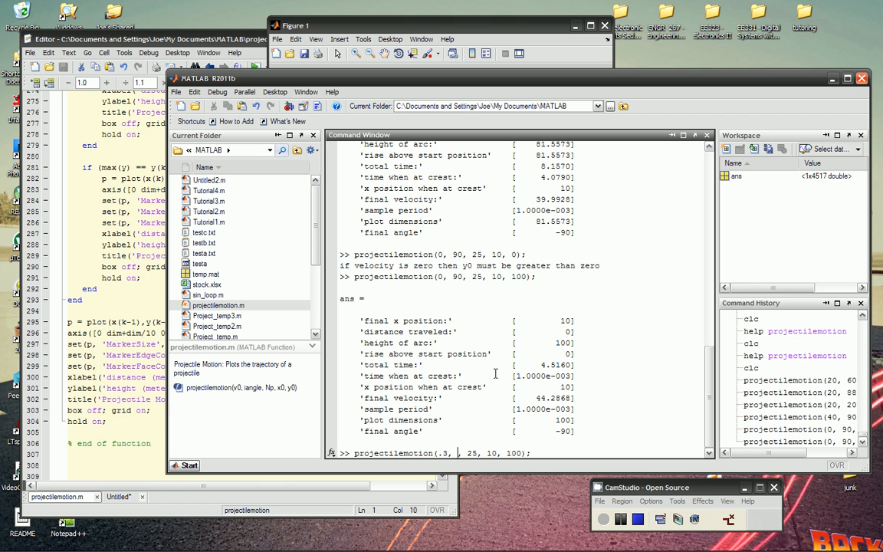
pyautogui.write('0')
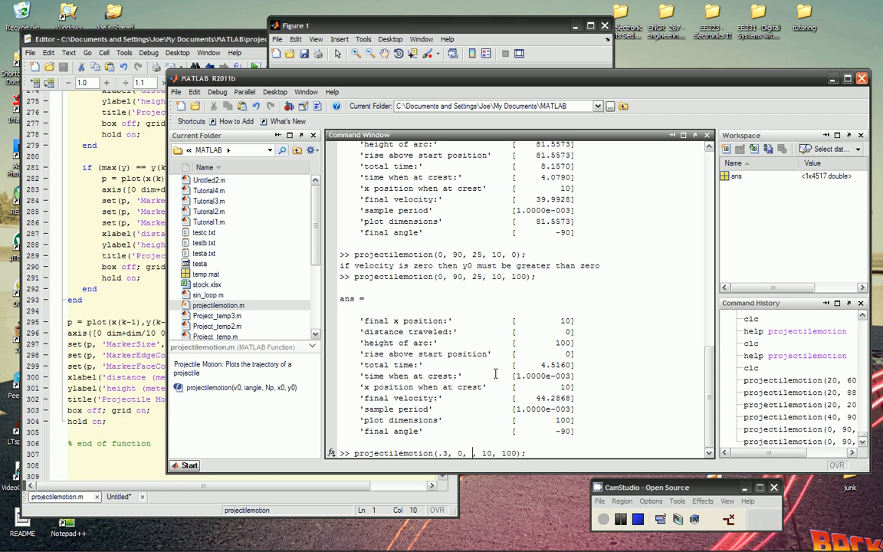
pyautogui.write('60,')
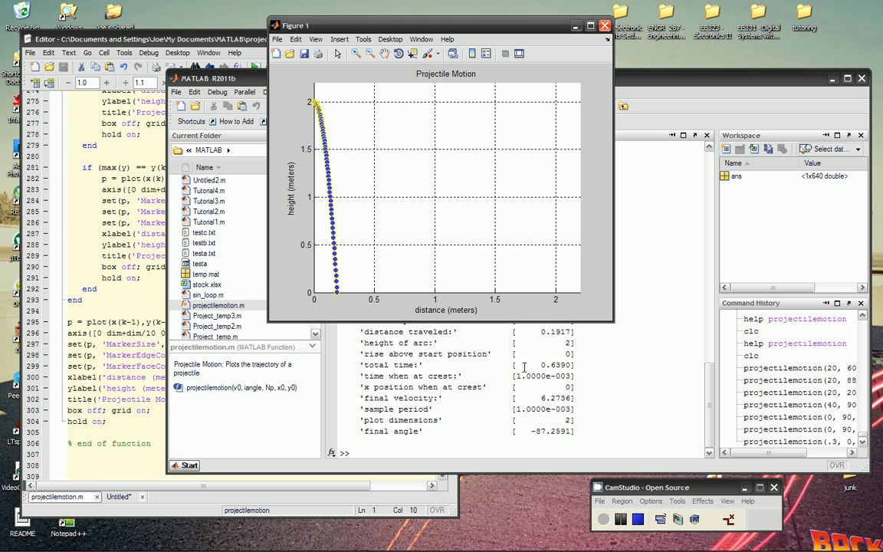
pyautogui.moveTo(543, 154)
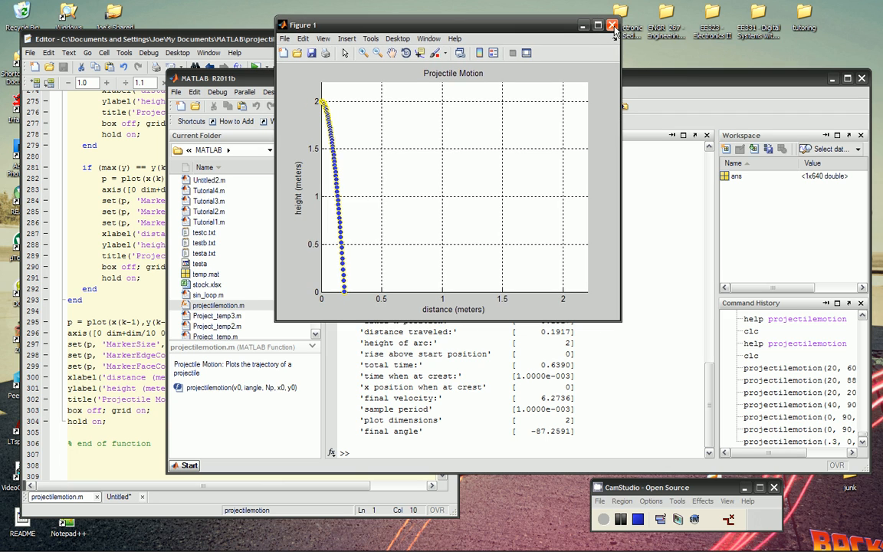
pyautogui.click(611, 25)
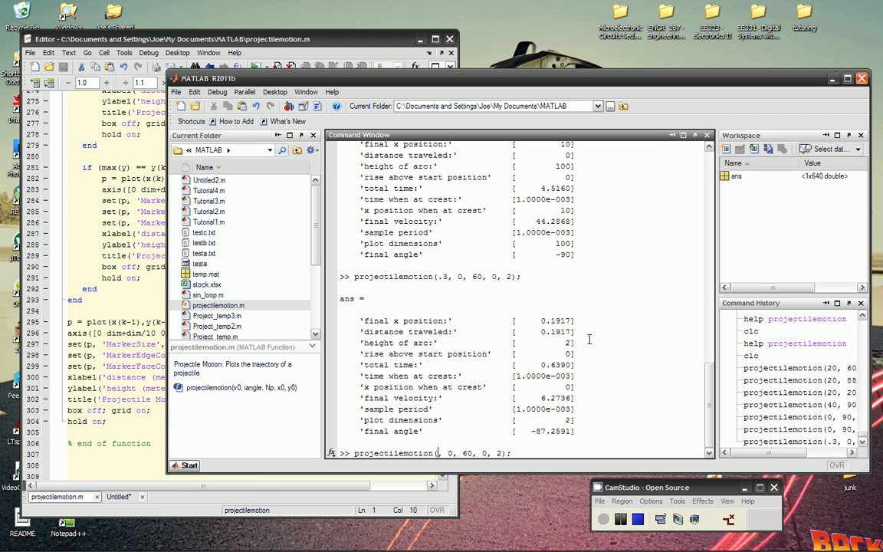
# Run projectilemotion(200, 40, 60, 0, 2000), then again with velocity 2000, returning to the results
pyautogui.write('200')
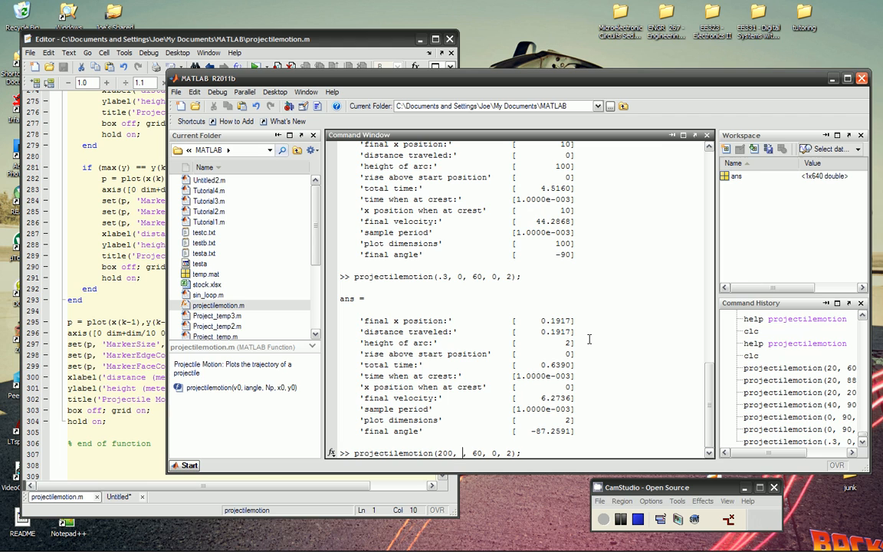
pyautogui.write('40')
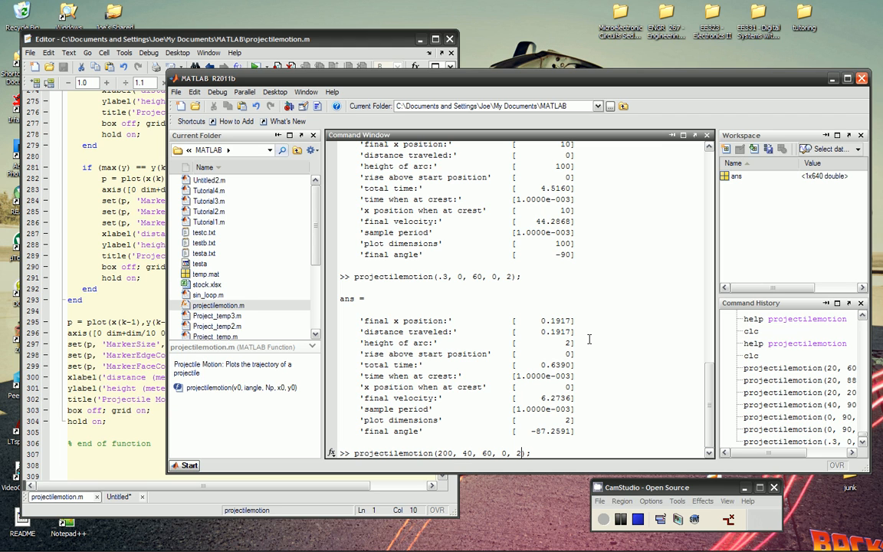
pyautogui.press('Backspace')
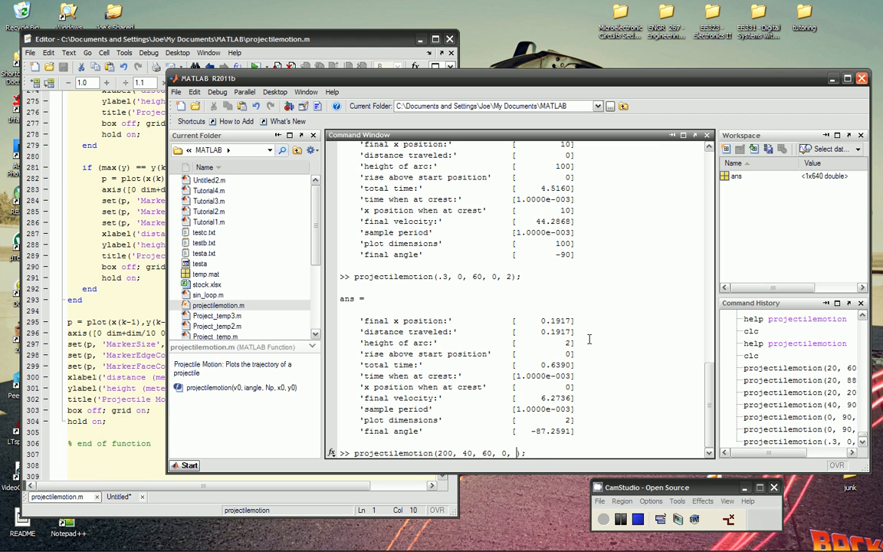
pyautogui.write('20000')
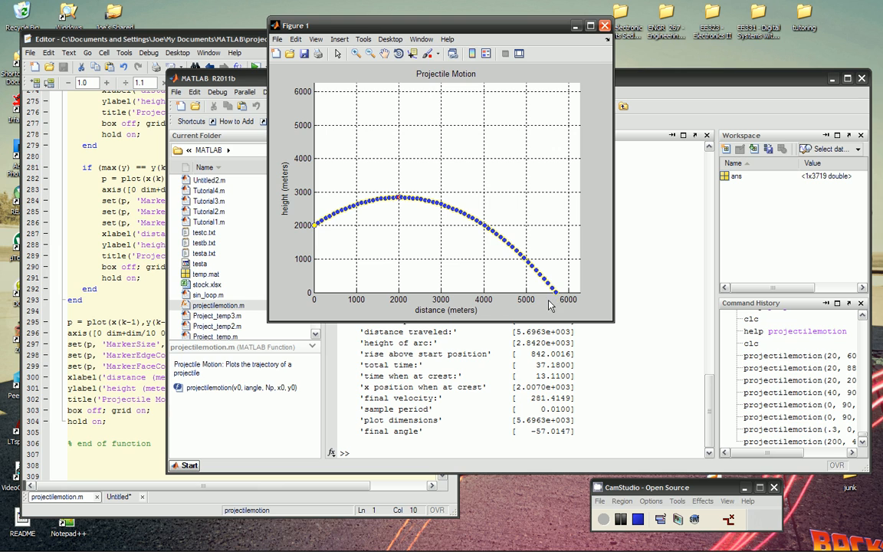
pyautogui.moveTo(531, 448)
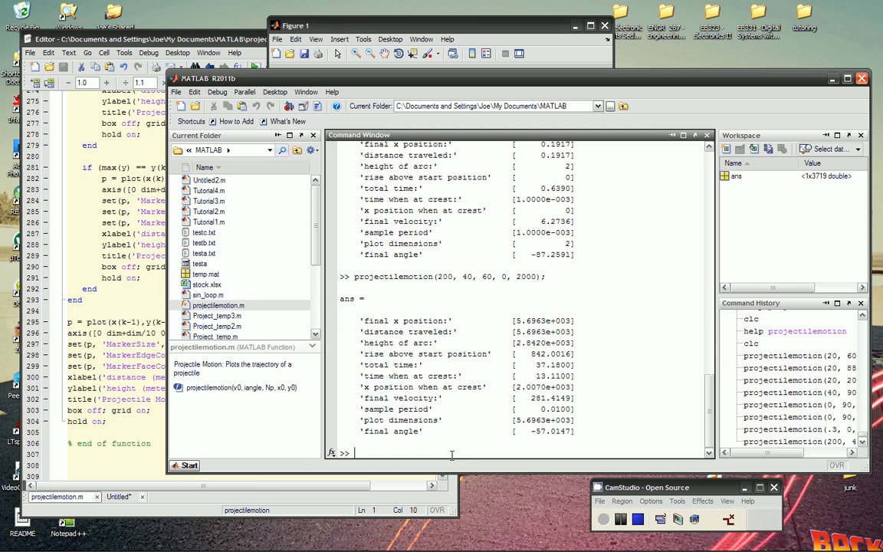
pyautogui.moveTo(543, 187)
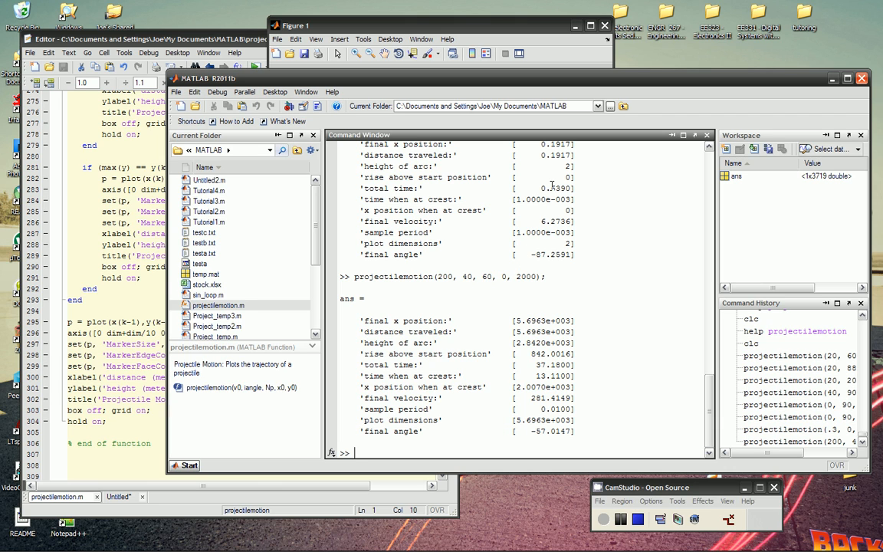
pyautogui.write('projectilemotion(200, 40, 60, 0, 2000)')
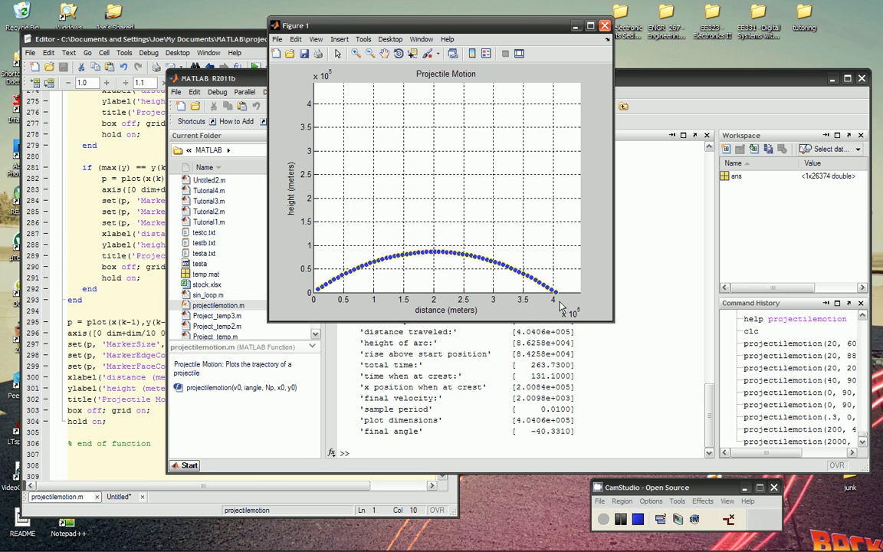
pyautogui.moveTo(569, 218)
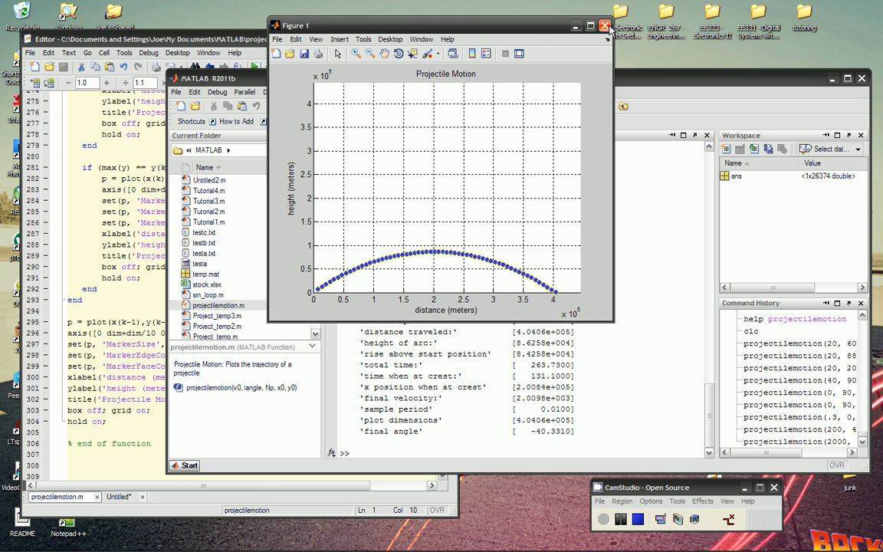
pyautogui.click(604, 25)
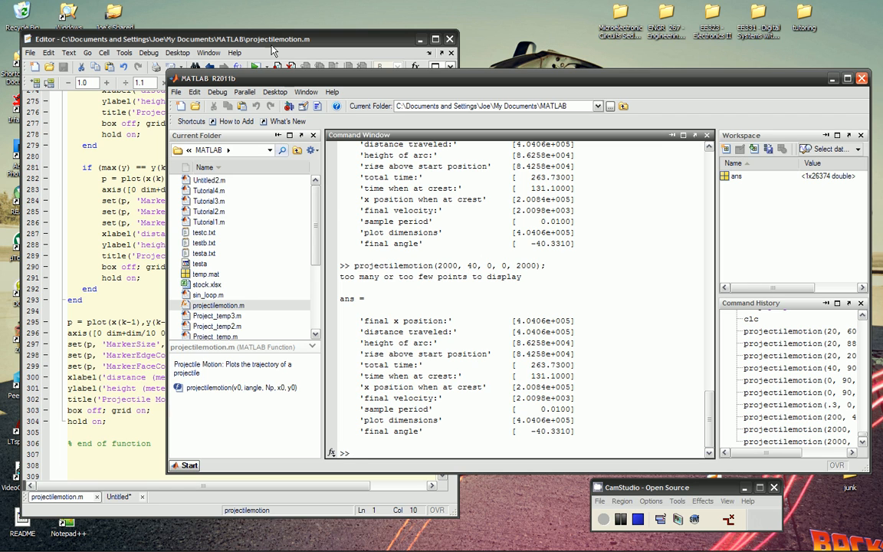
pyautogui.moveTo(375, 220)
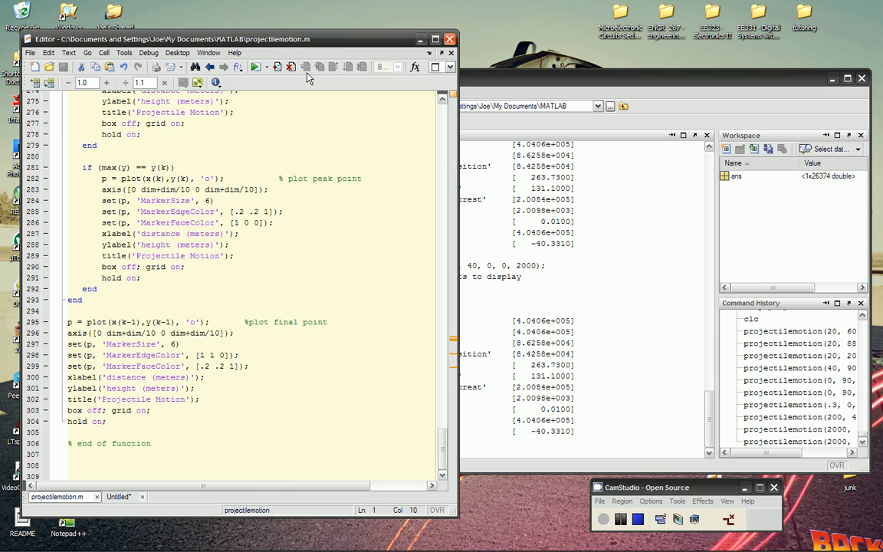
# Bring the projectilemotion.m source code forward in the Editor
pyautogui.click(123, 497)
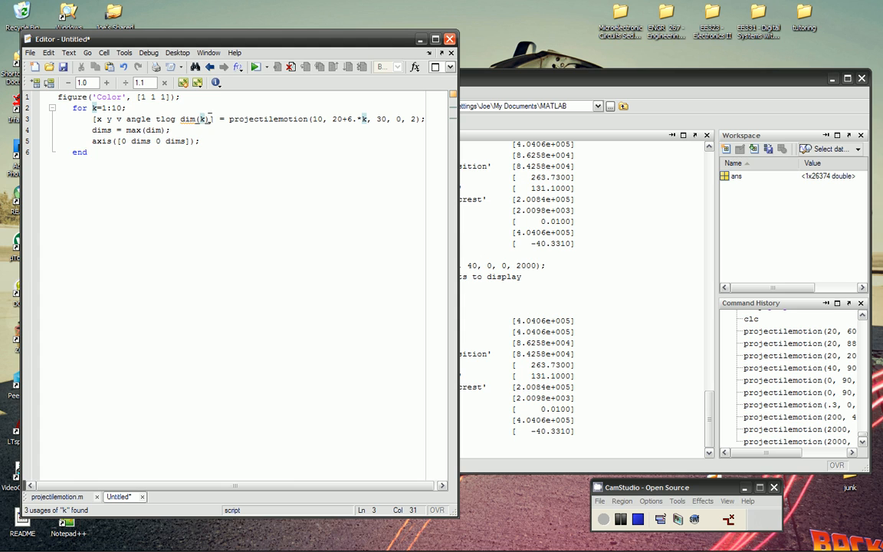
# Run the k=1:10 loop script to overlay ten trajectories, then return to the script
pyautogui.click(87, 152)
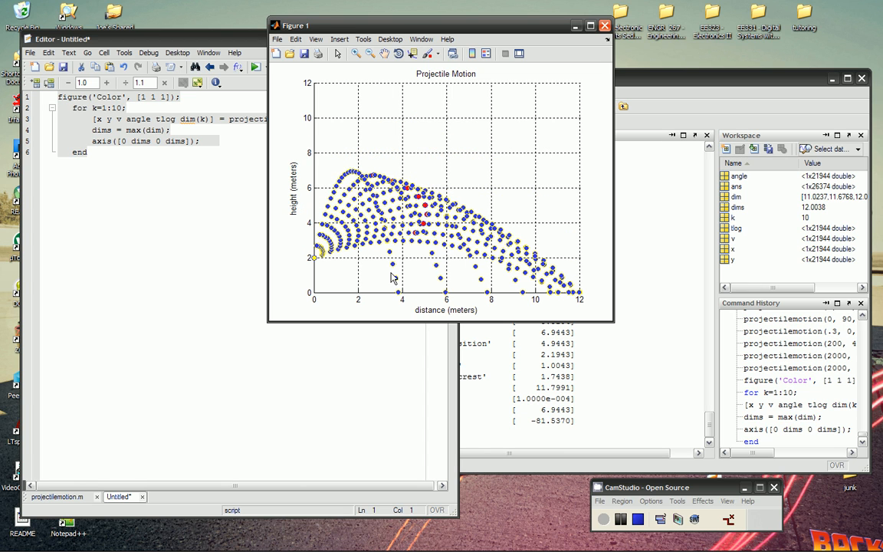
pyautogui.moveTo(439, 276)
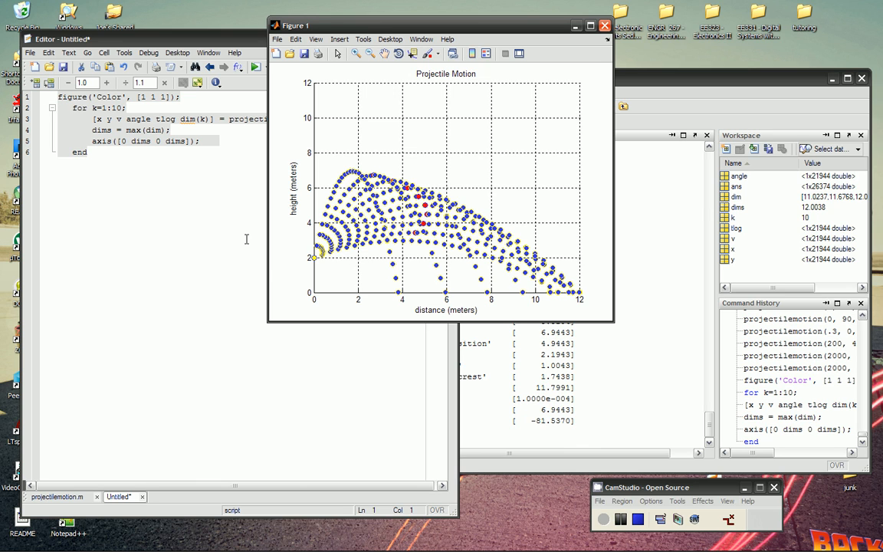
pyautogui.moveTo(221, 212)
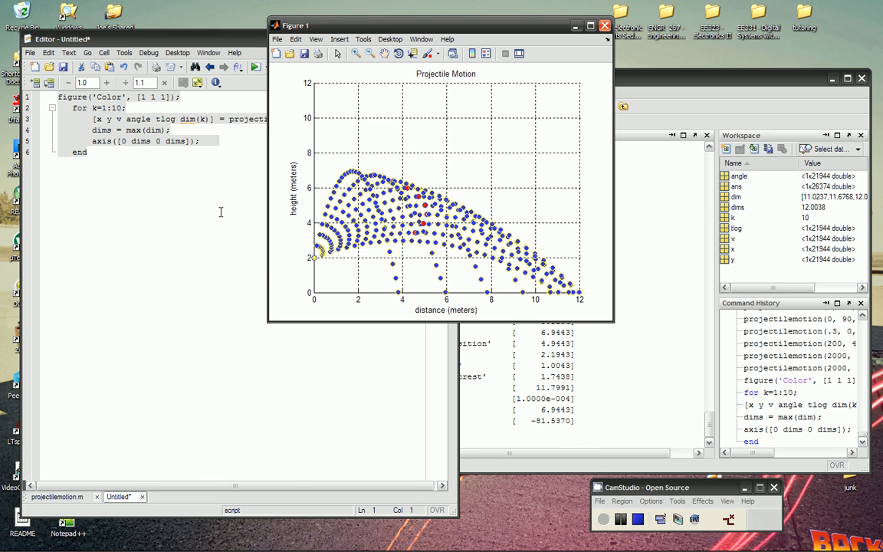
pyautogui.moveTo(602, 25)
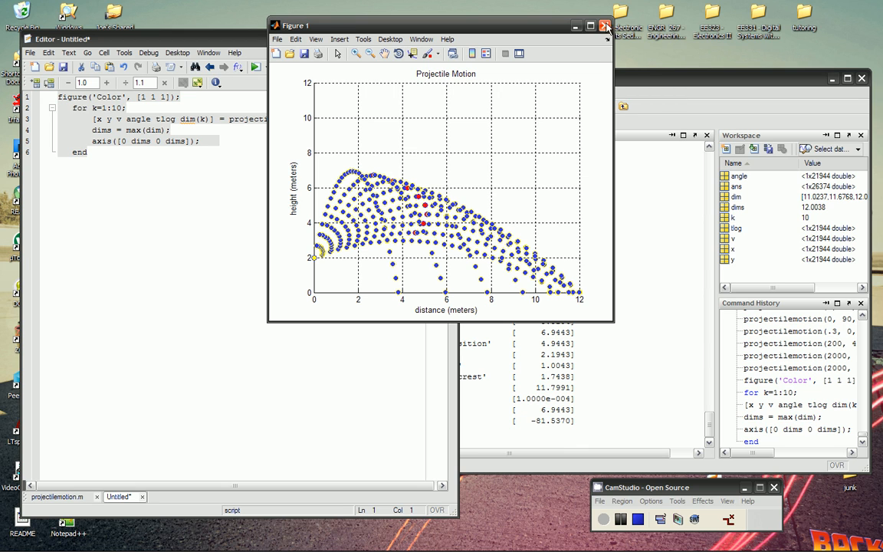
pyautogui.click(604, 23)
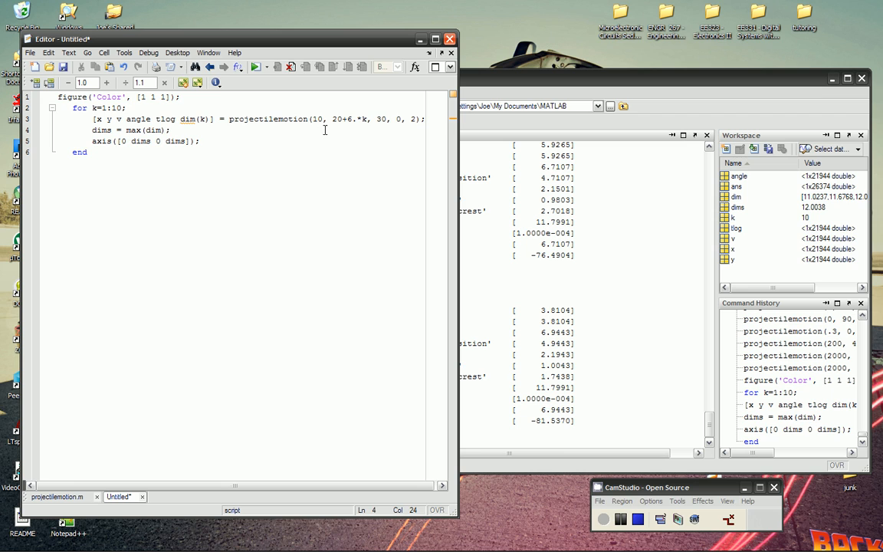
pyautogui.moveTo(297, 178)
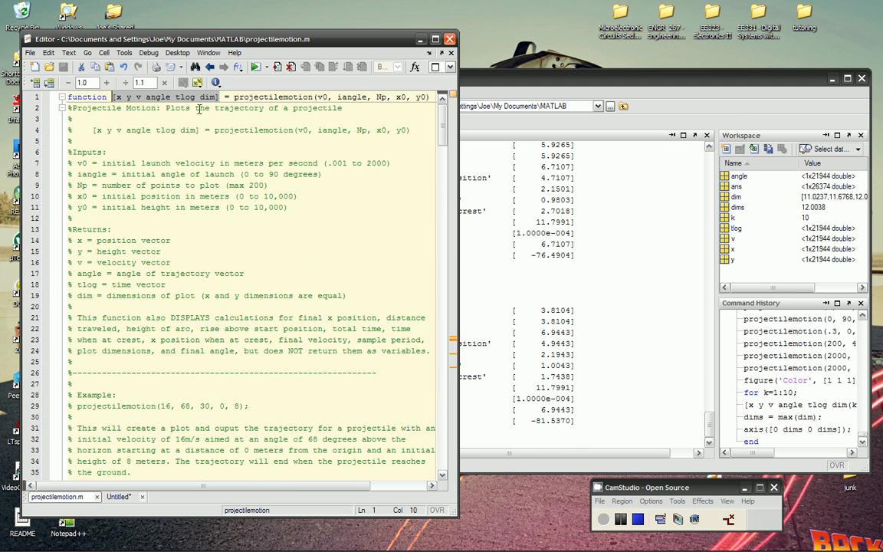
pyautogui.moveTo(273, 129)
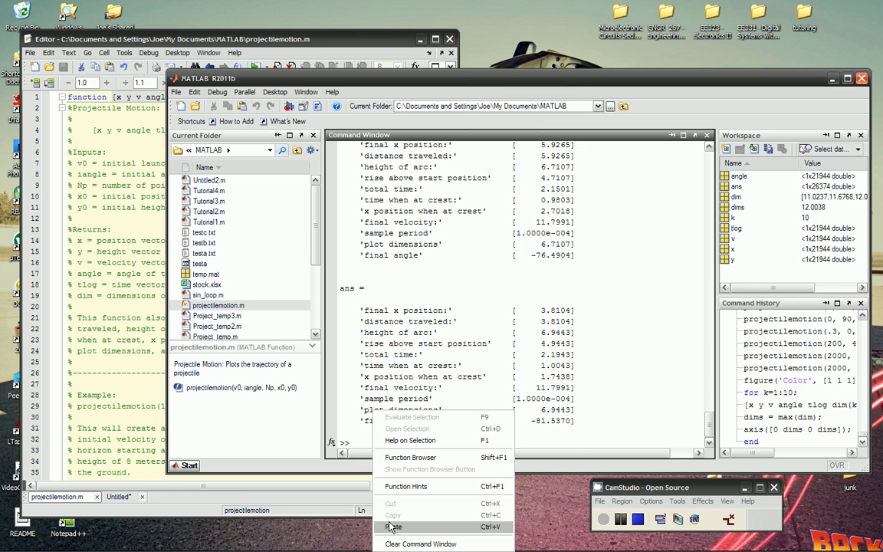
# Run [x y v angle tlog dim] = projectilemotion(40, 30, 20, 0, 1.4) to plot the launch
pyautogui.click(396, 524)
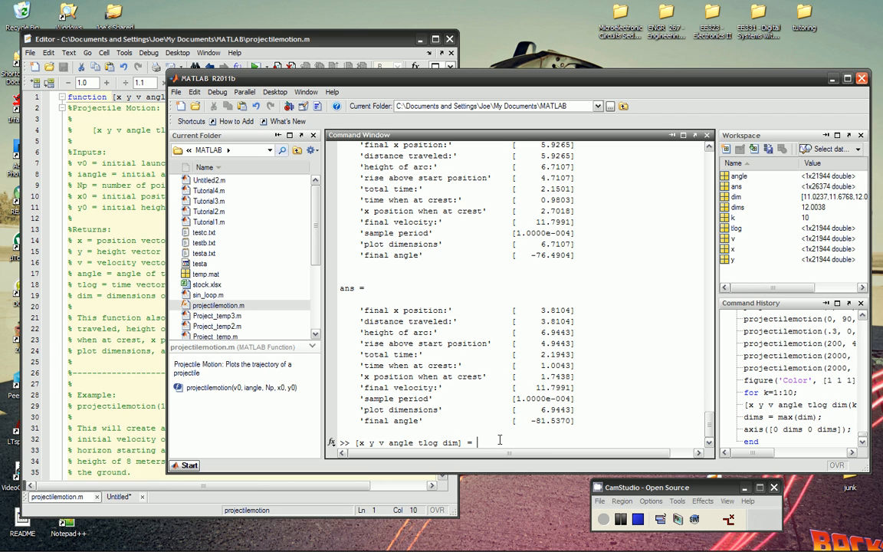
pyautogui.write('projectilemotion(40, 30, 0, 0, 1.4);')
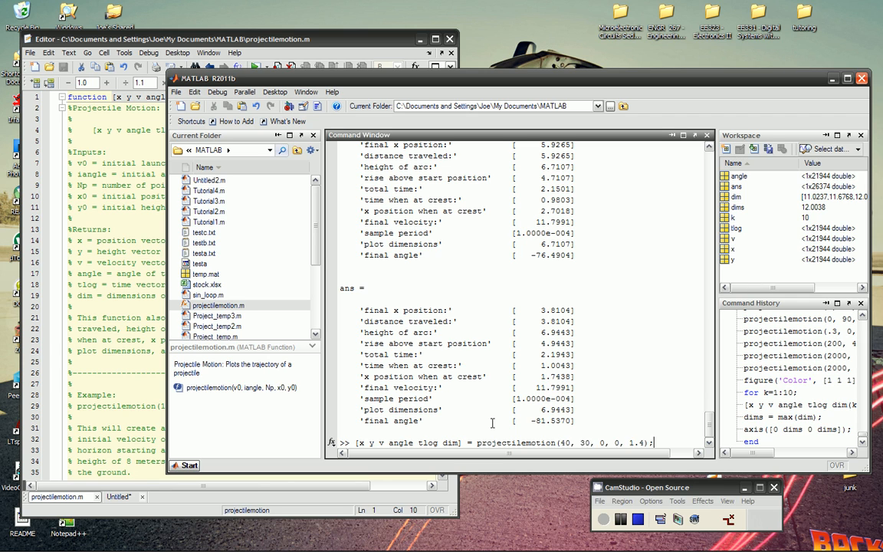
pyautogui.write('20')
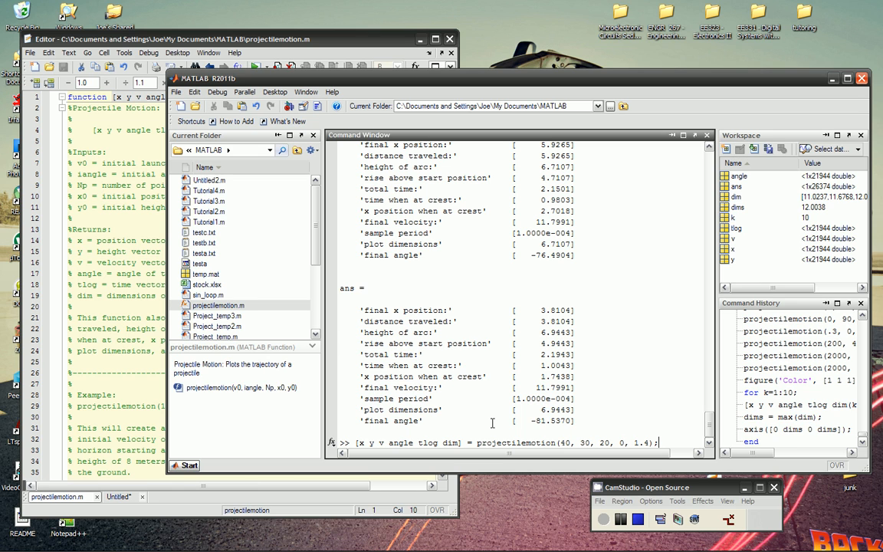
pyautogui.press('Return')
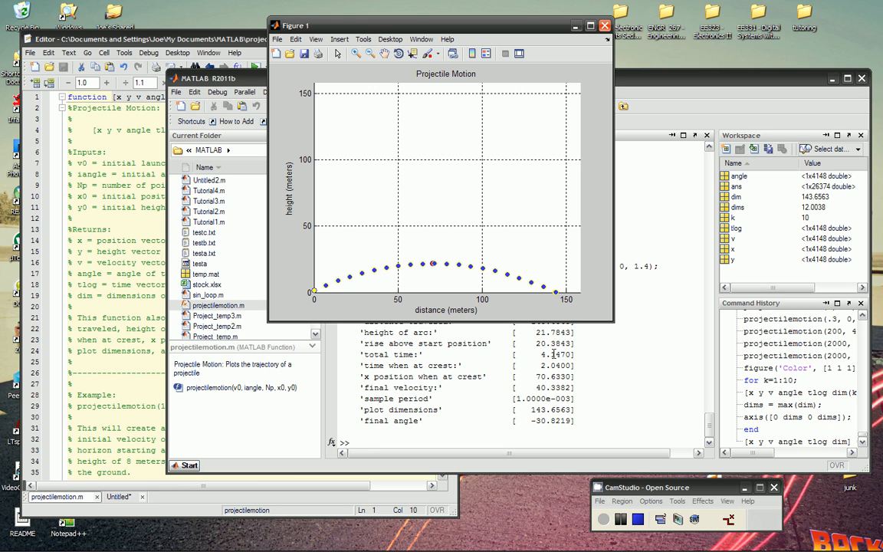
pyautogui.moveTo(489, 279)
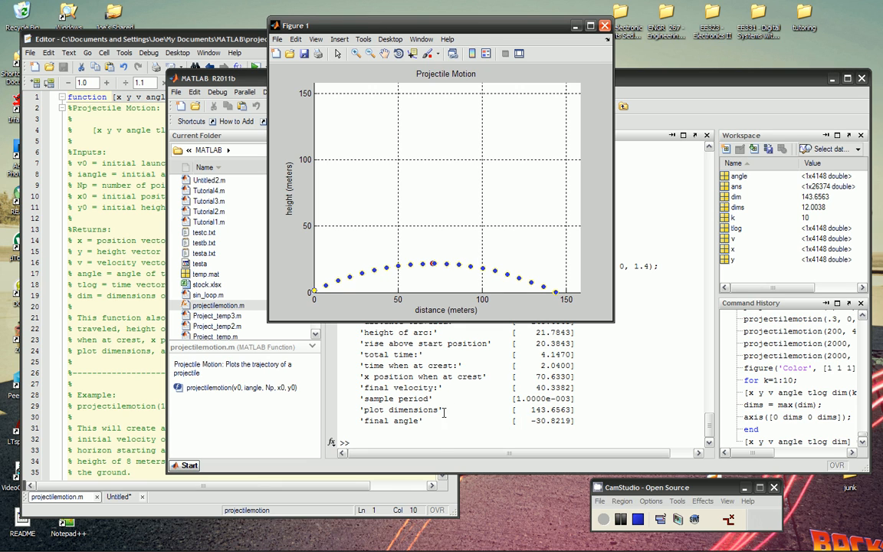
pyautogui.moveTo(497, 283)
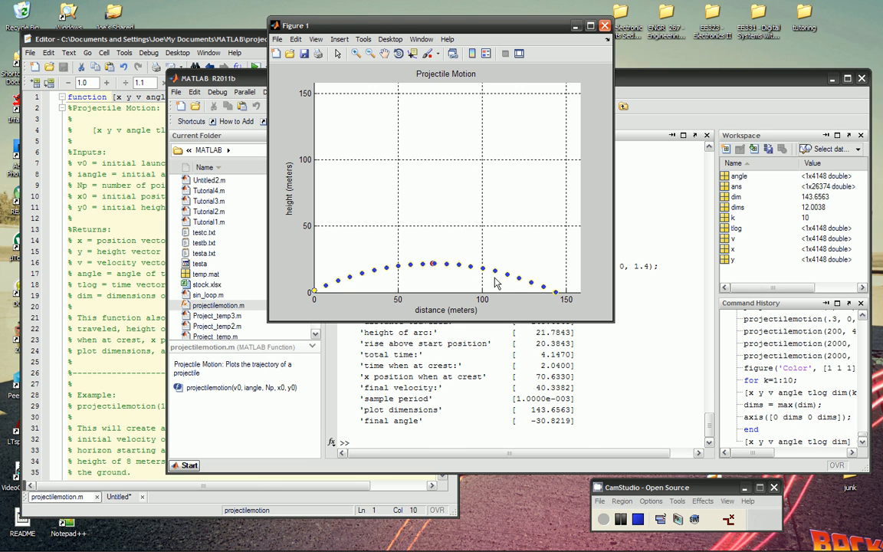
pyautogui.moveTo(451, 445)
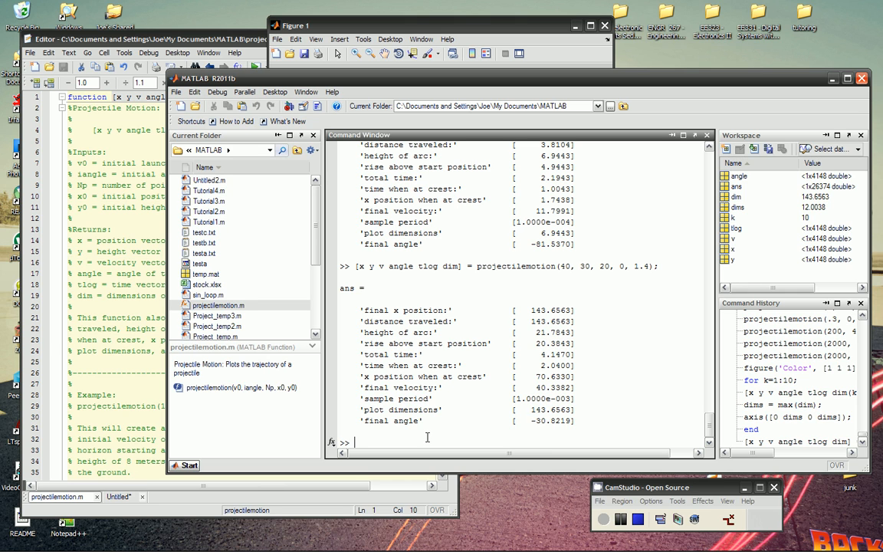
# Query x(3000), v(3000) and angle(3000) at the prompt, getting 103.89, 35.90 and -15.20
pyautogui.write('x(2')
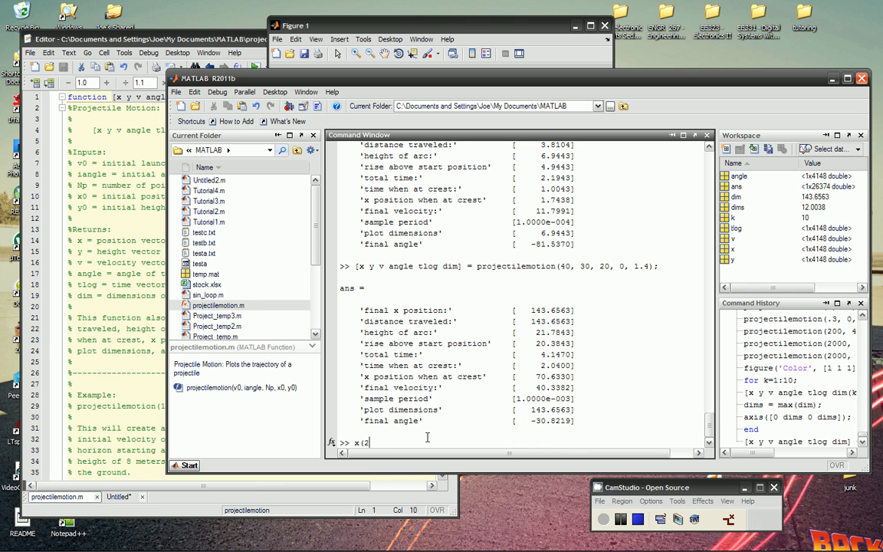
pyautogui.press('Backspace')
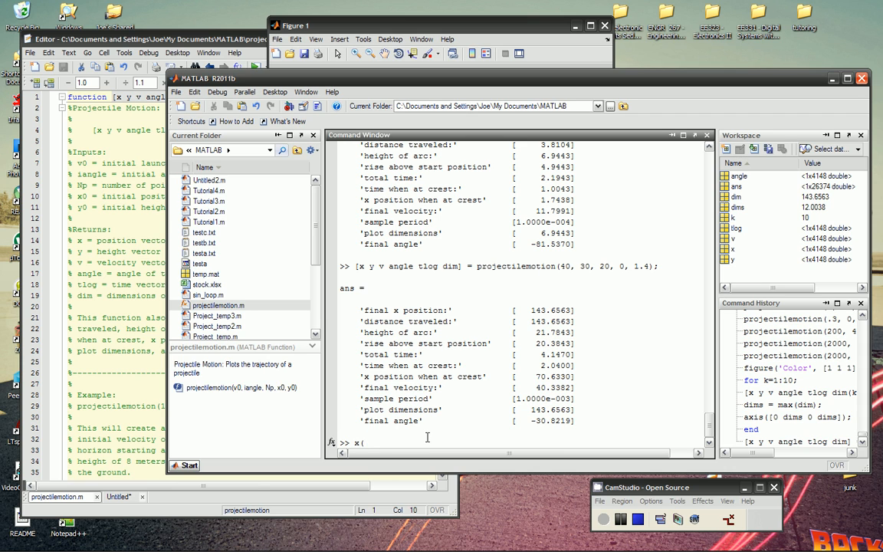
pyautogui.write('x(3000)')
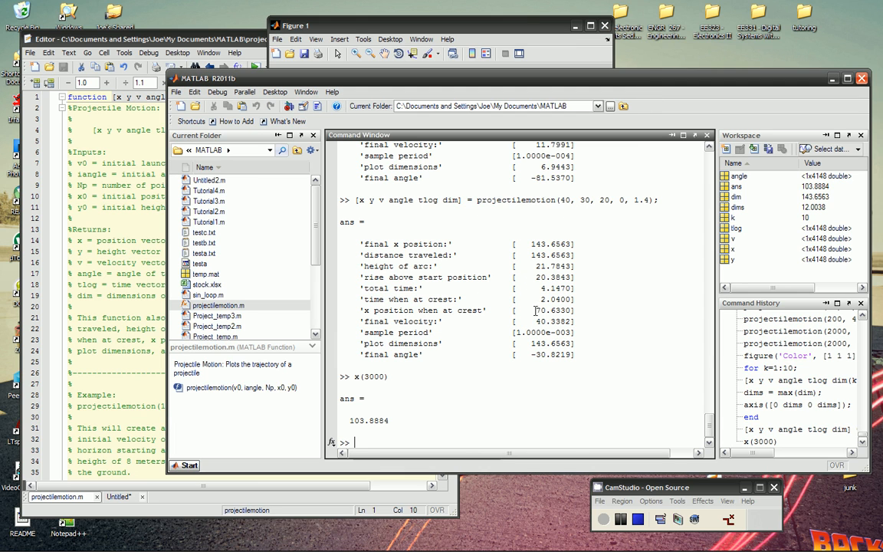
pyautogui.write('x(3000)')
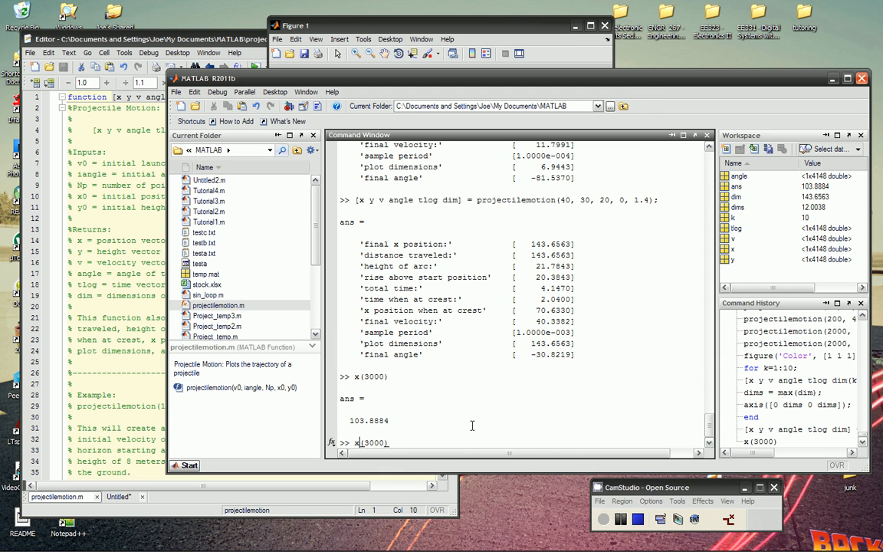
pyautogui.write('v(3000)')
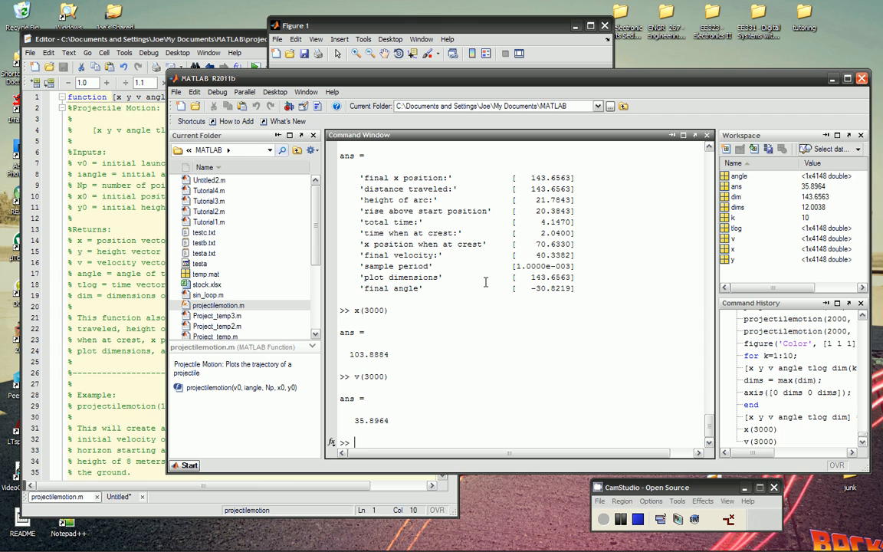
pyautogui.write('v(3000)')
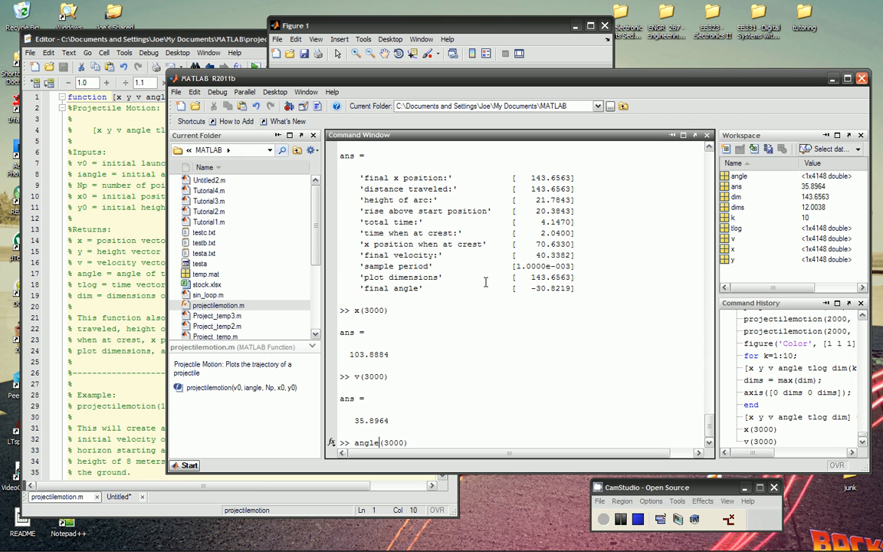
pyautogui.press('Return')
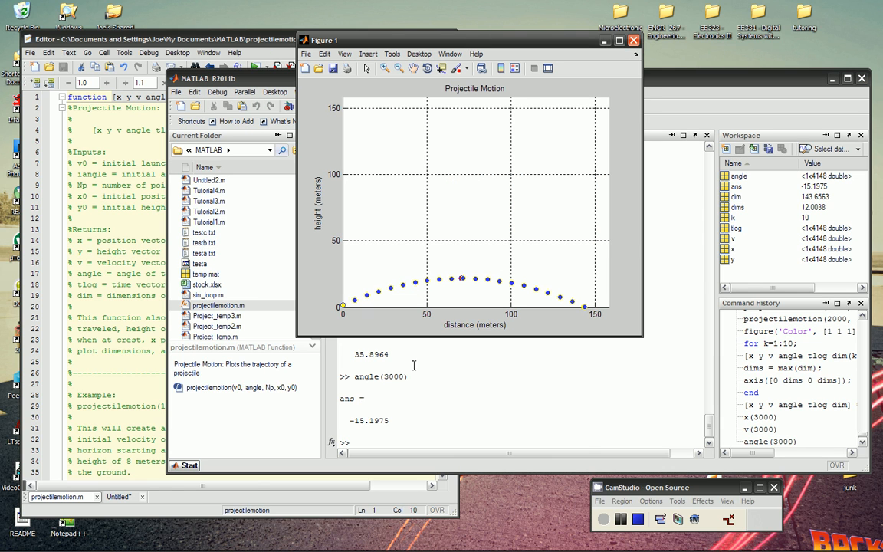
pyautogui.moveTo(463, 289)
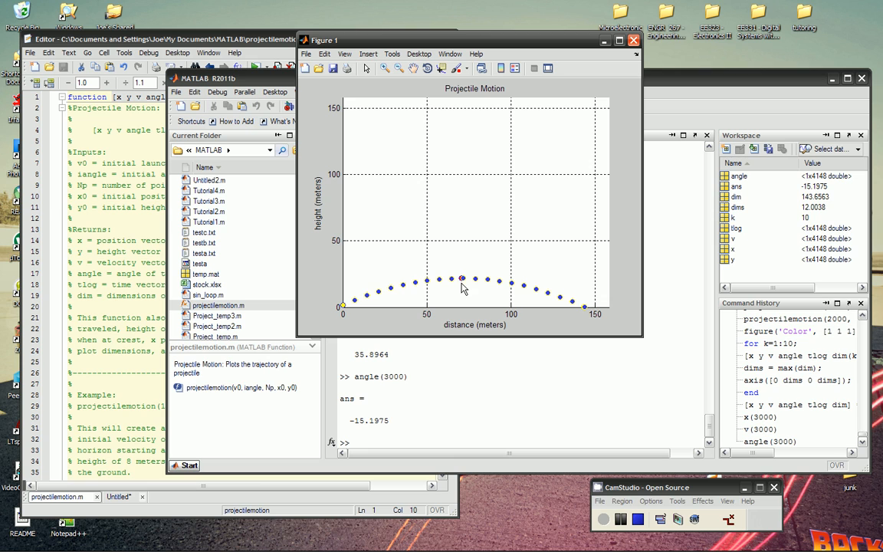
pyautogui.moveTo(460, 309)
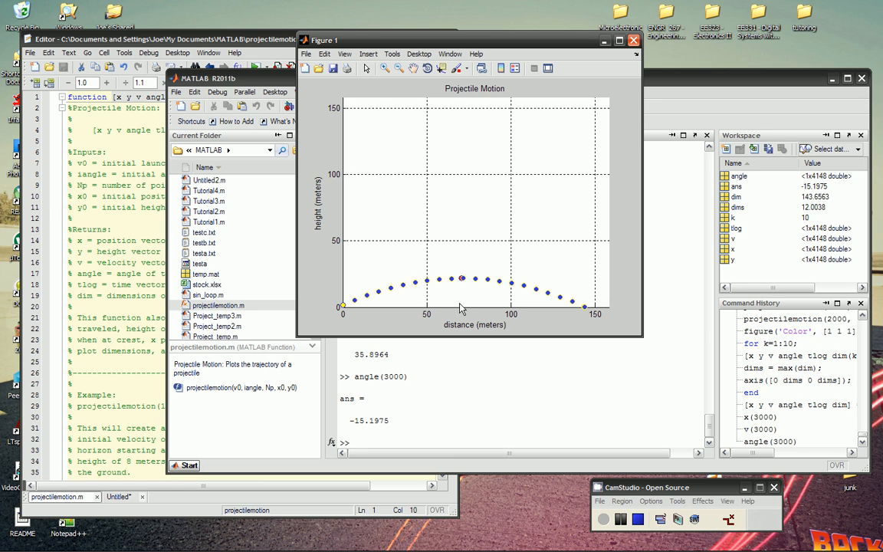
pyautogui.moveTo(472, 290)
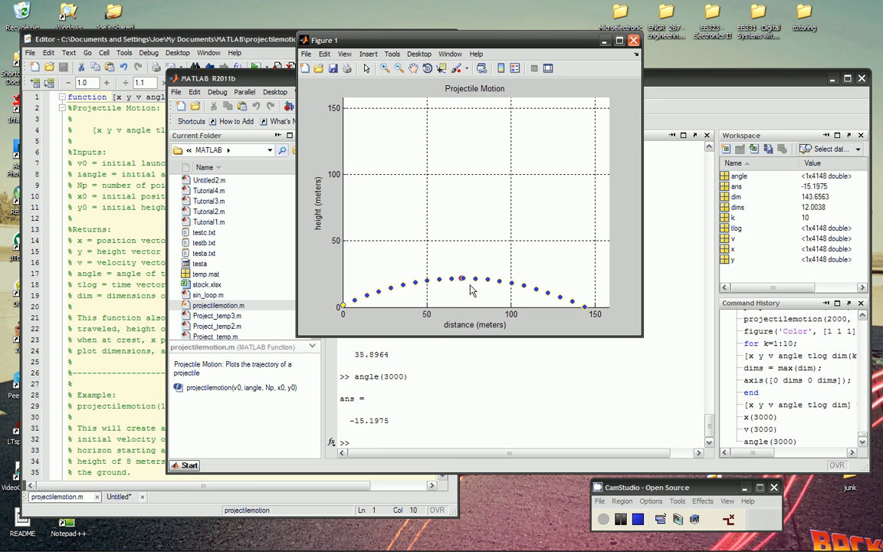
pyautogui.moveTo(517, 318)
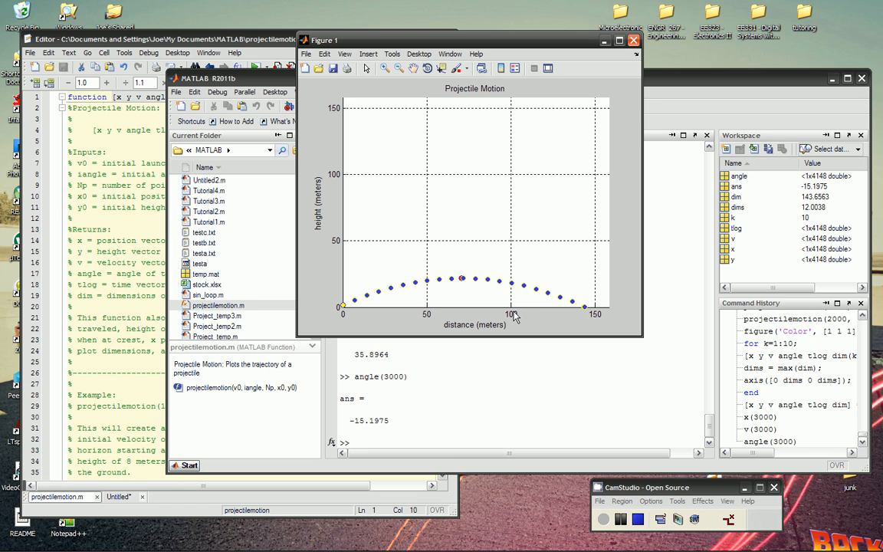
pyautogui.moveTo(422, 287)
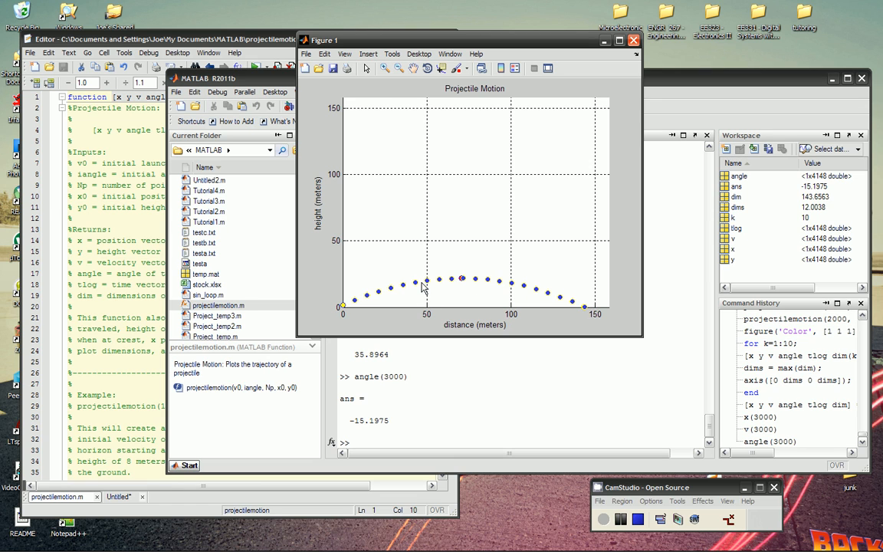
pyautogui.moveTo(368, 303)
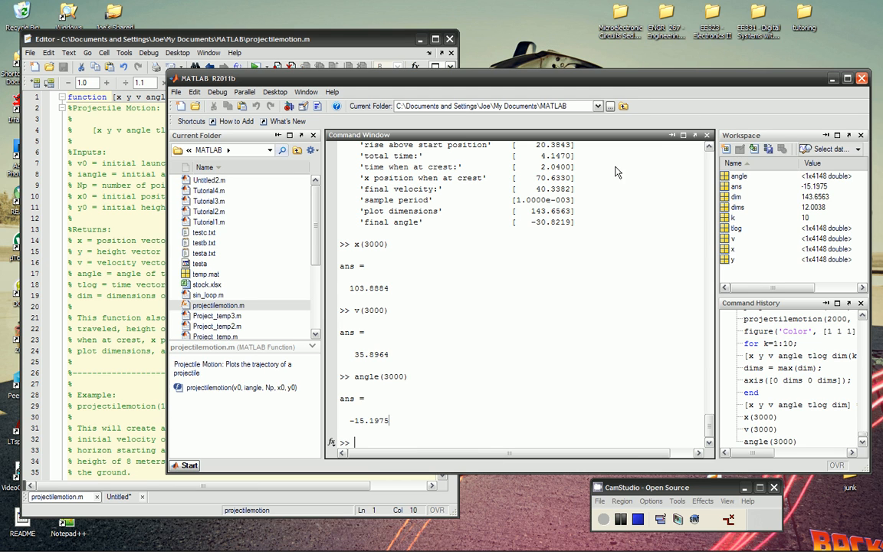
# Edit the call to projectilemotion(1200, 0, 30, 0, 1.5) for a horizontal 1200 m/s shot
pyautogui.write('x(3000)')
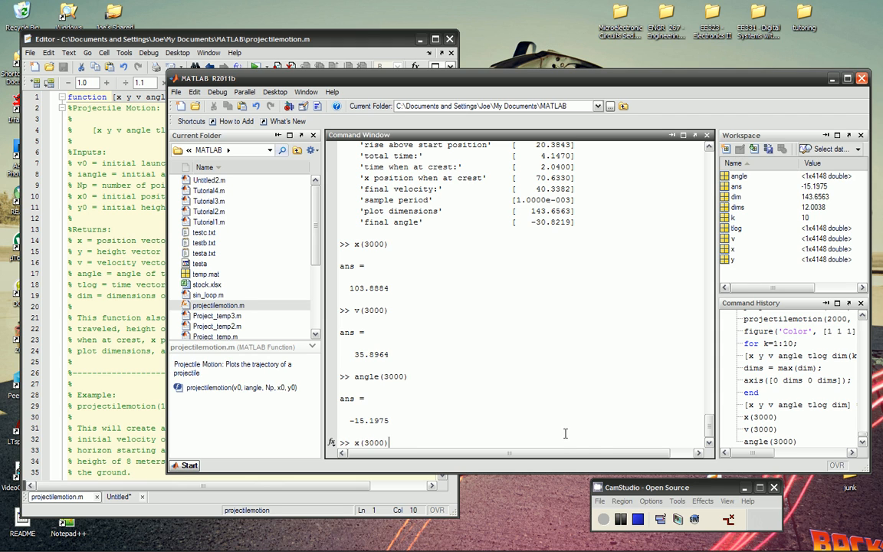
pyautogui.write('[x y v angle tlog dim] = projectilemotion(40, 30, 20, 0, 1.4);')
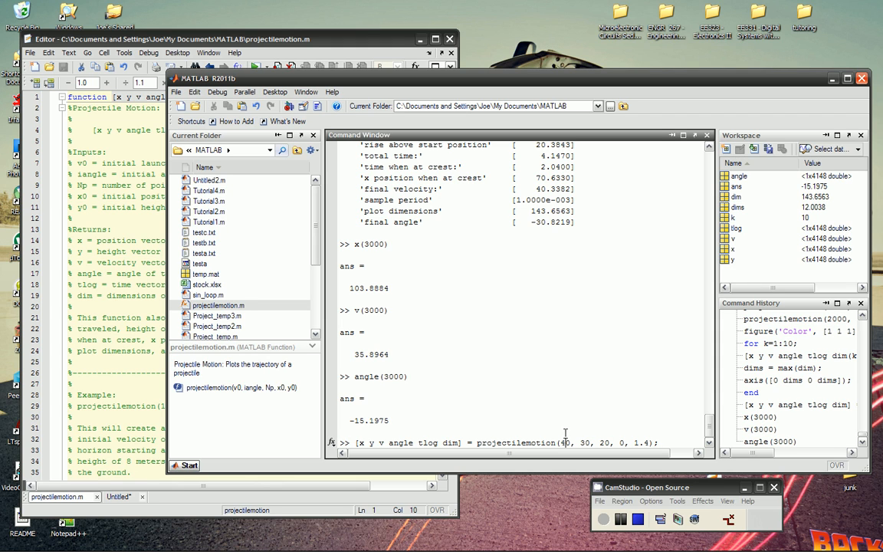
pyautogui.write('12')
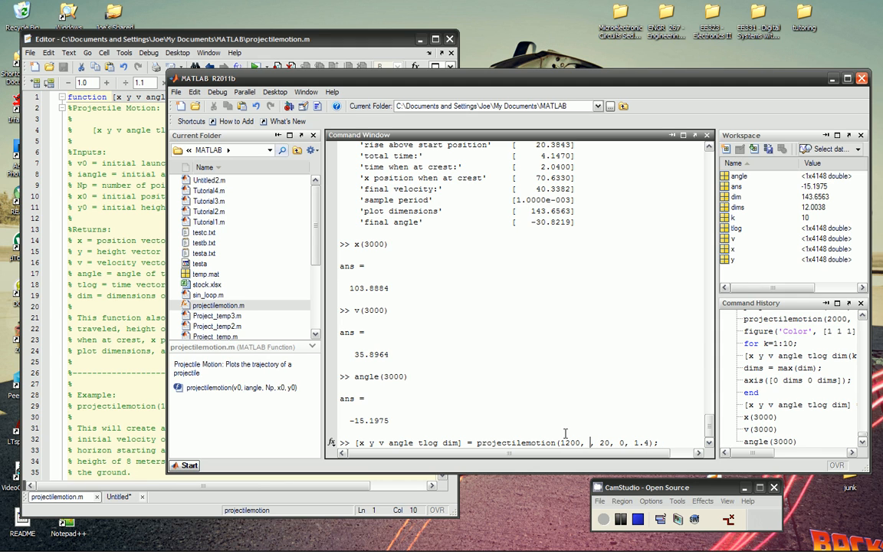
pyautogui.write('0,')
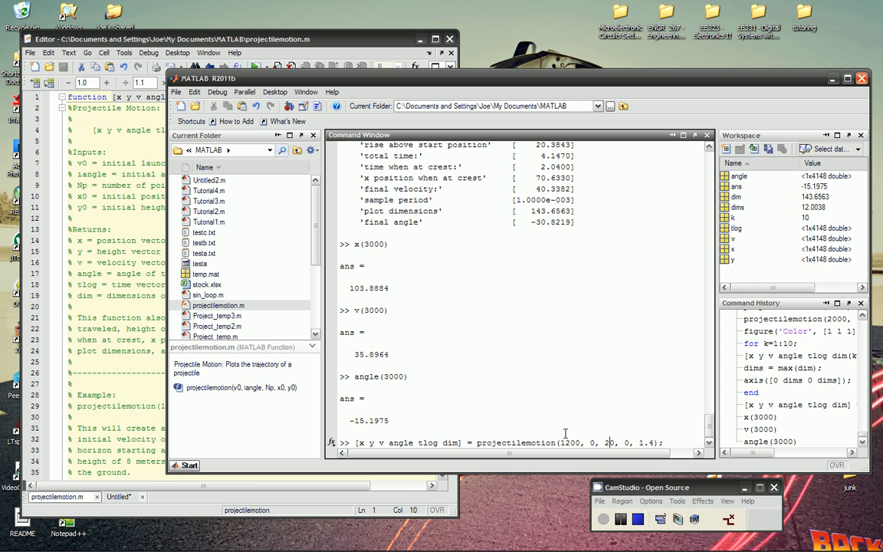
pyautogui.write('30')
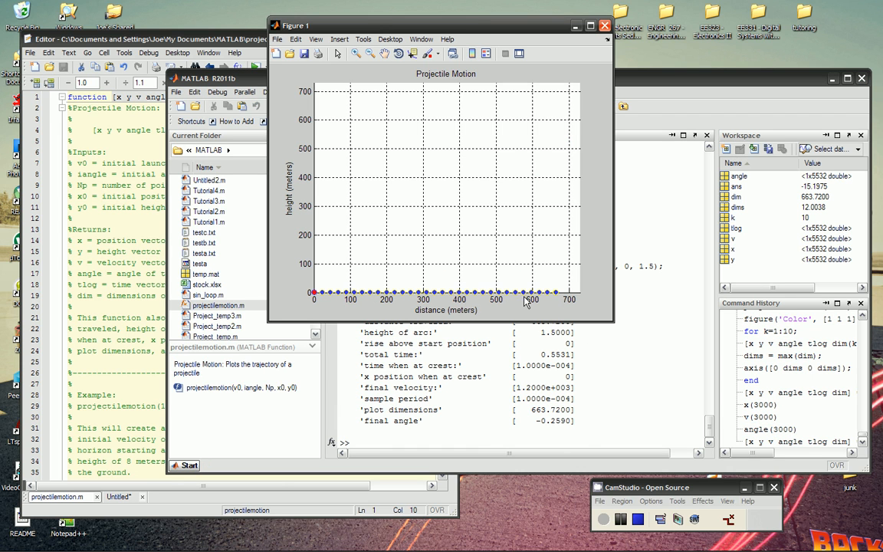
pyautogui.moveTo(334, 299)
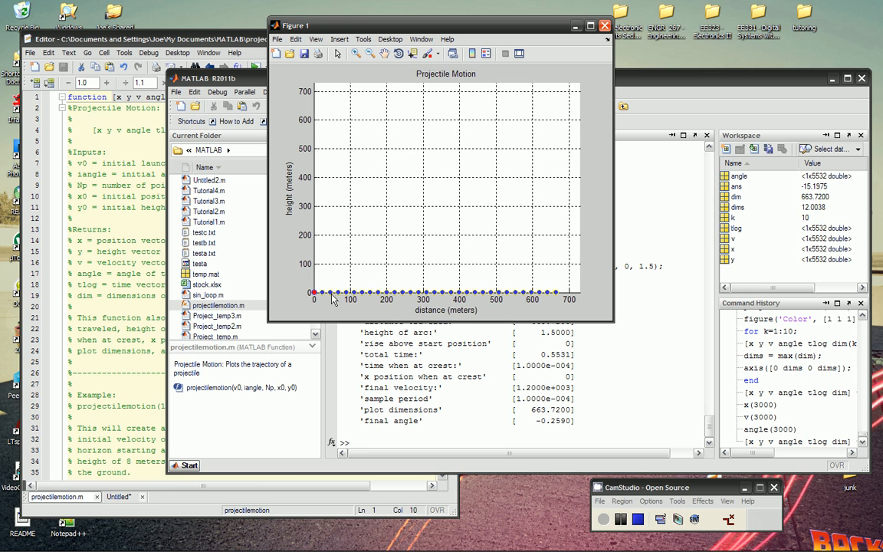
pyautogui.moveTo(546, 307)
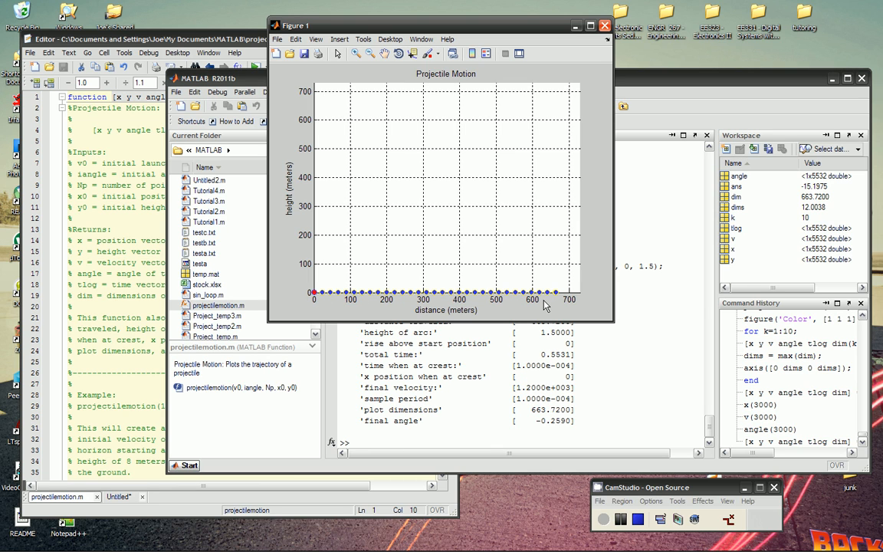
pyautogui.moveTo(566, 191)
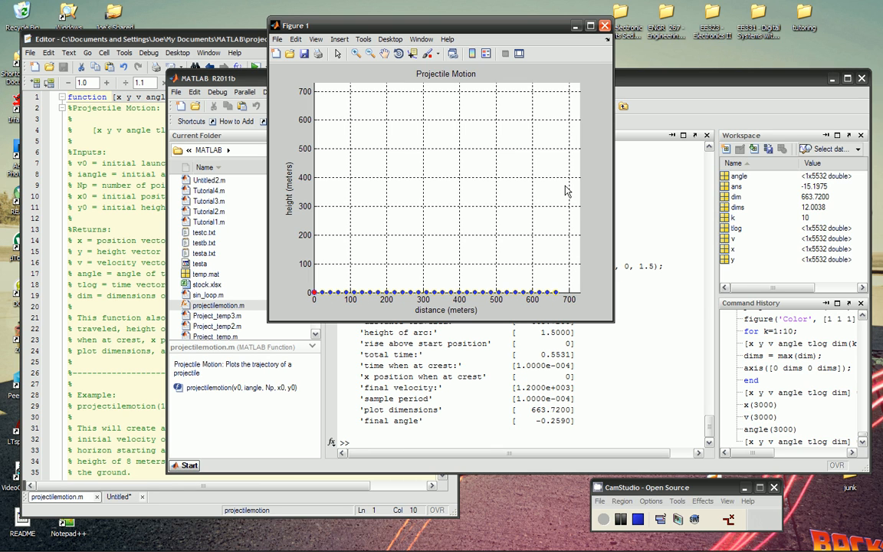
pyautogui.moveTo(375, 300)
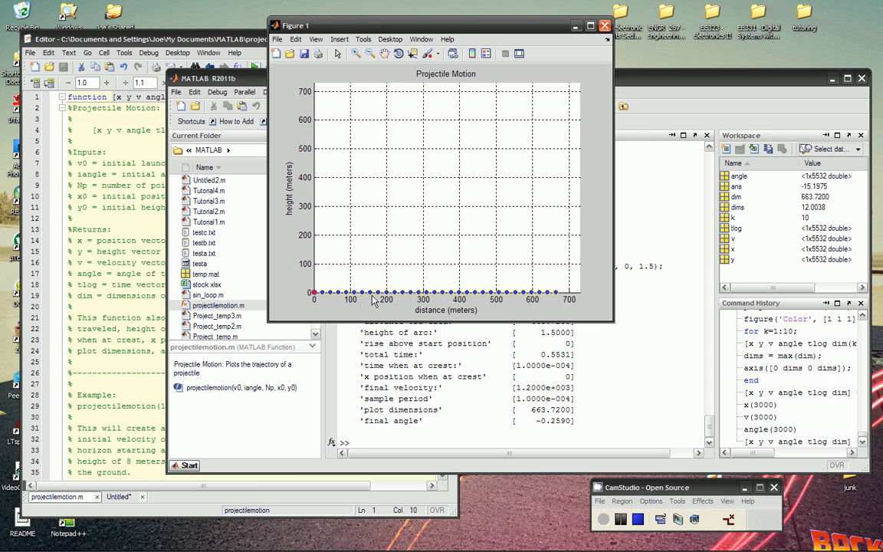
pyautogui.moveTo(390, 303)
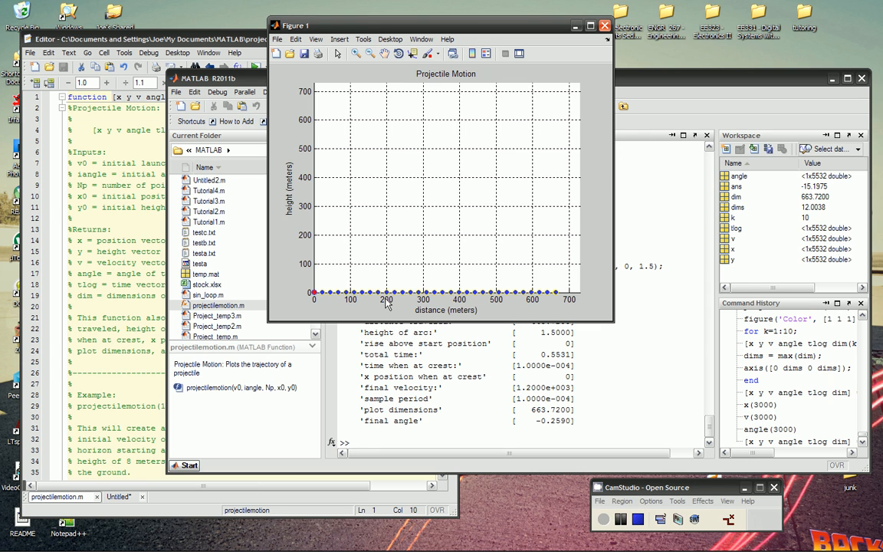
pyautogui.moveTo(685, 100)
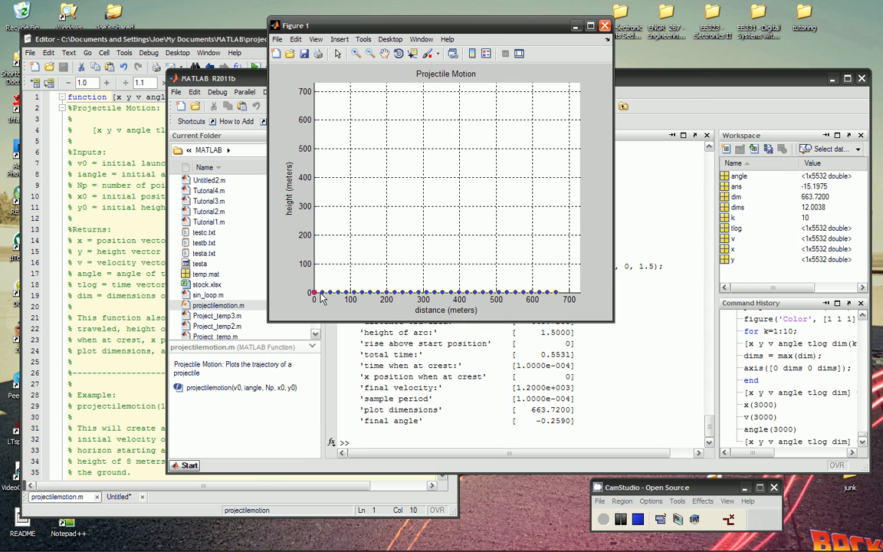
pyautogui.moveTo(380, 306)
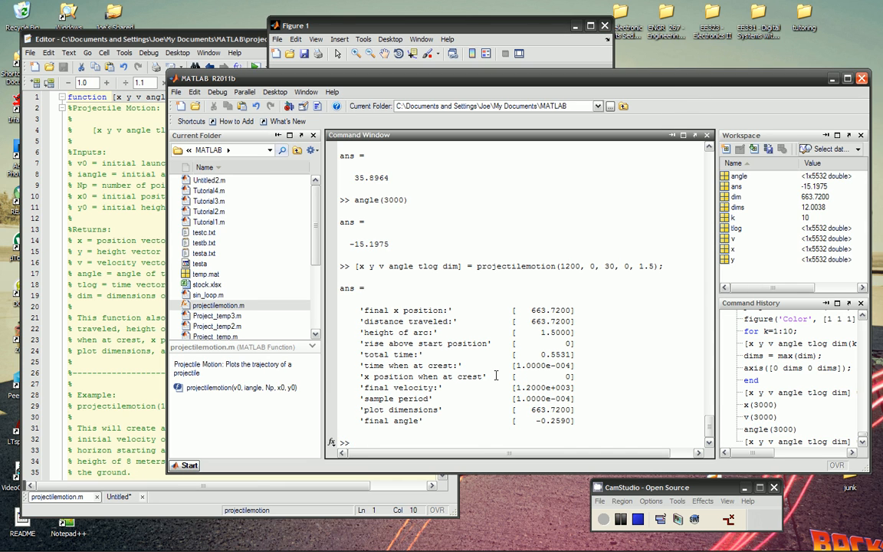
# Enter find(x<201 & x>199)' to list sample indices near 200 m
pyautogui.write('find')
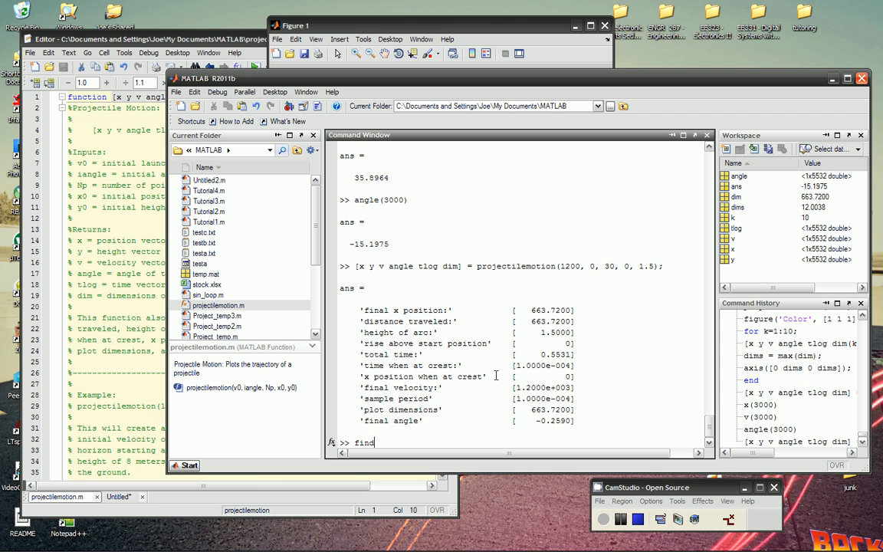
pyautogui.write('(')
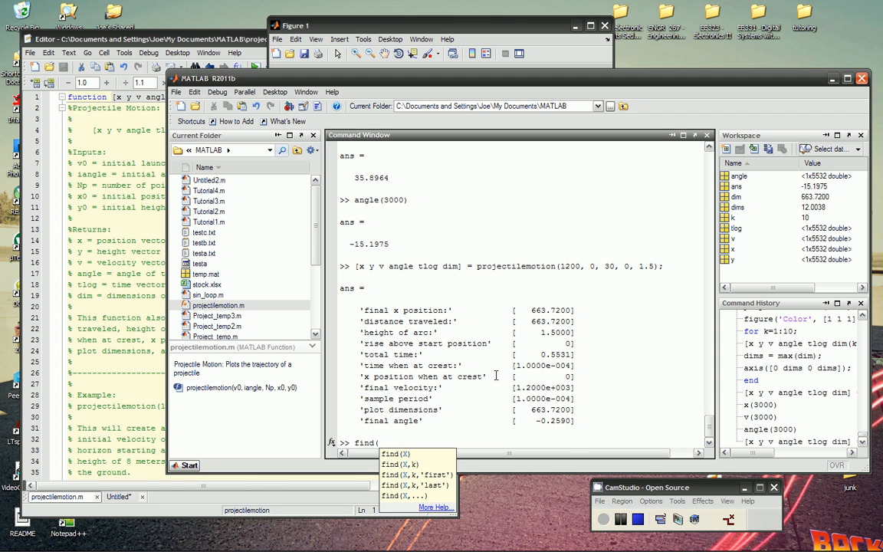
pyautogui.write('x')
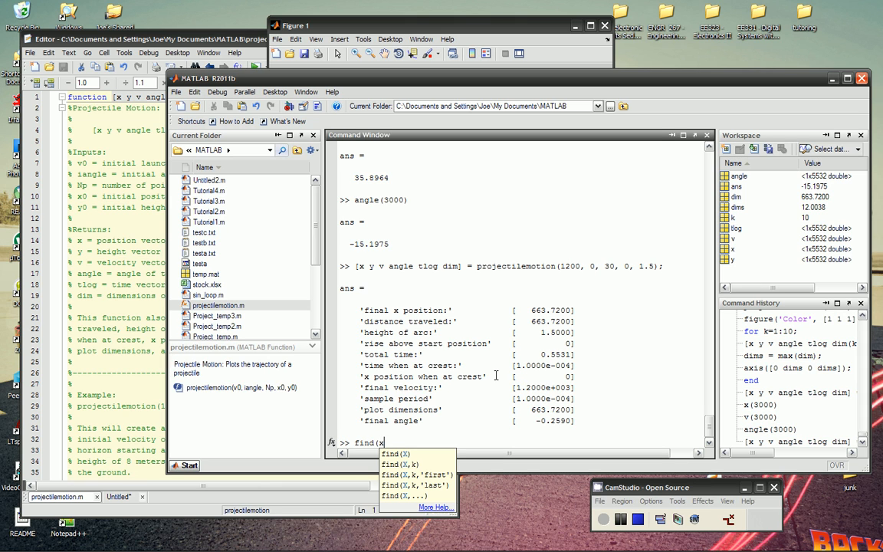
pyautogui.write('<')
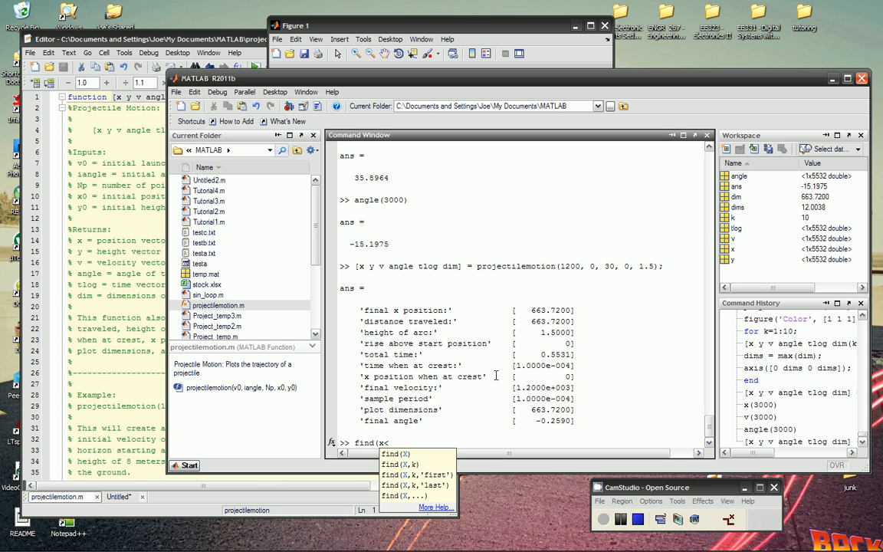
pyautogui.write('201 & x>')
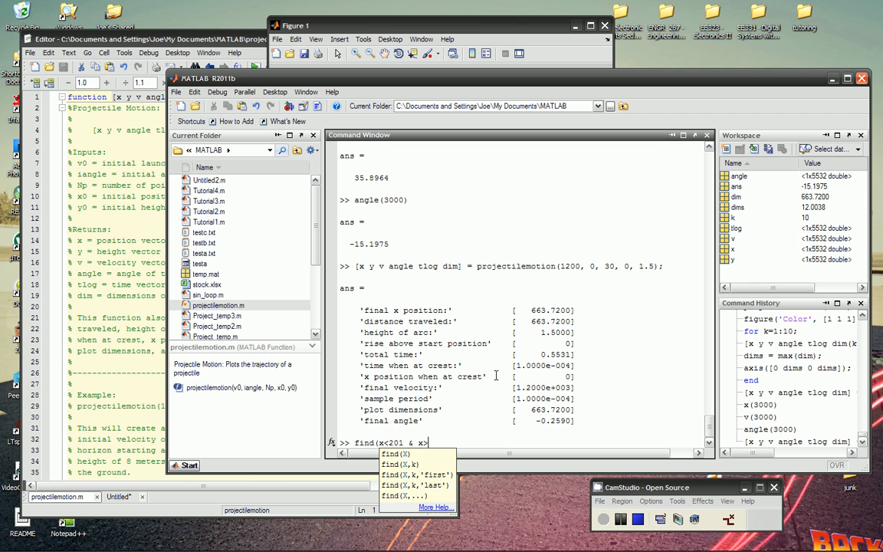
pyautogui.write("199)'")
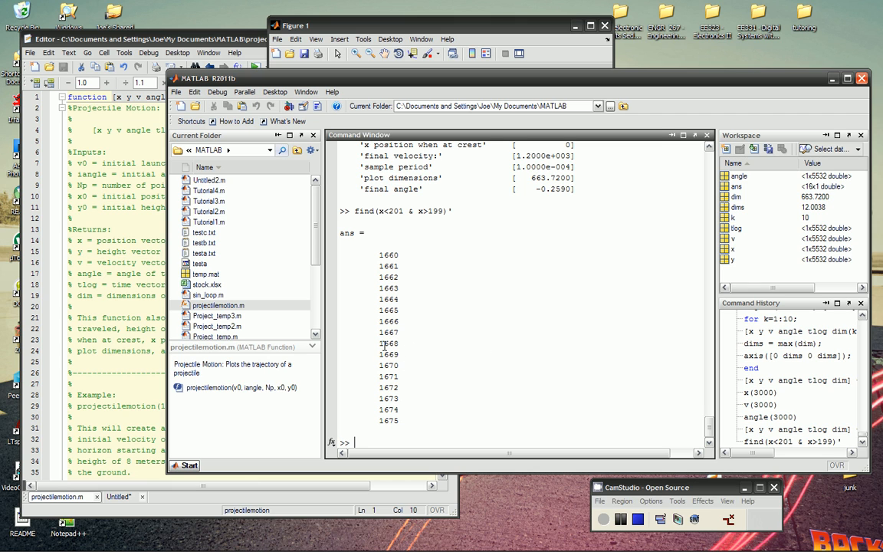
# Query x(1668) to confirm it lies at about 200.04 m
pyautogui.write('x(')
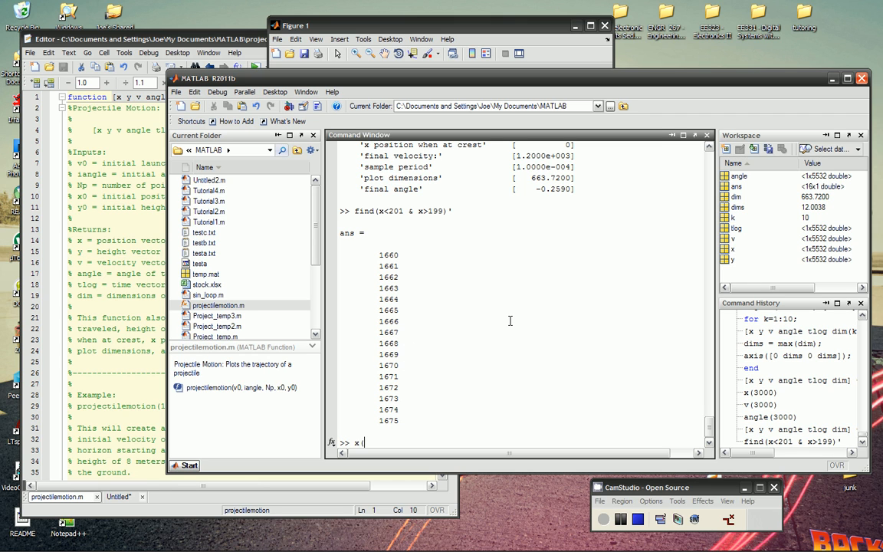
pyautogui.write('1')
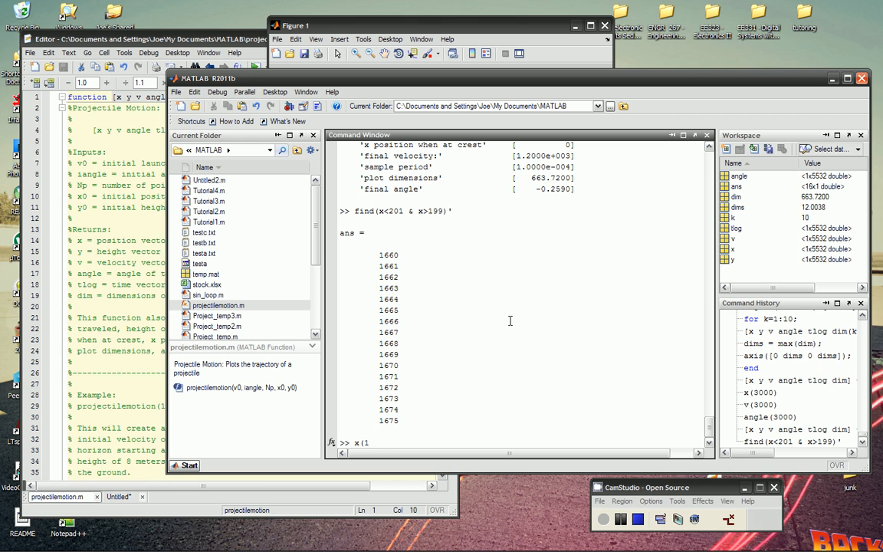
pyautogui.write('668')
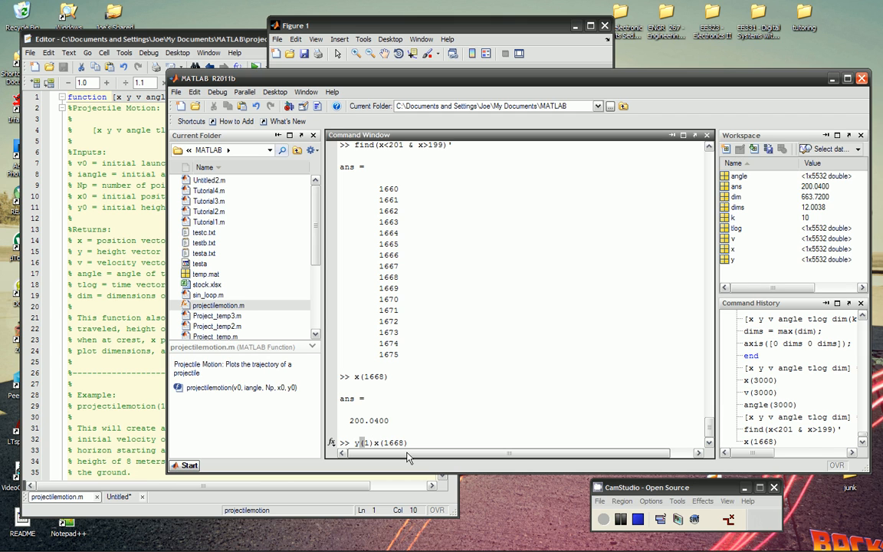
# Compute the height drop y(1)-y(1668), giving 0.1363 m
pyautogui.write('-')
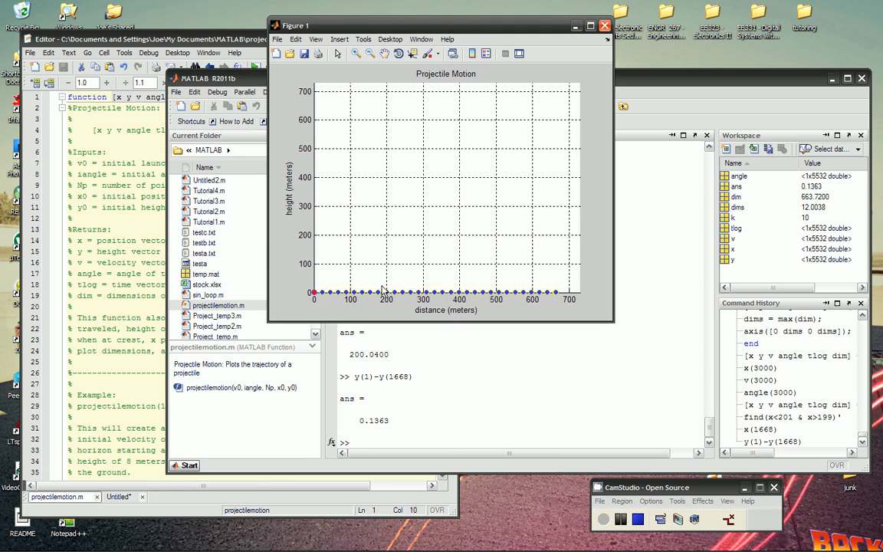
pyautogui.moveTo(387, 291)
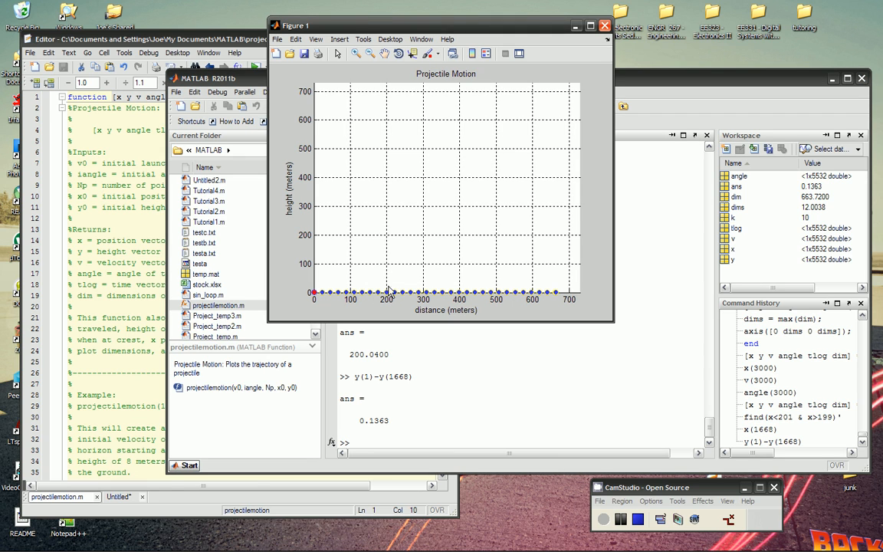
pyautogui.moveTo(405, 271)
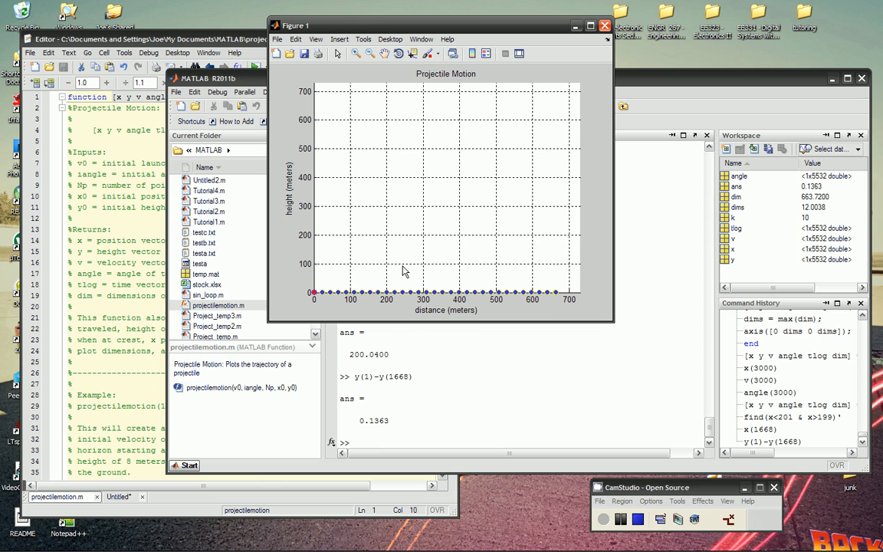
pyautogui.moveTo(390, 299)
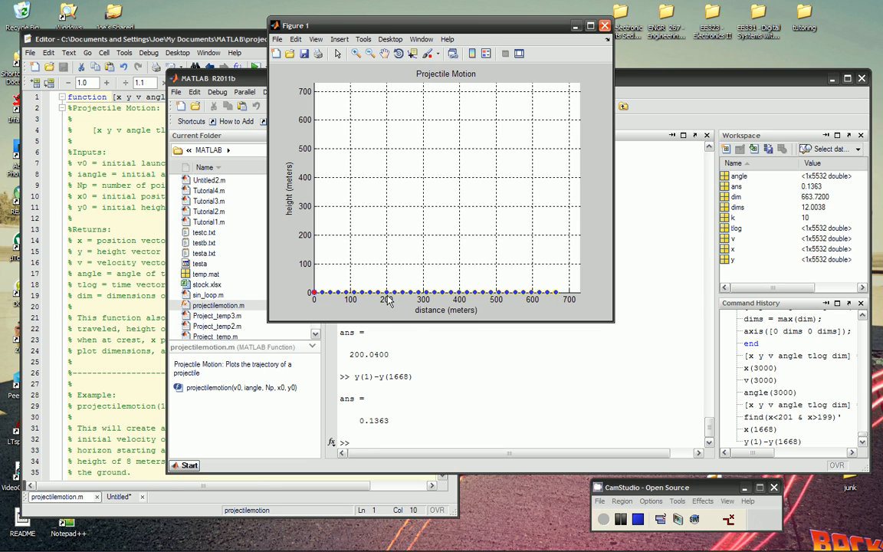
pyautogui.moveTo(393, 307)
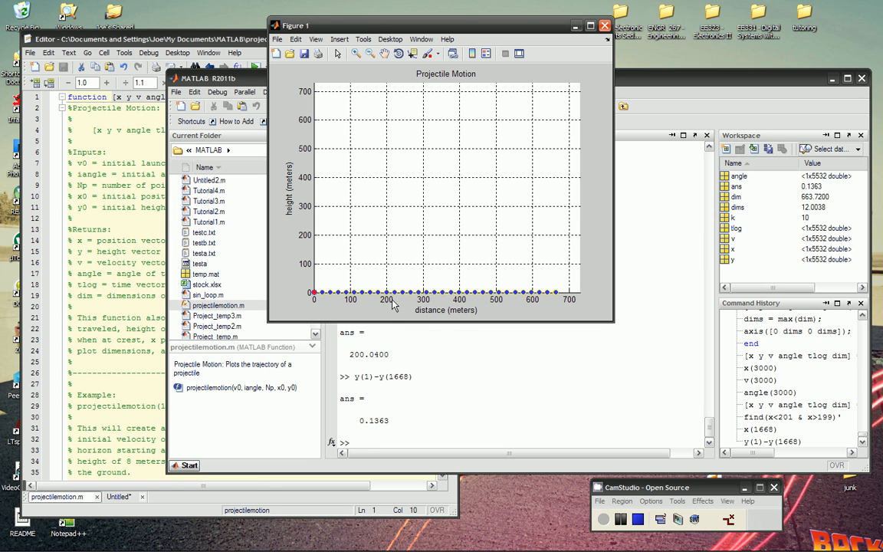
pyautogui.moveTo(383, 233)
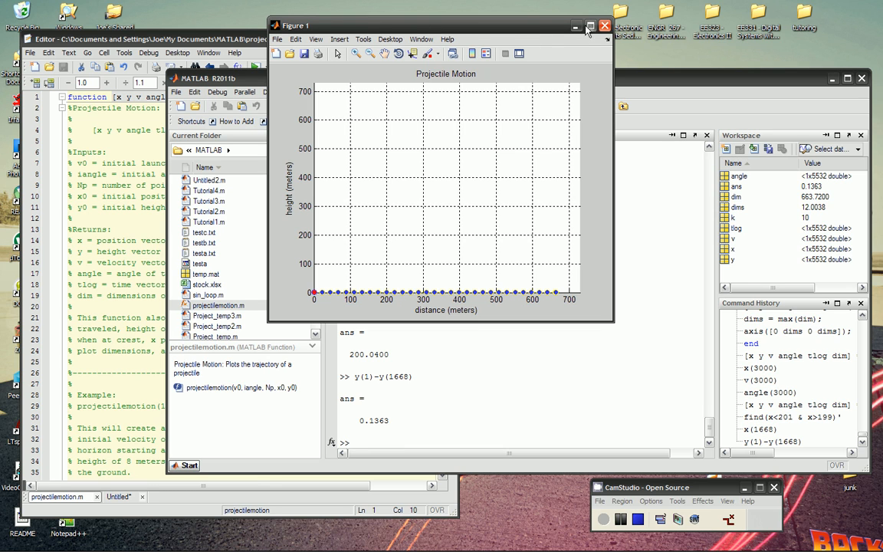
pyautogui.moveTo(601, 25)
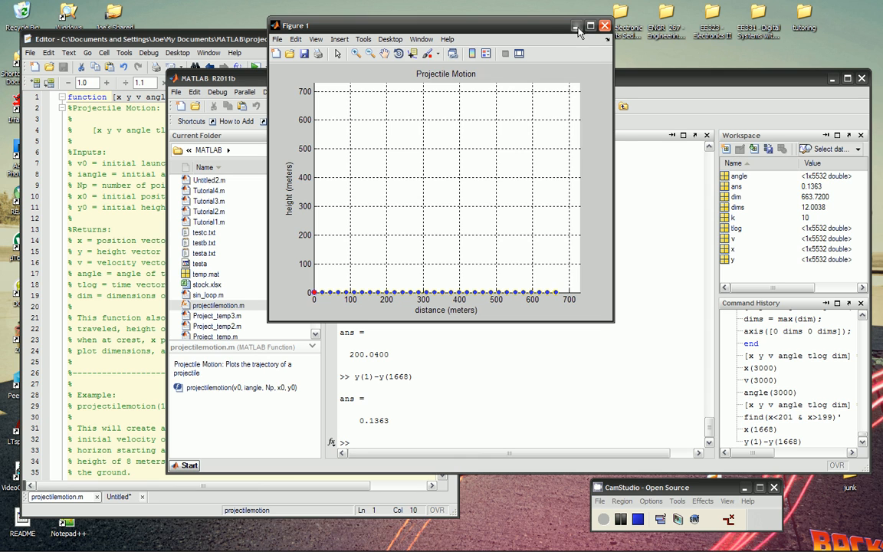
# Move the Projectile Motion figure aside and close it
pyautogui.moveTo(445, 24); pyautogui.dragTo(466, 45)
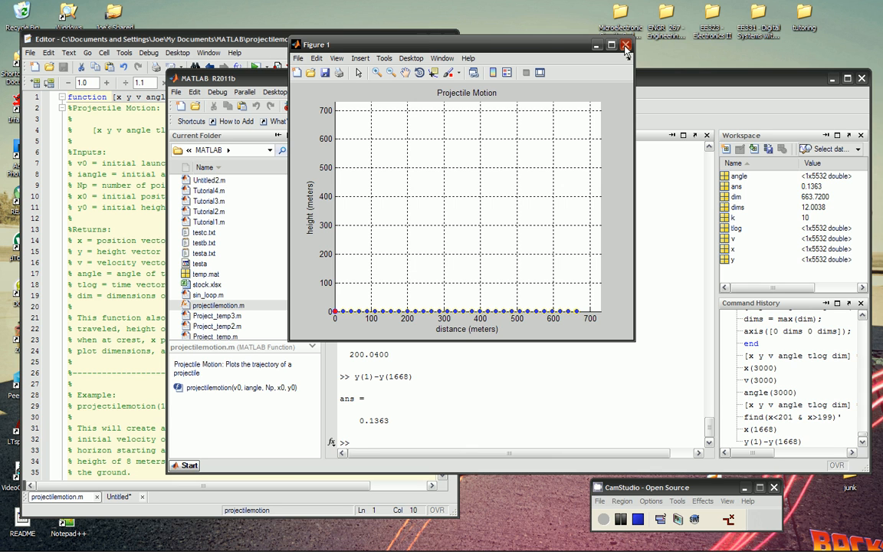
pyautogui.click(624, 46)
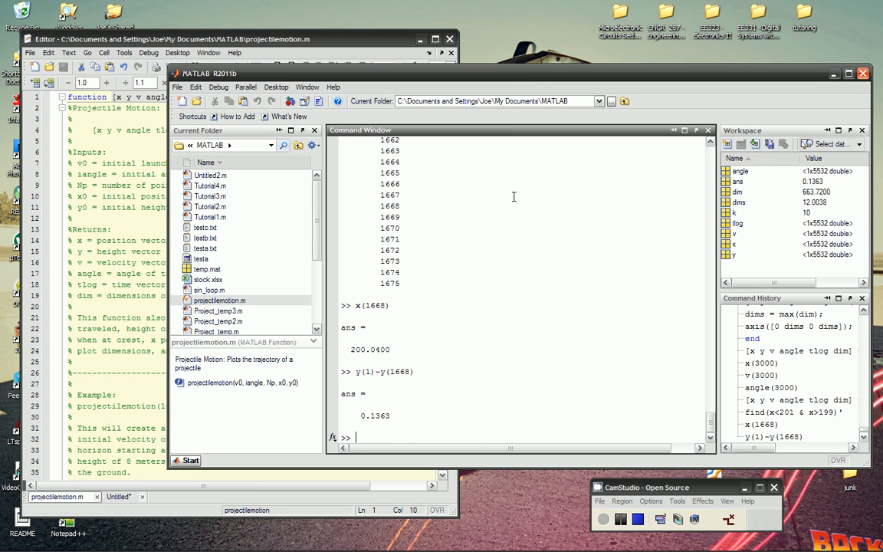
pyautogui.moveTo(482, 158)
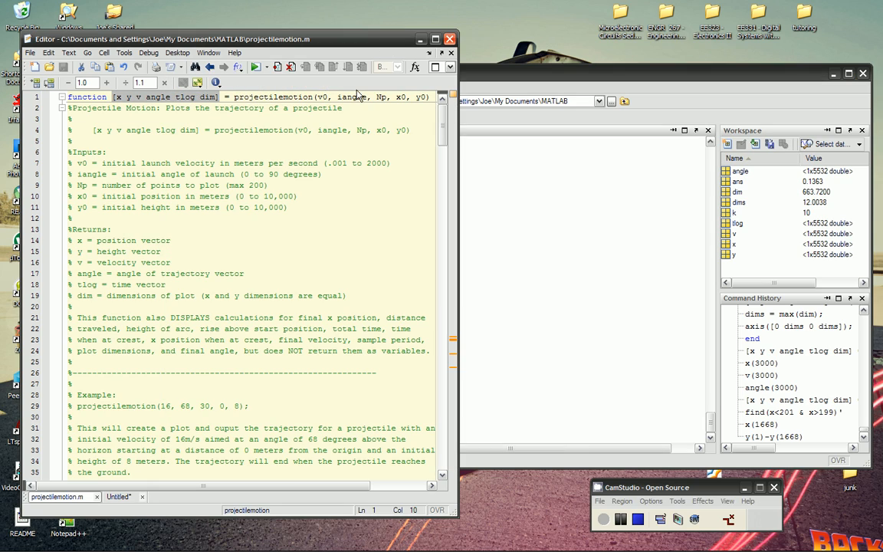
pyautogui.scroll(-3)
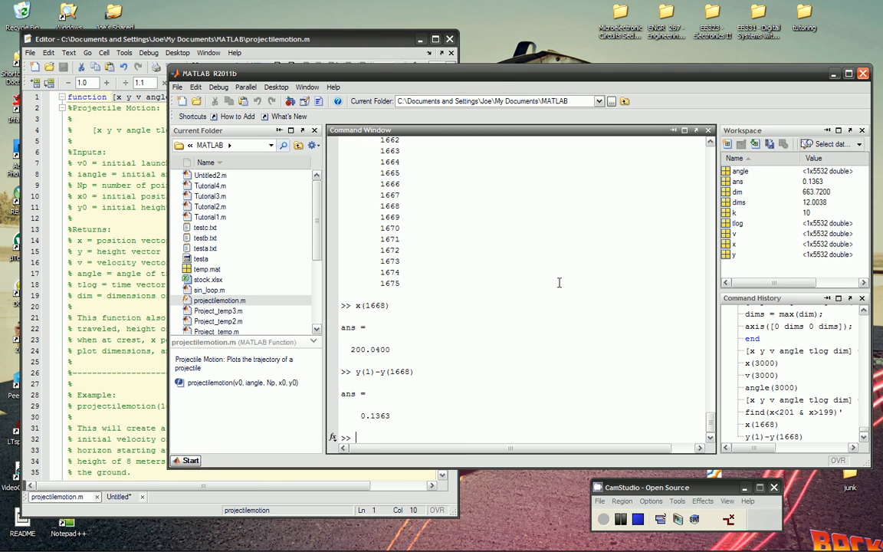
pyautogui.moveTo(561, 272)
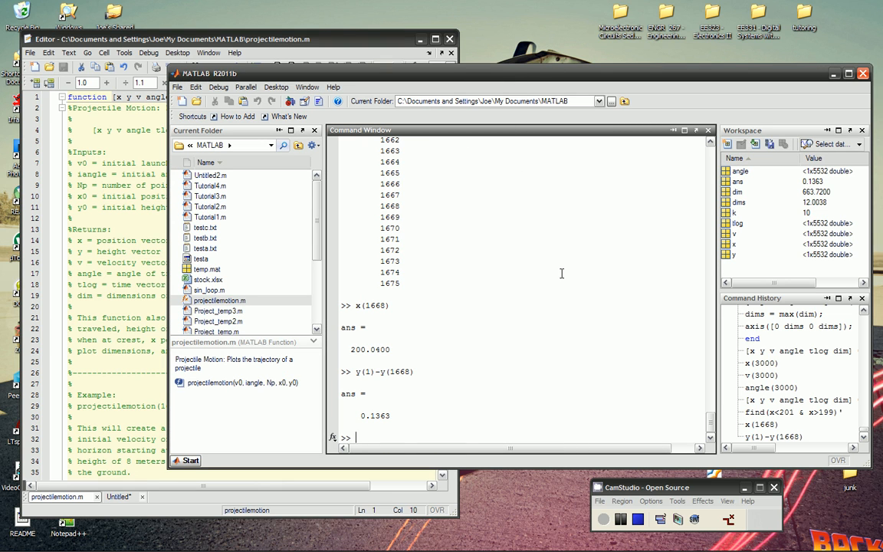